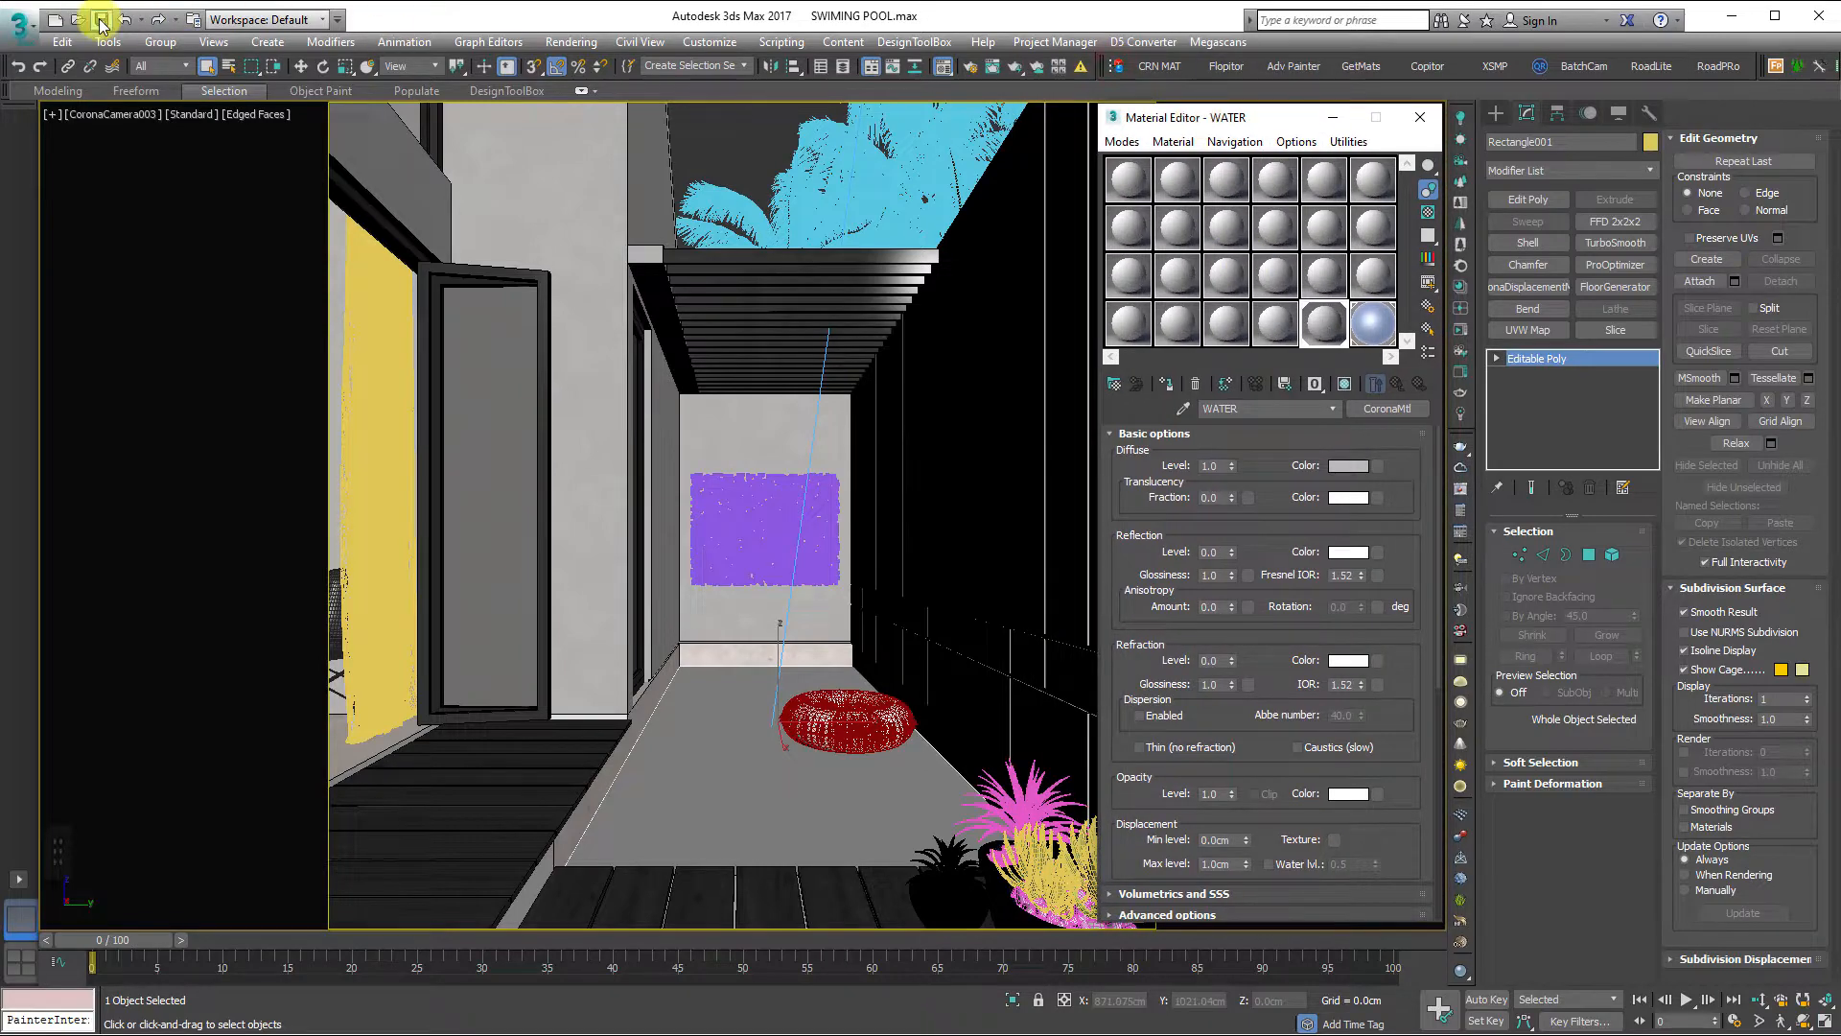
pyautogui.moveTo(1466, 333)
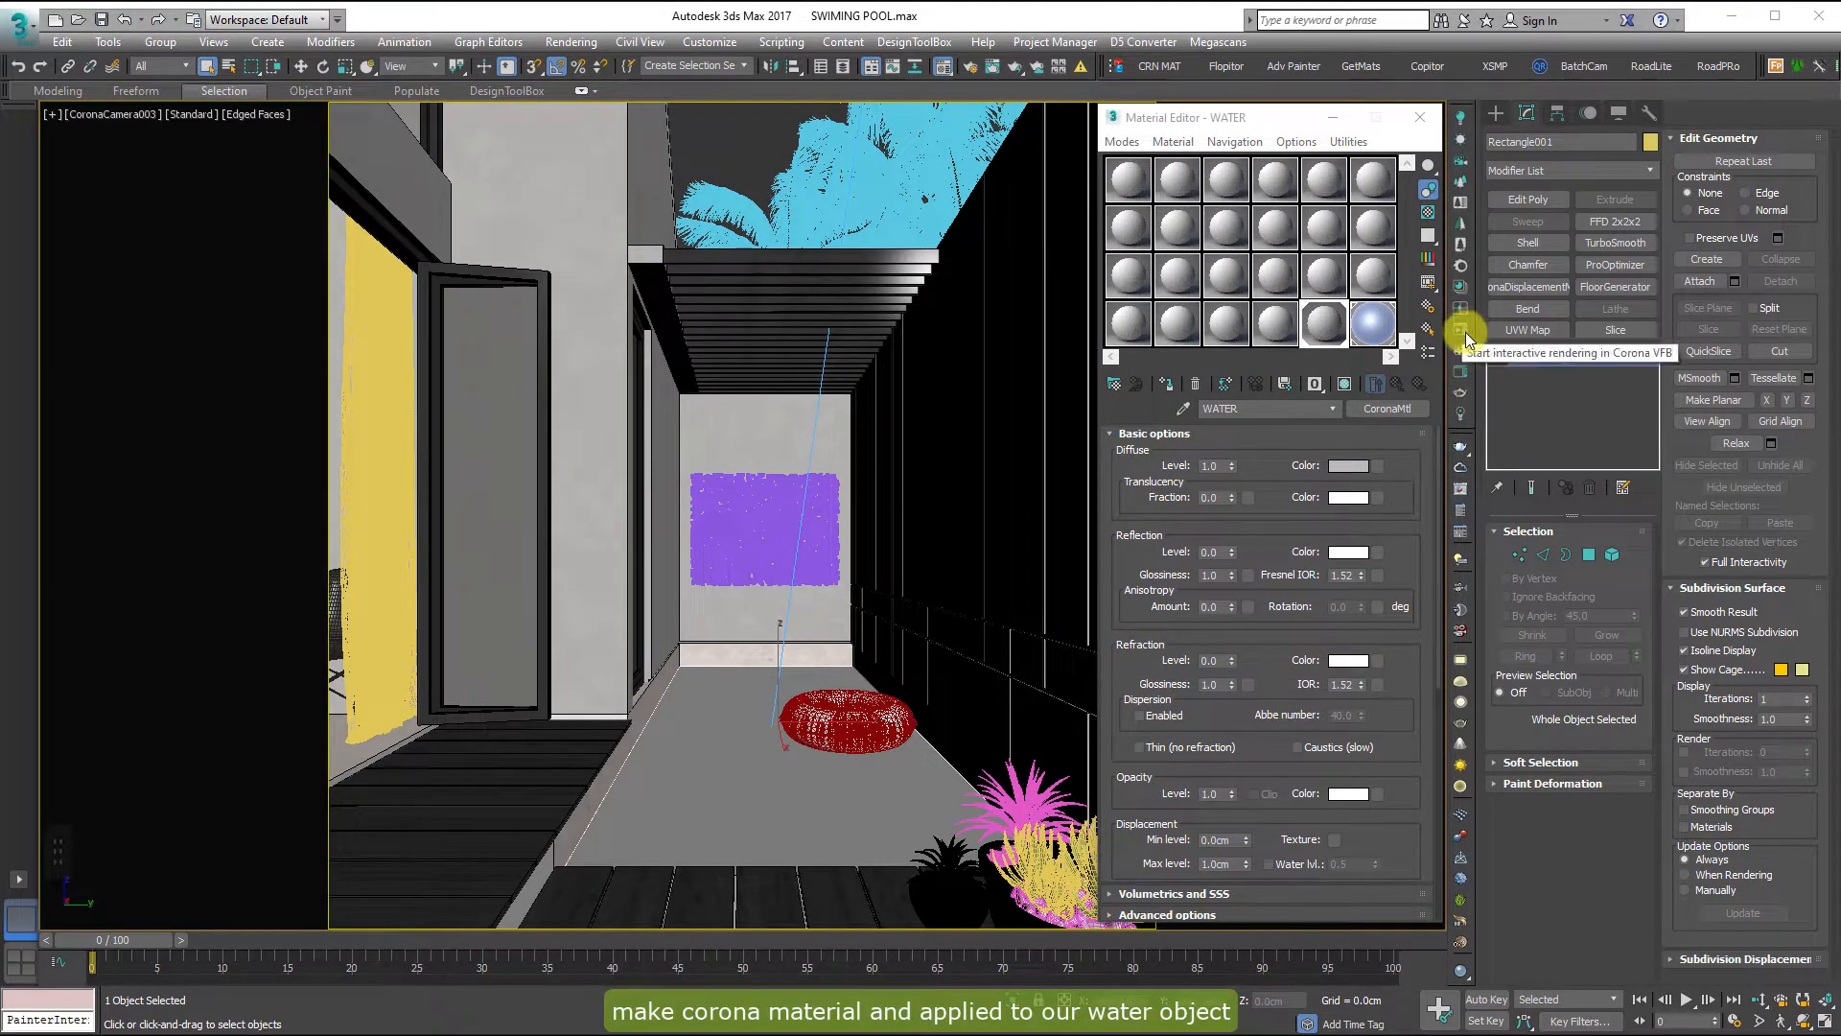
# Step: Start a Corona interactive render of the pool camera view in the VFB
pyautogui.click(1466, 334)
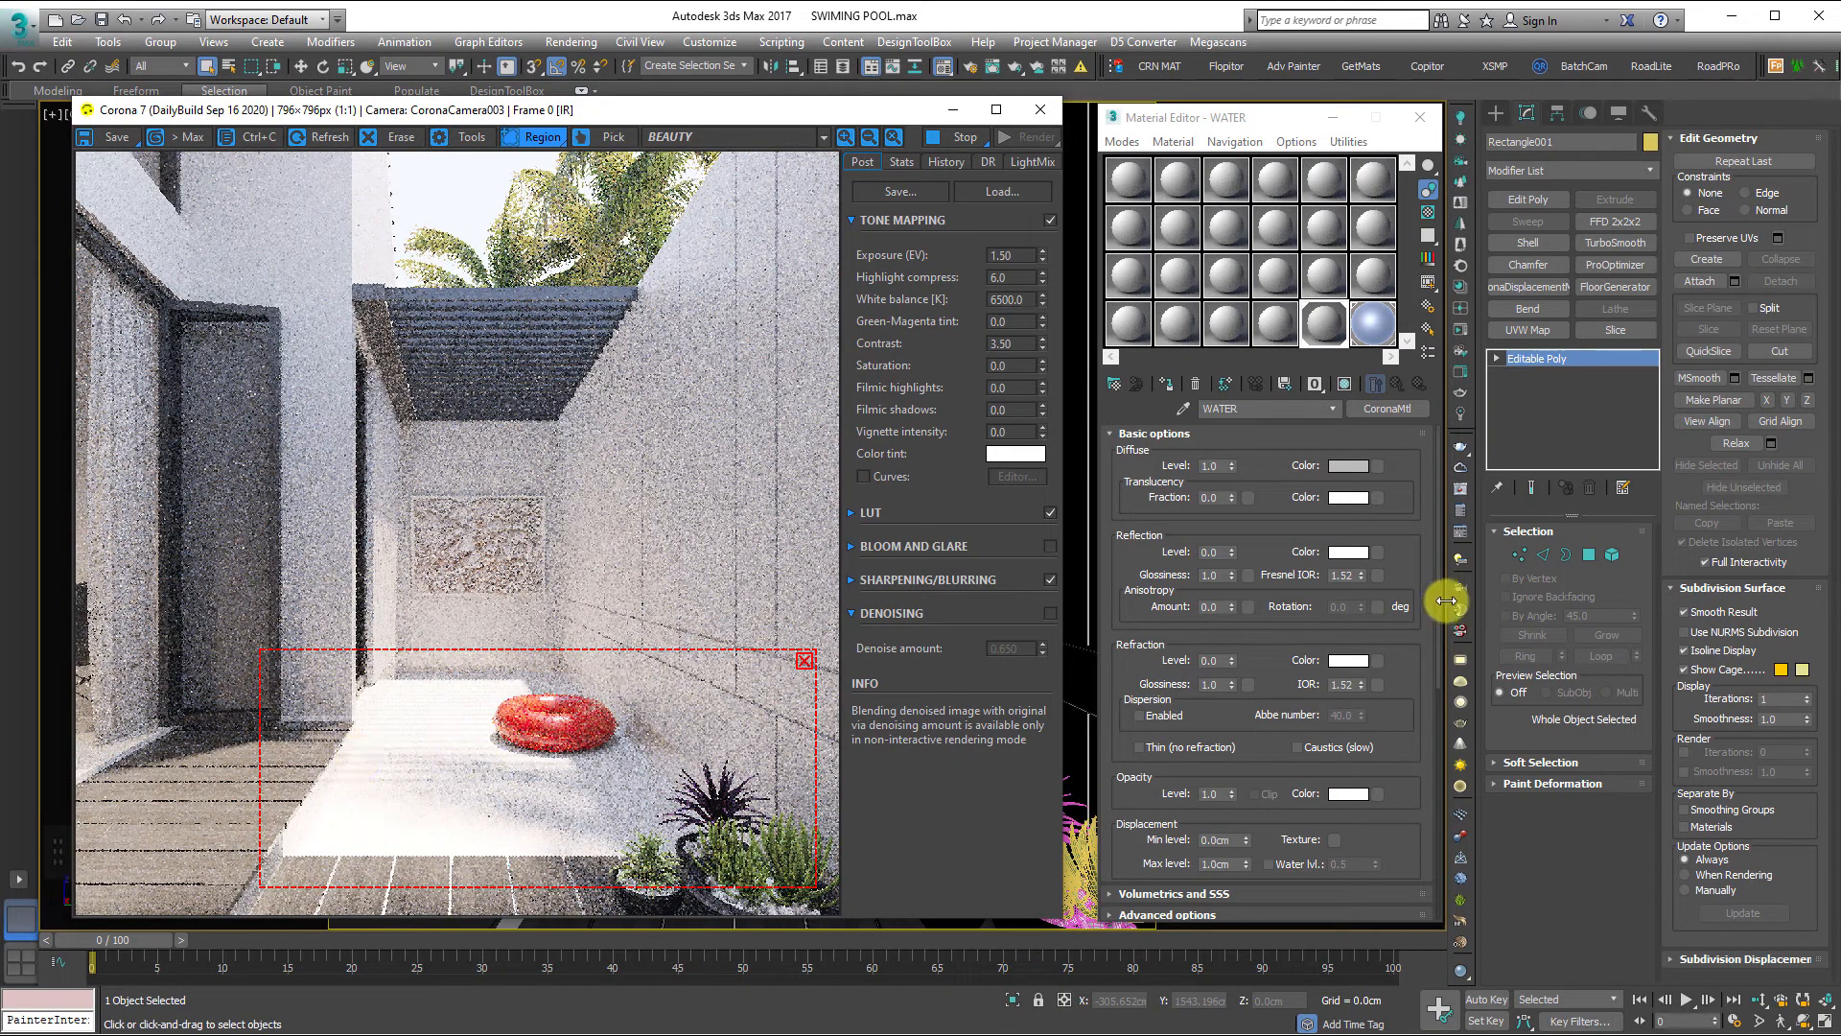
# Step: Give WATER a black diffuse at level 0, refraction 1.0, and volumetric scattering mode
pyautogui.click(1351, 465)
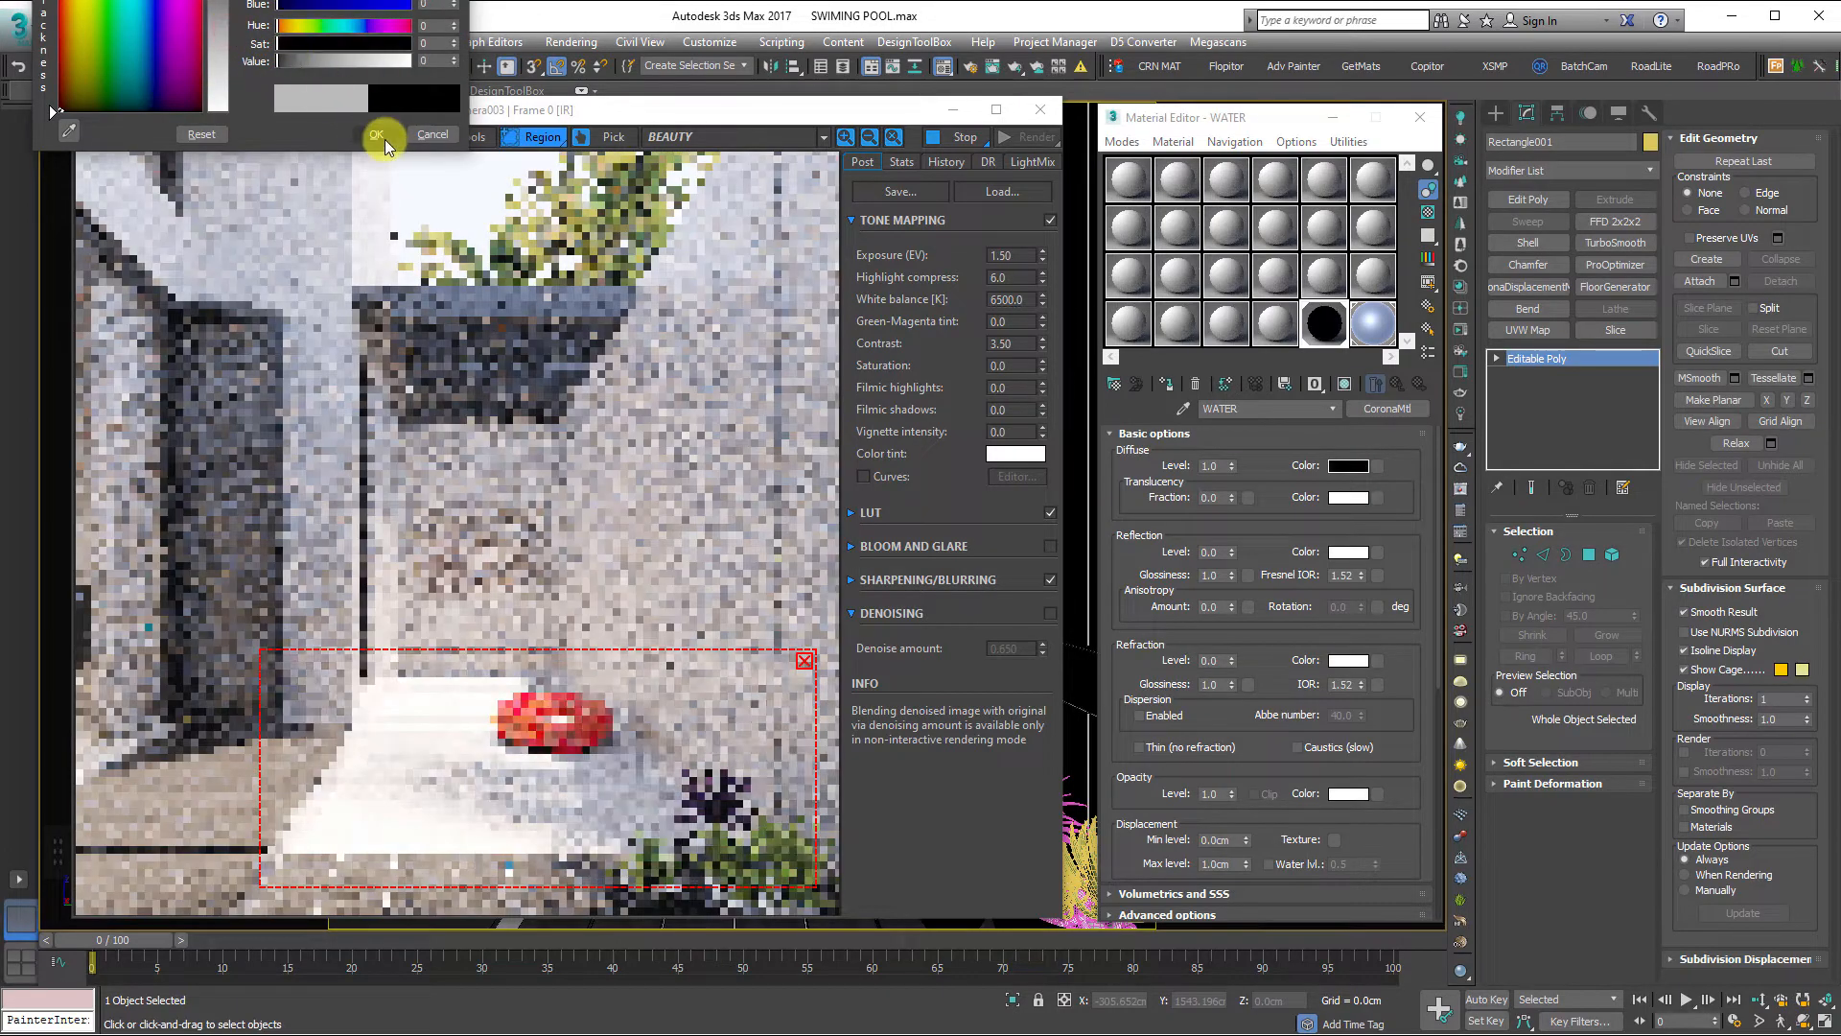
pyautogui.click(376, 134)
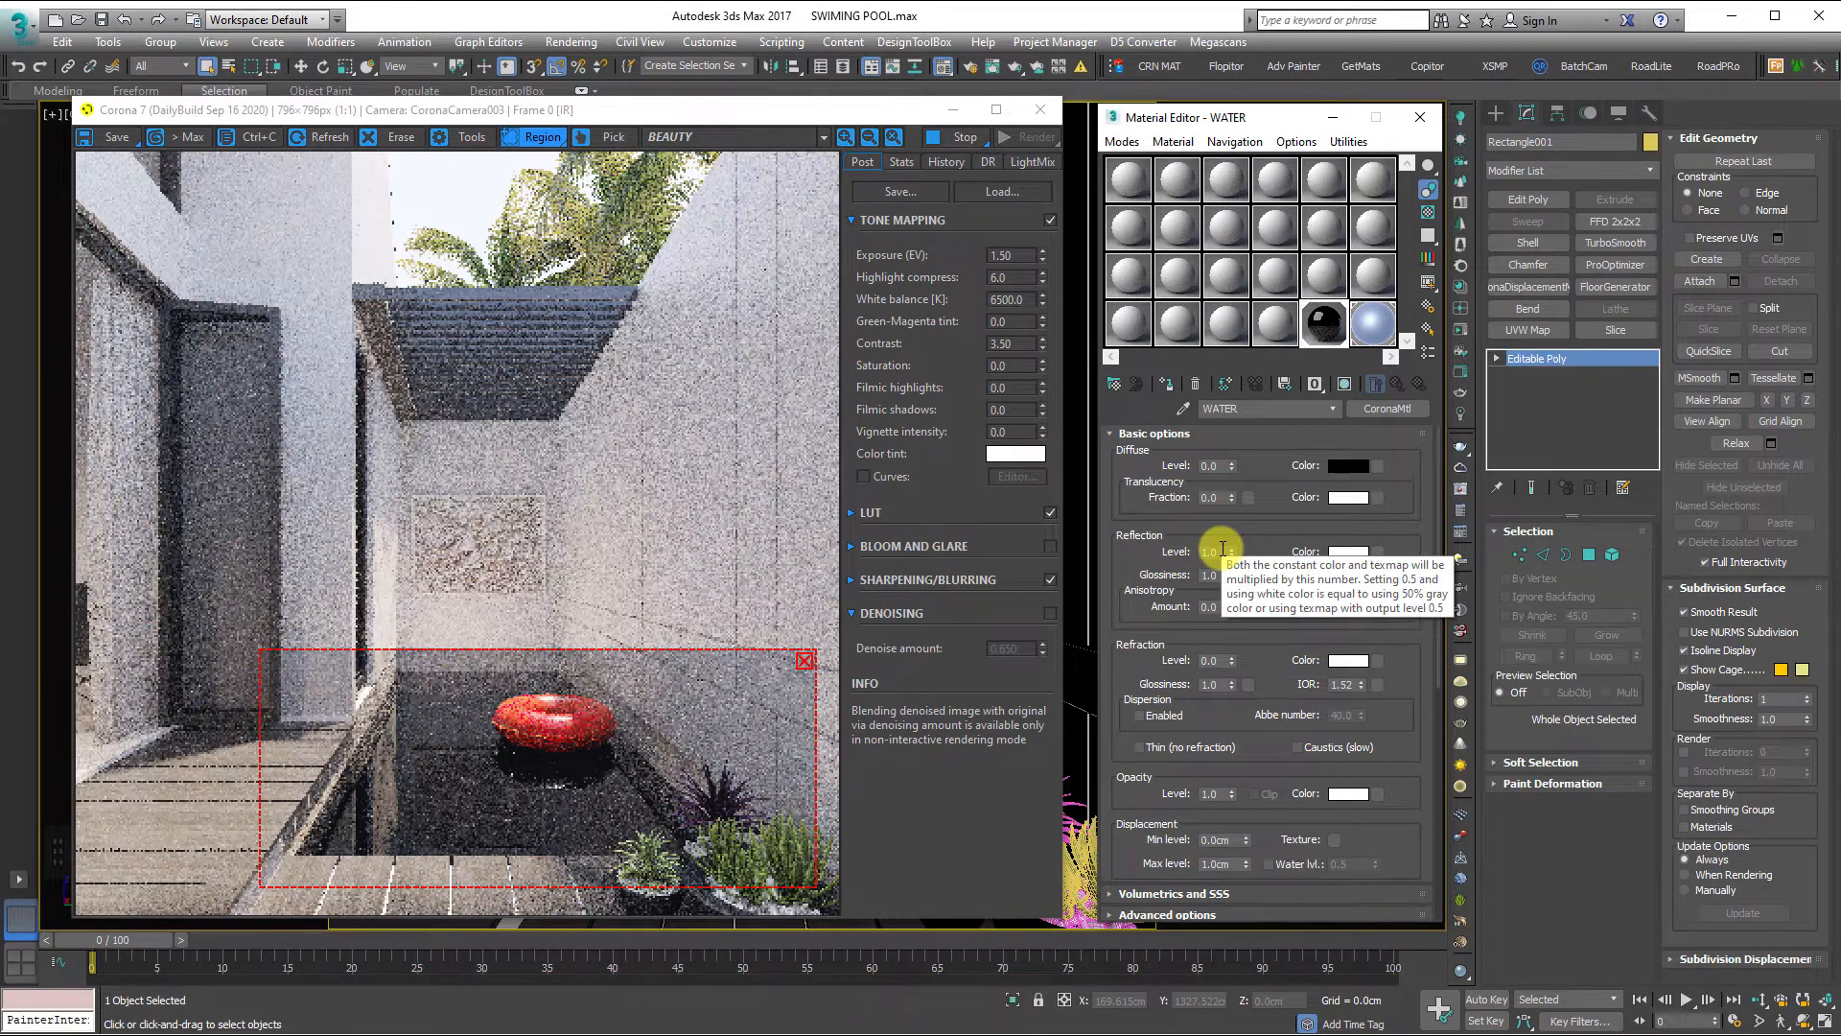
pyautogui.doubleClick(1339, 575)
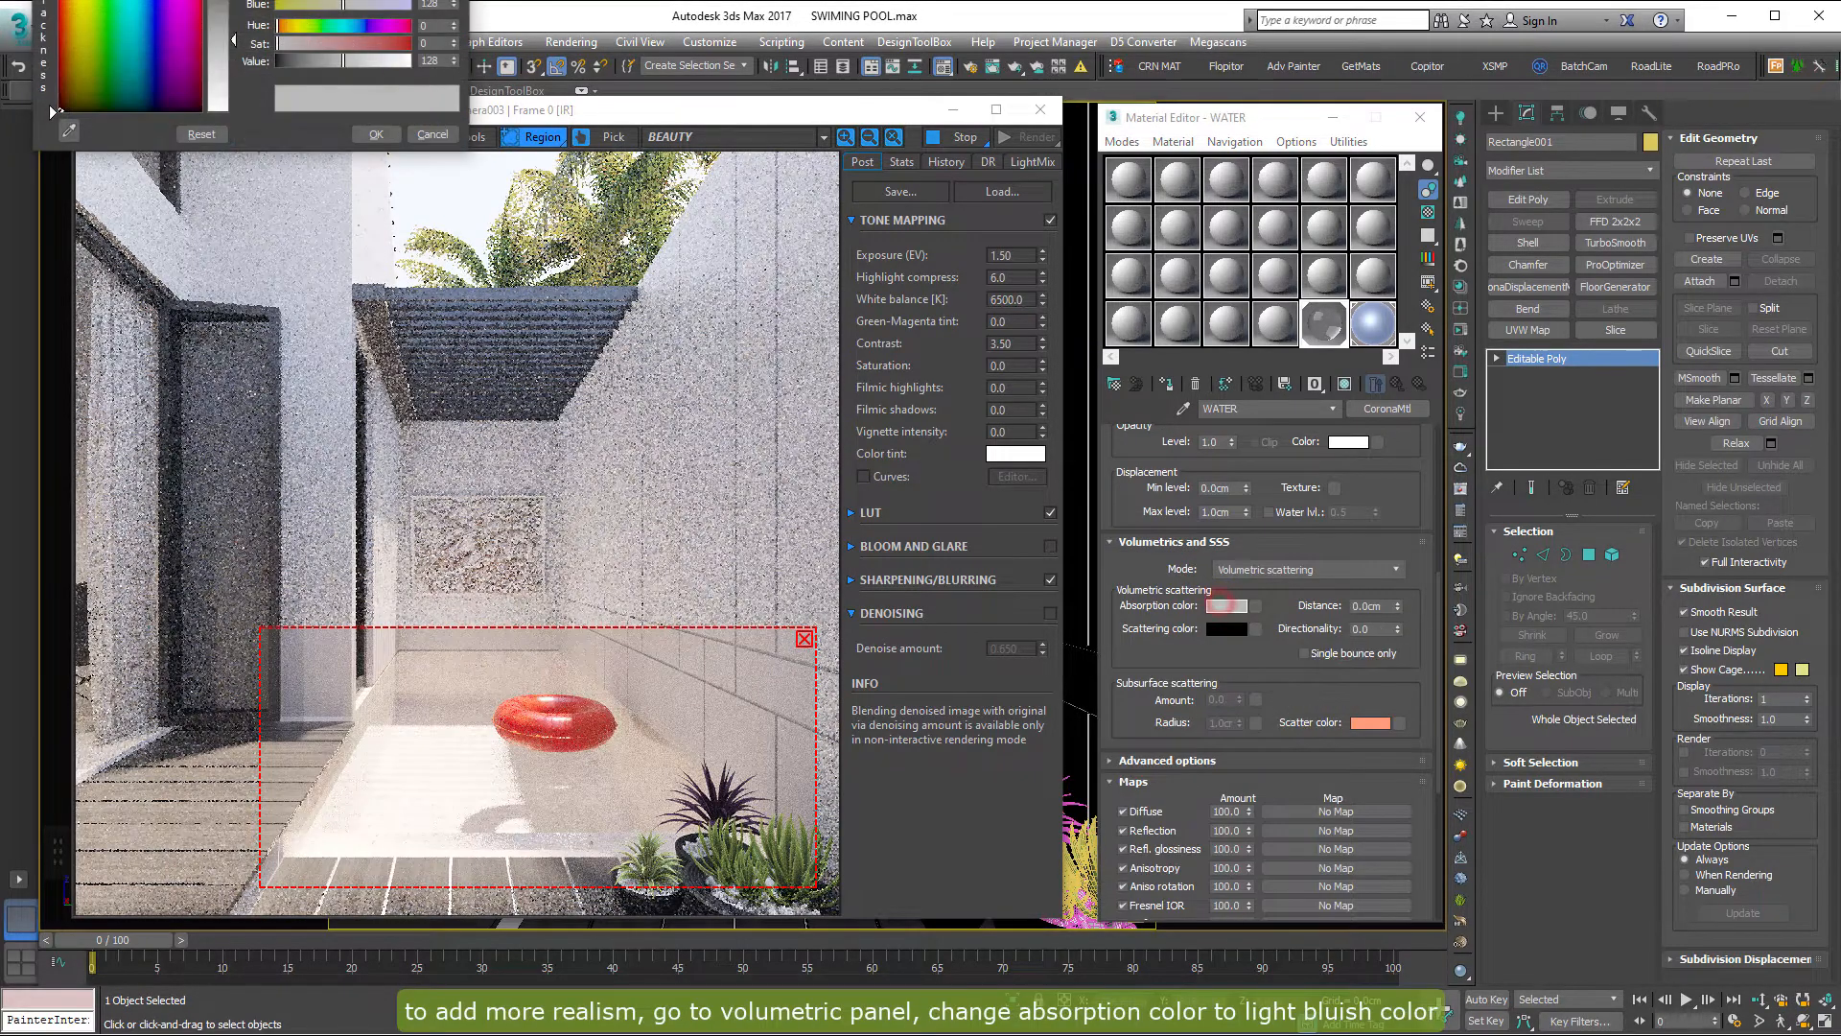
# Step: Set a light blue absorption colour with a 150 cm scattering distance
pyautogui.click(1230, 606)
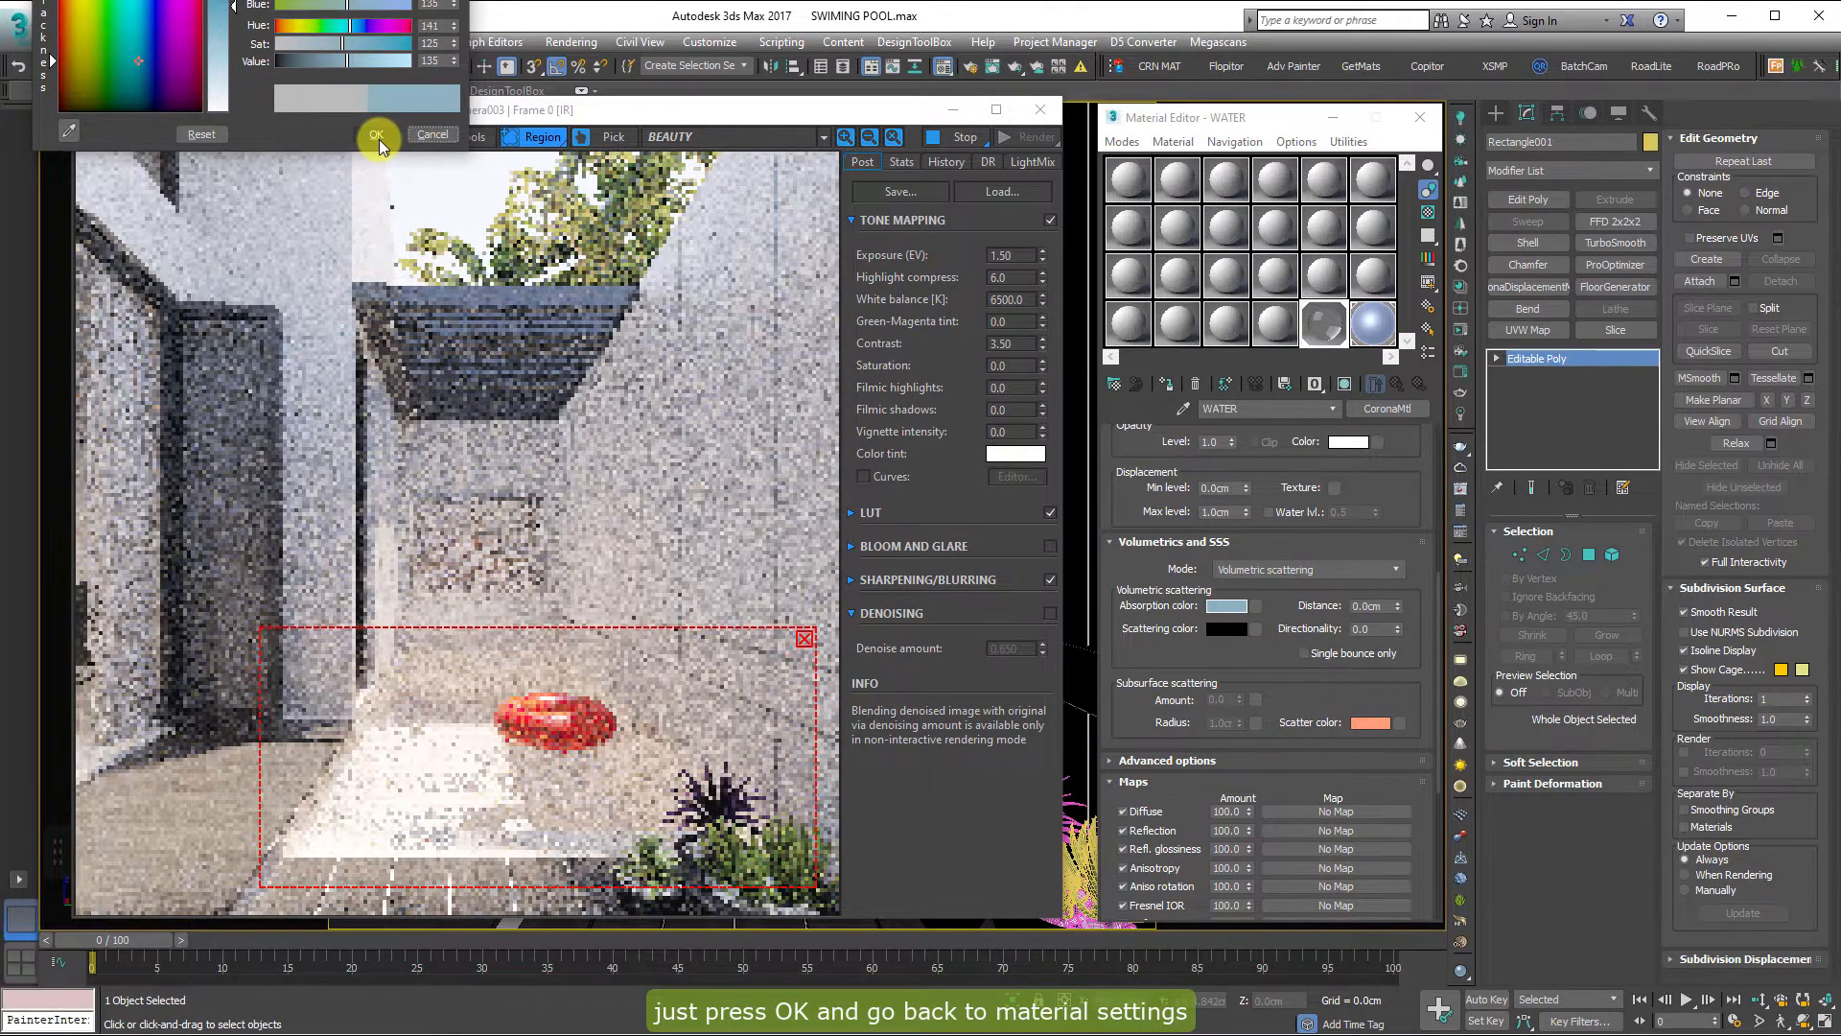
pyautogui.click(376, 136)
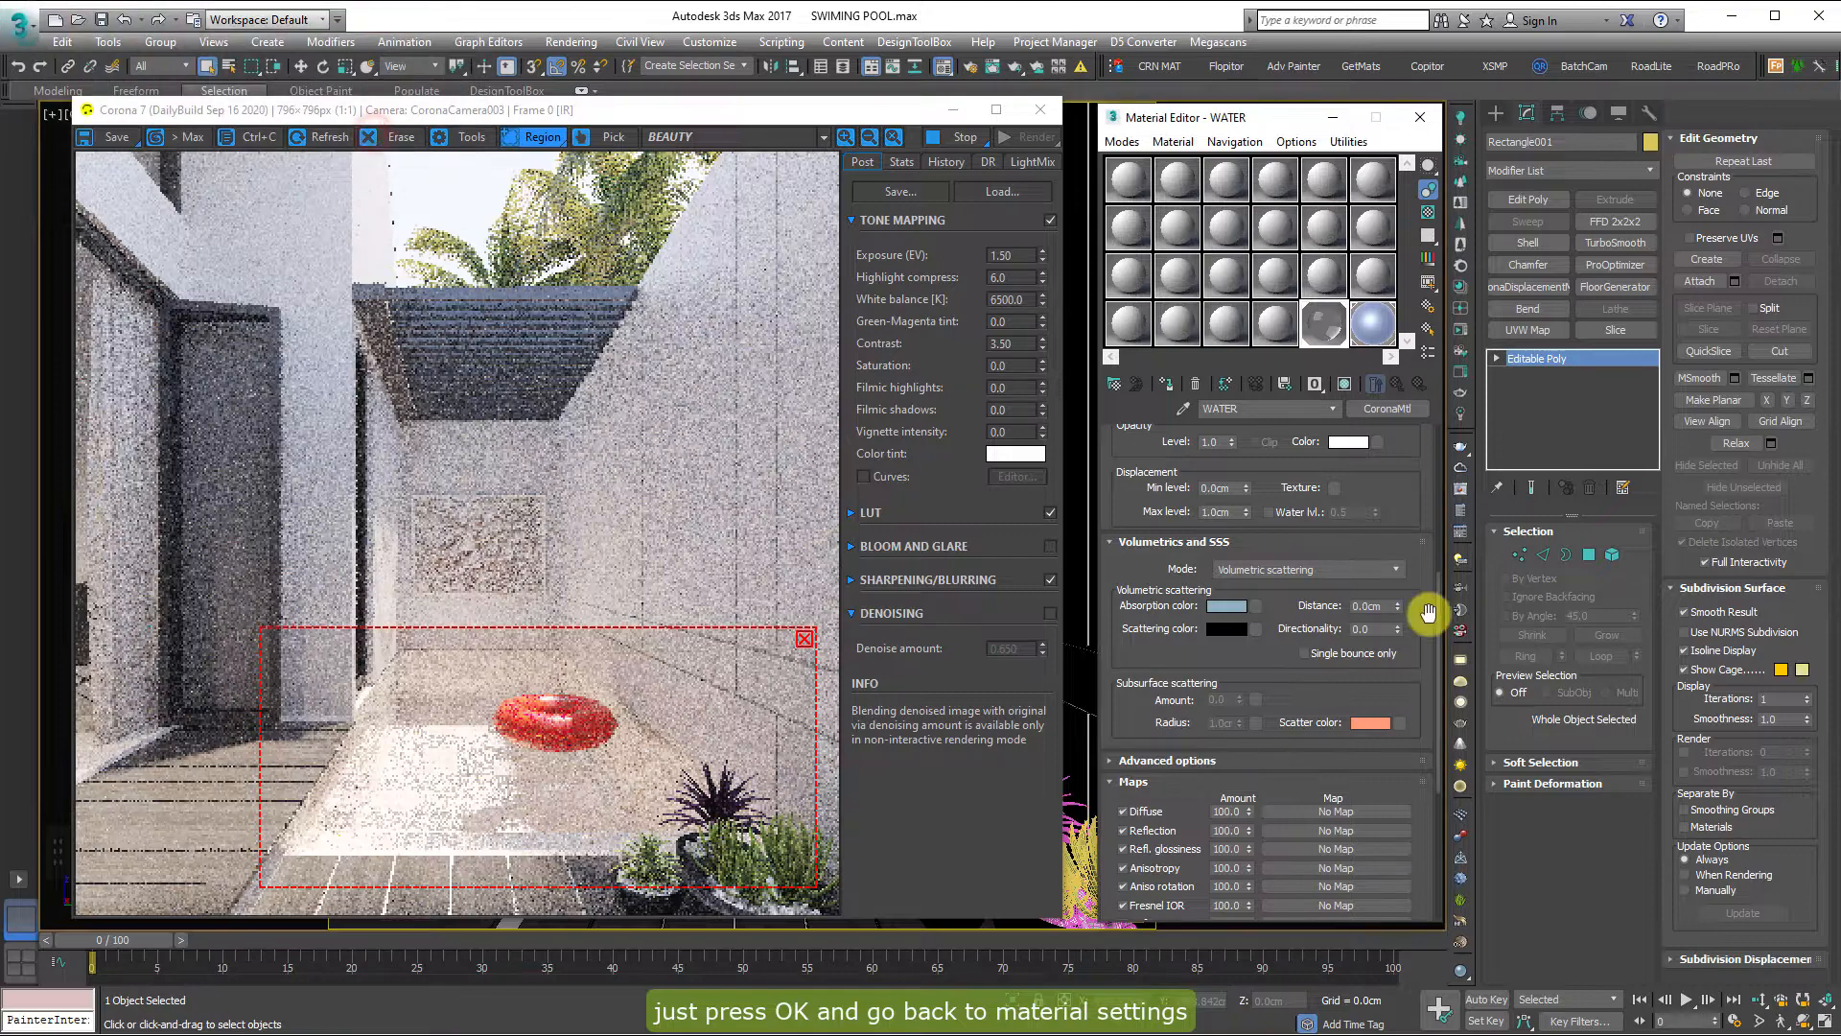
pyautogui.doubleClick(1365, 606)
pyautogui.write('150')
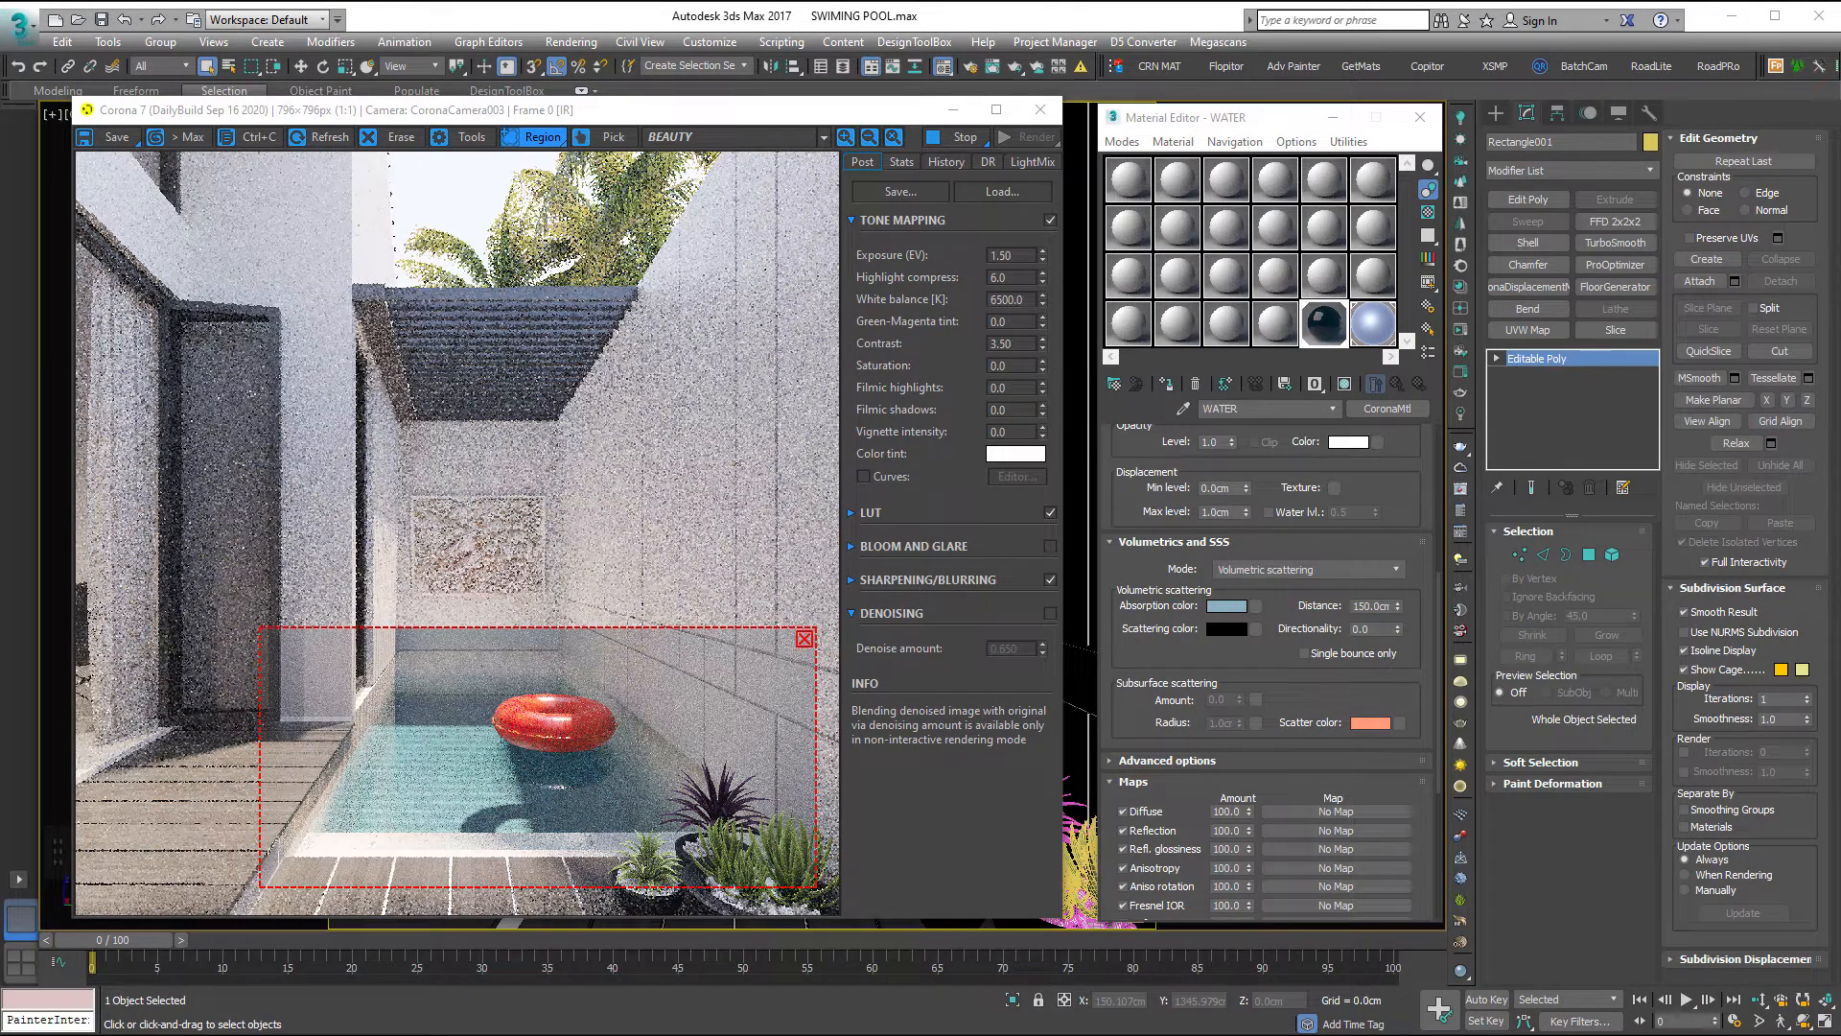
# Step: Put a Noise map in WATER's bump slot and make it Fractal type
pyautogui.scroll(-3)
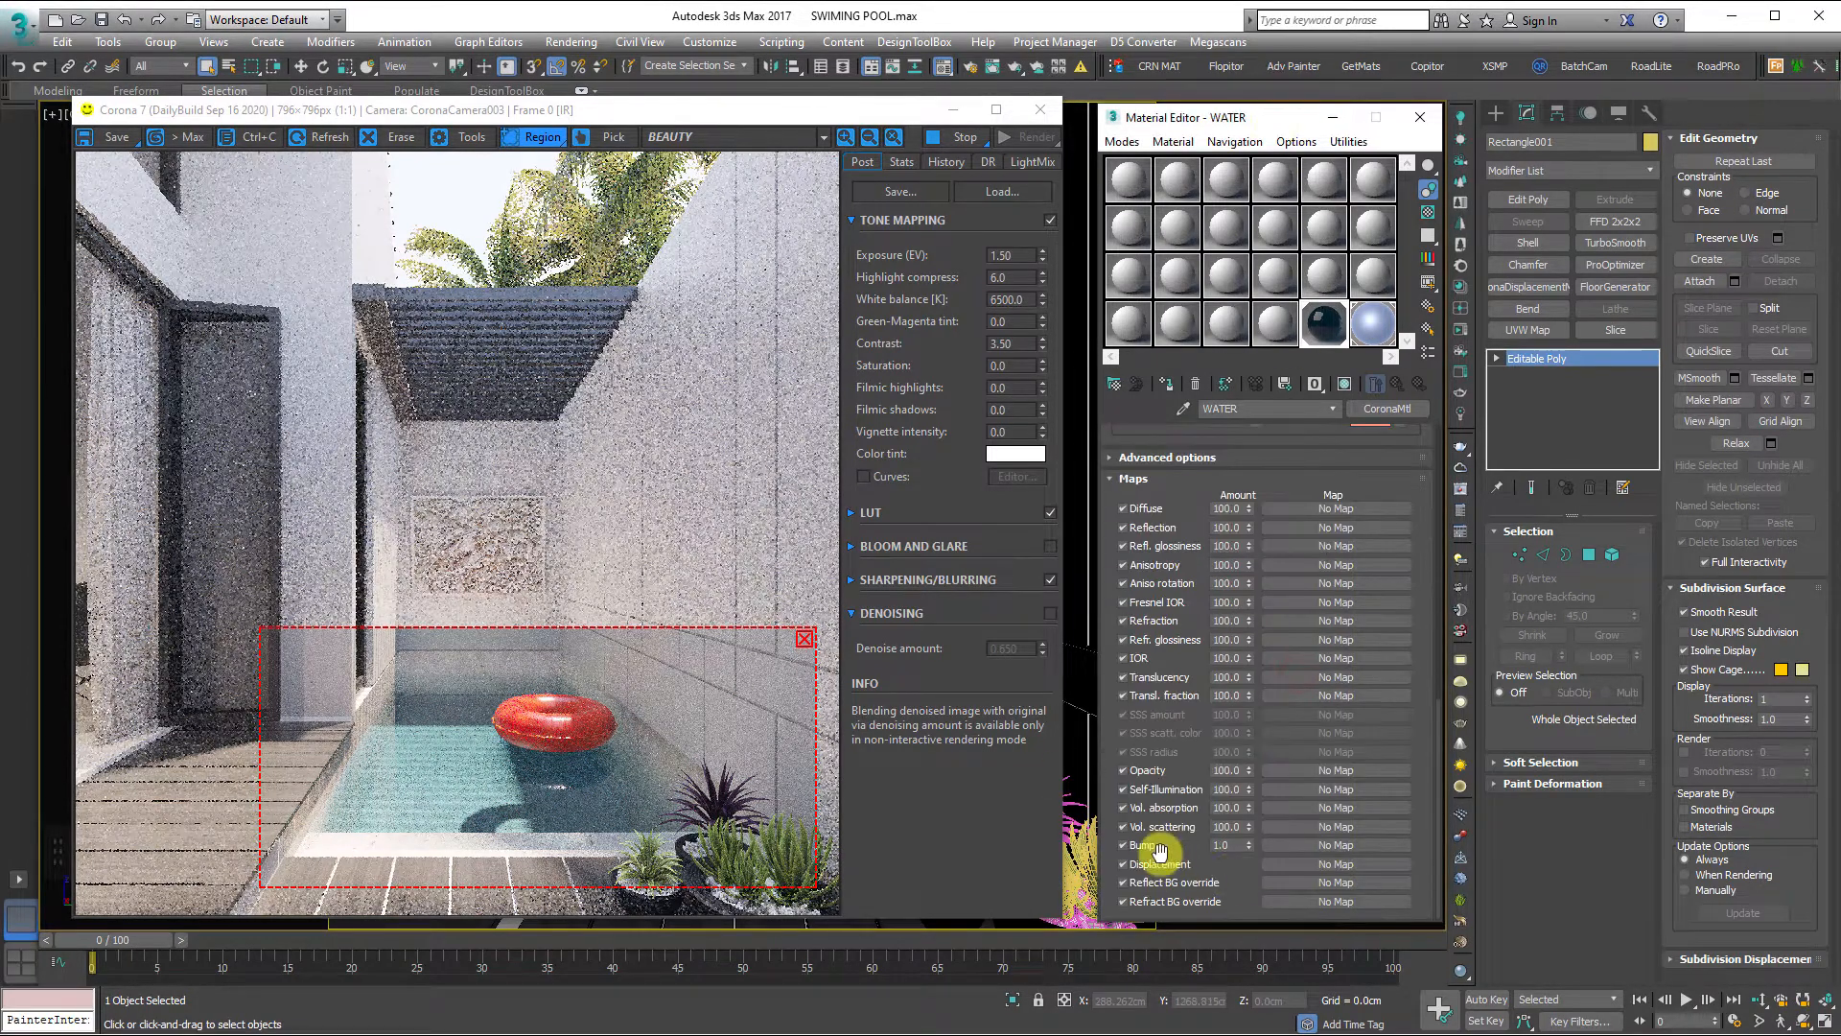
pyautogui.click(1333, 846)
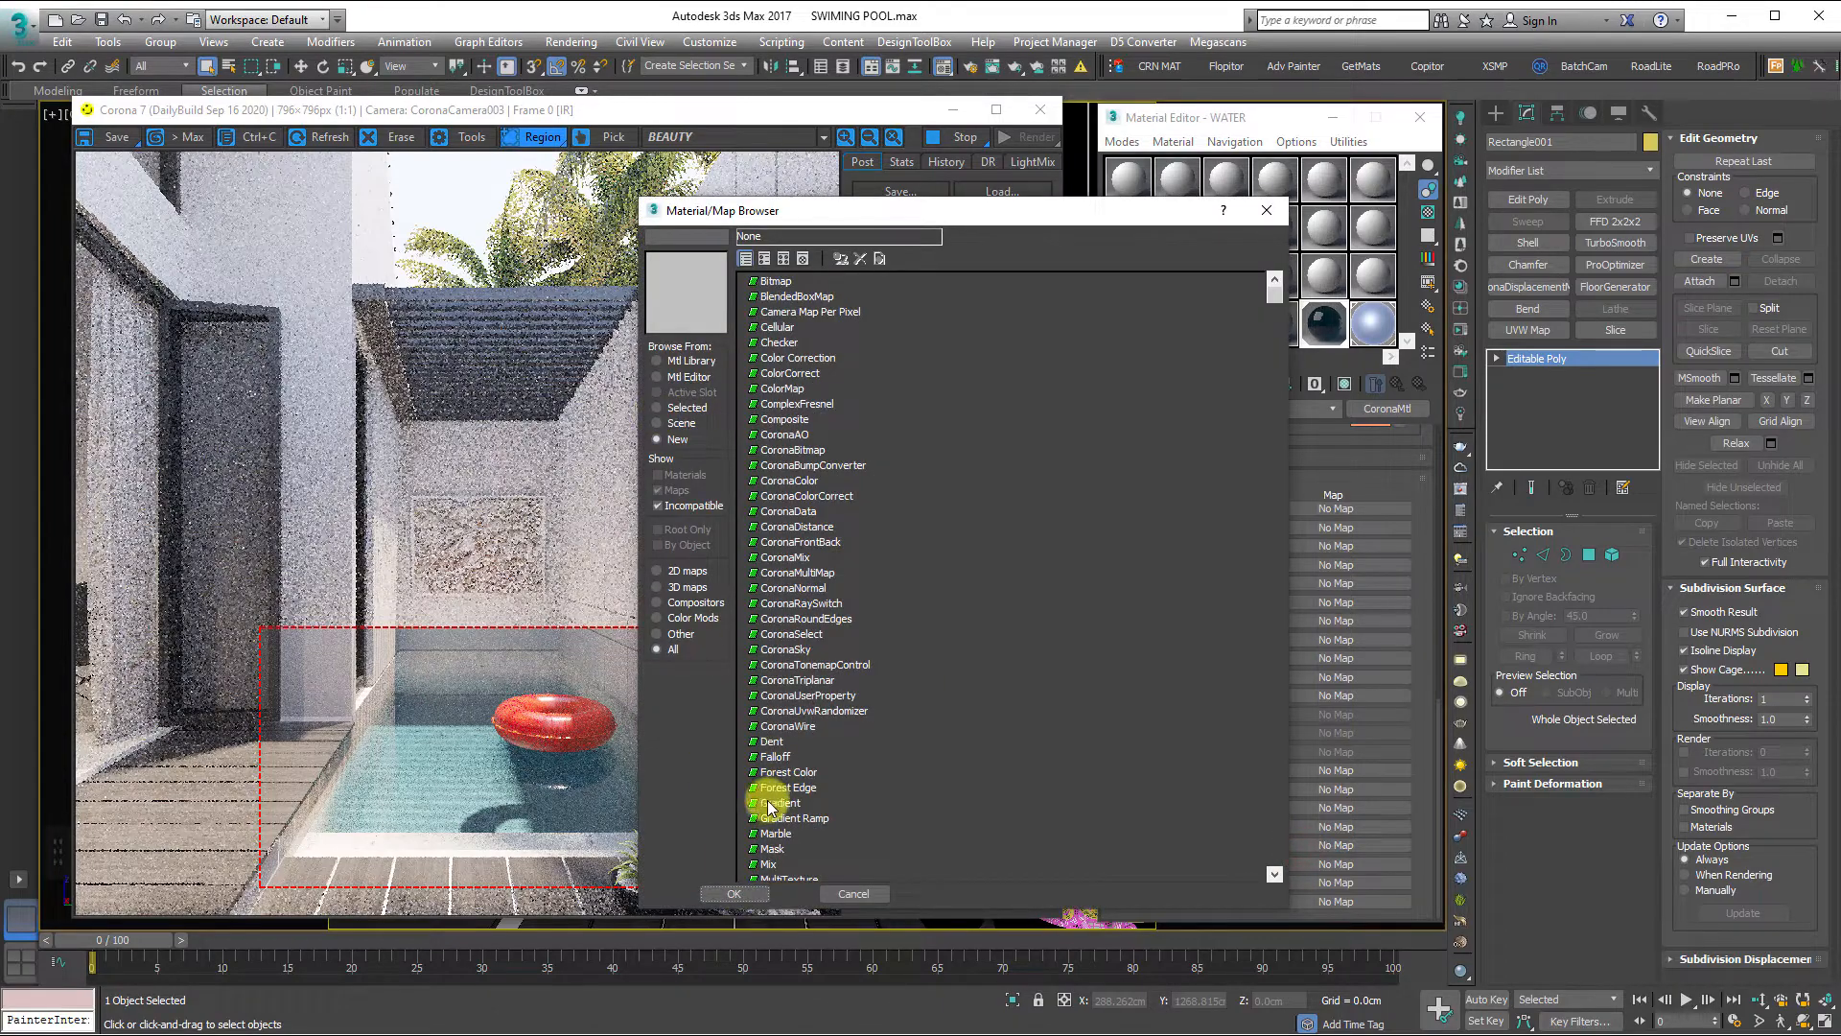
pyautogui.scroll(-3)
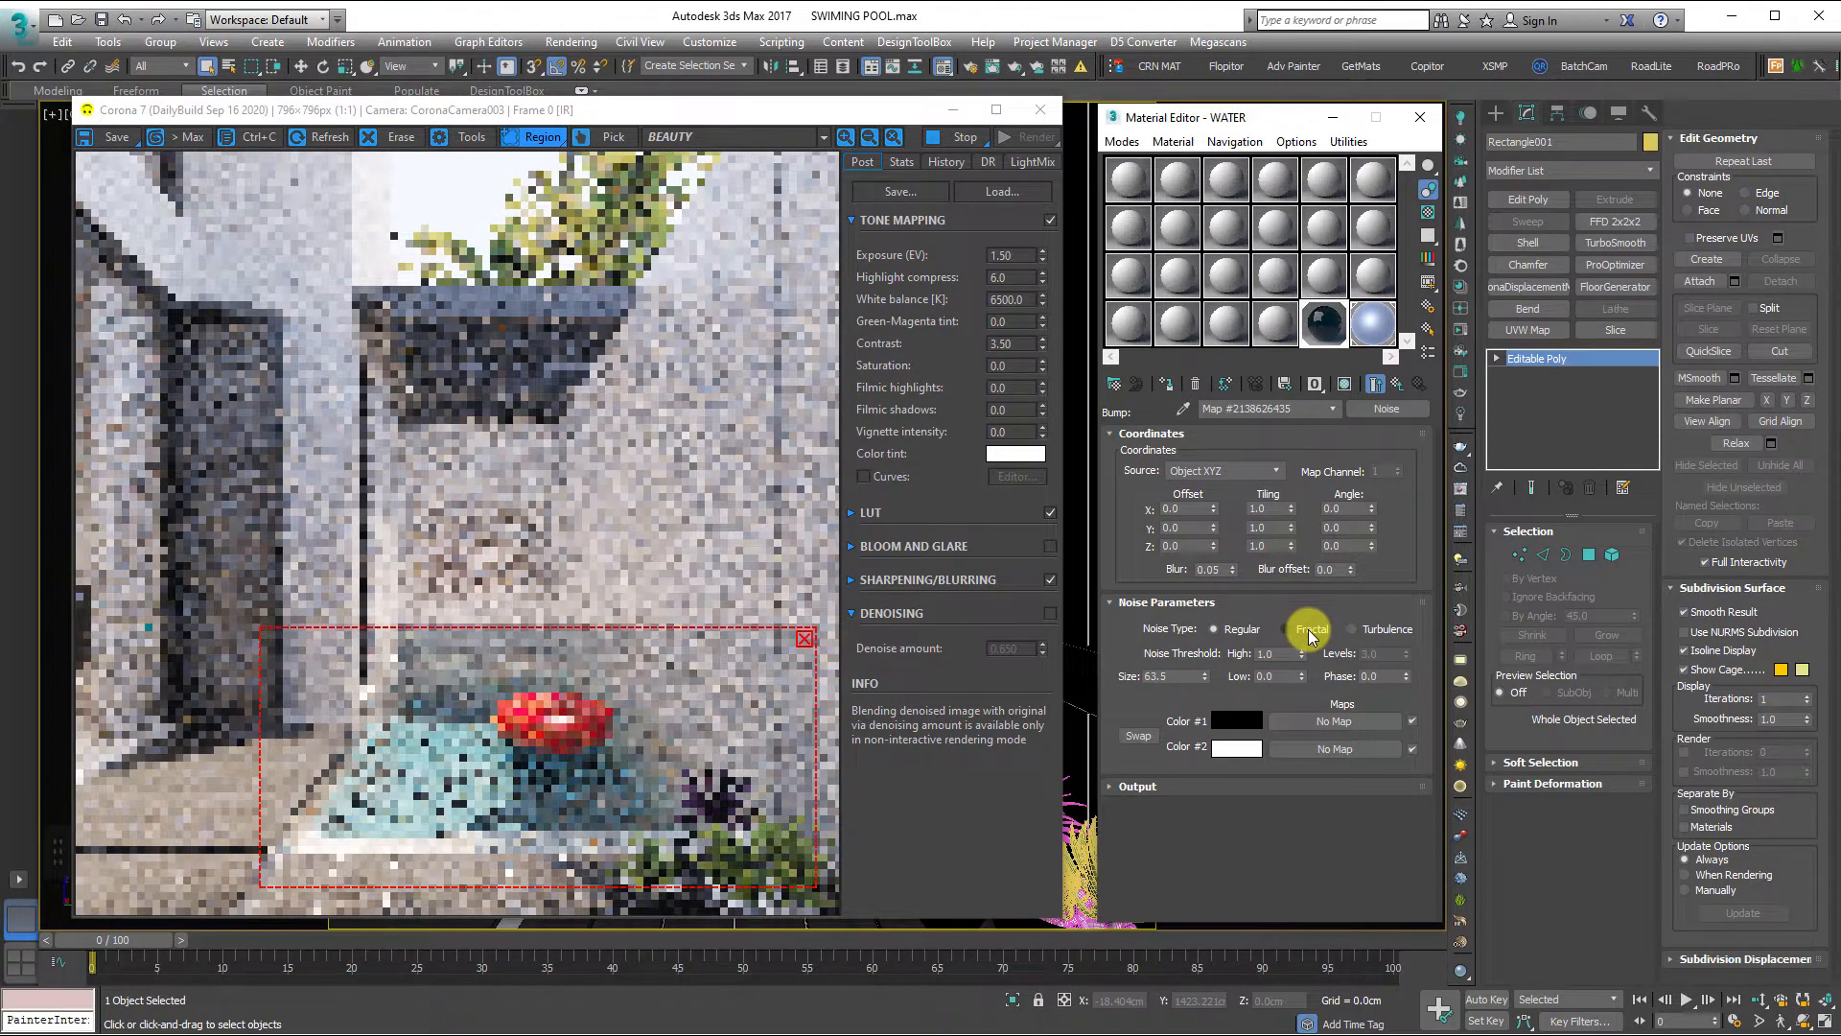
pyautogui.click(1309, 629)
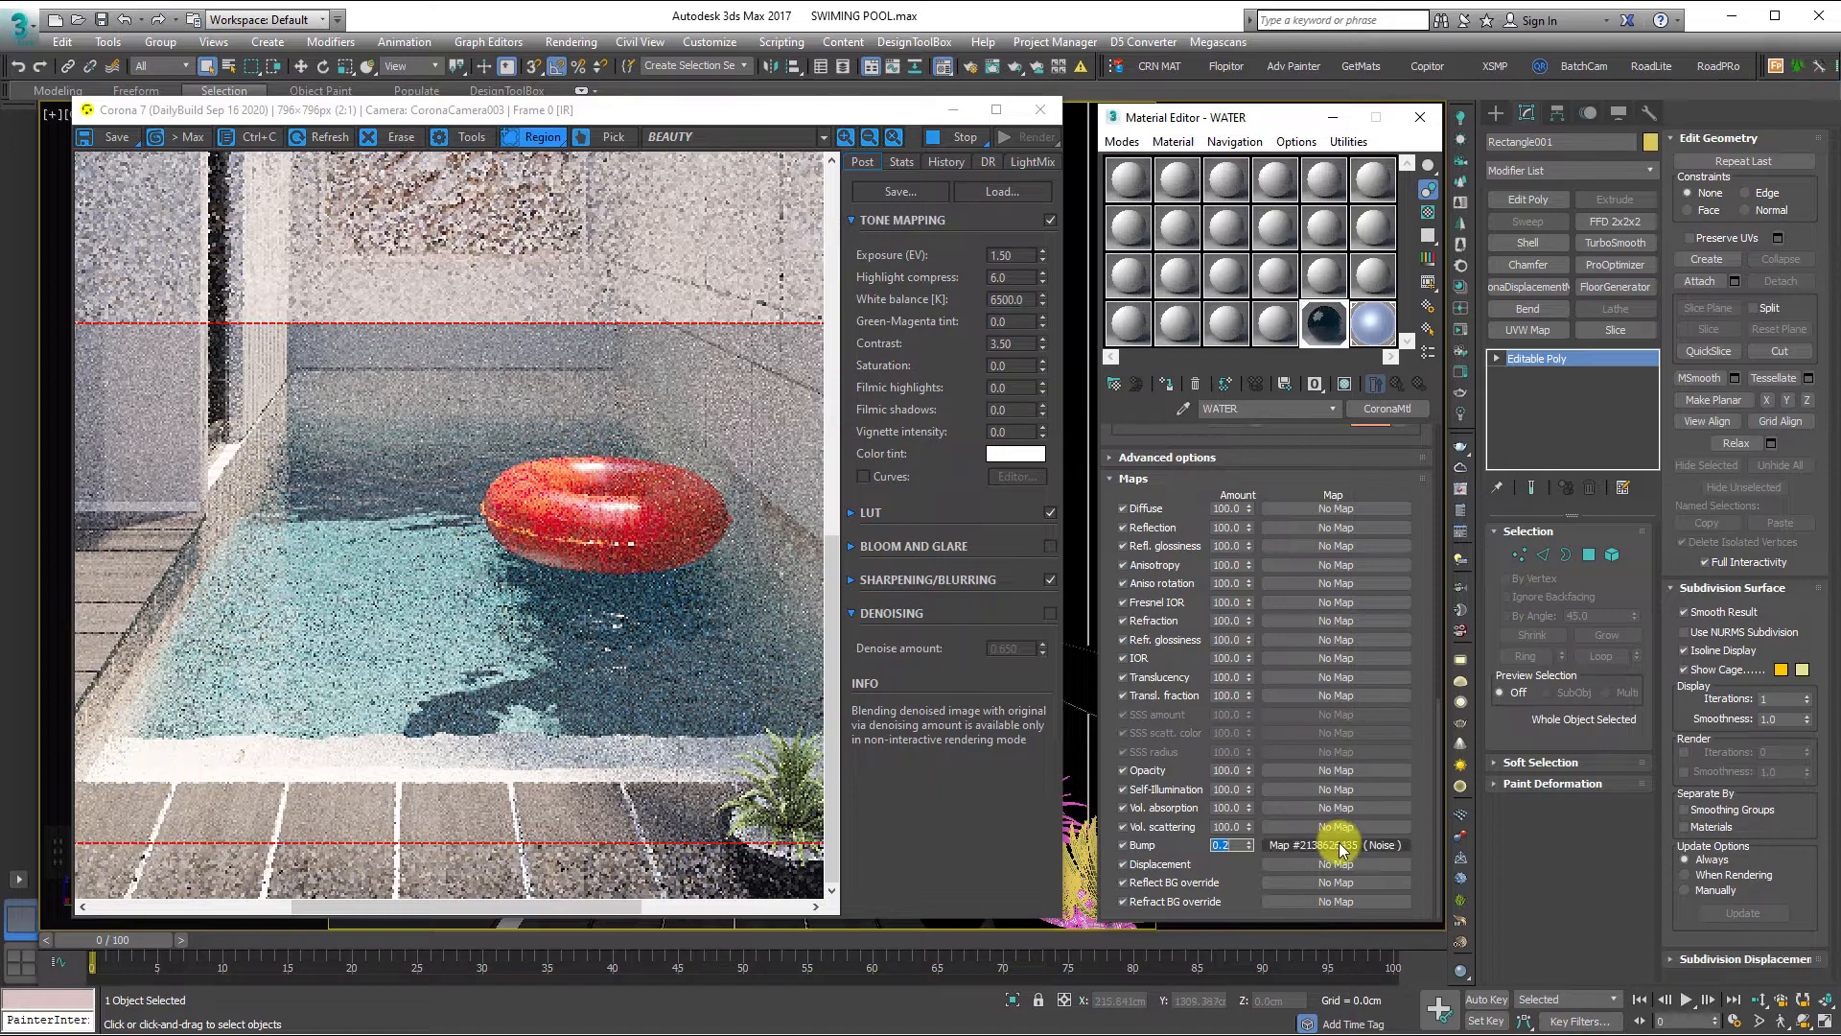
# Step: Tune the noise to Size 20, High 0.7, Low 0.3 and return to the parent material
pyautogui.click(1330, 844)
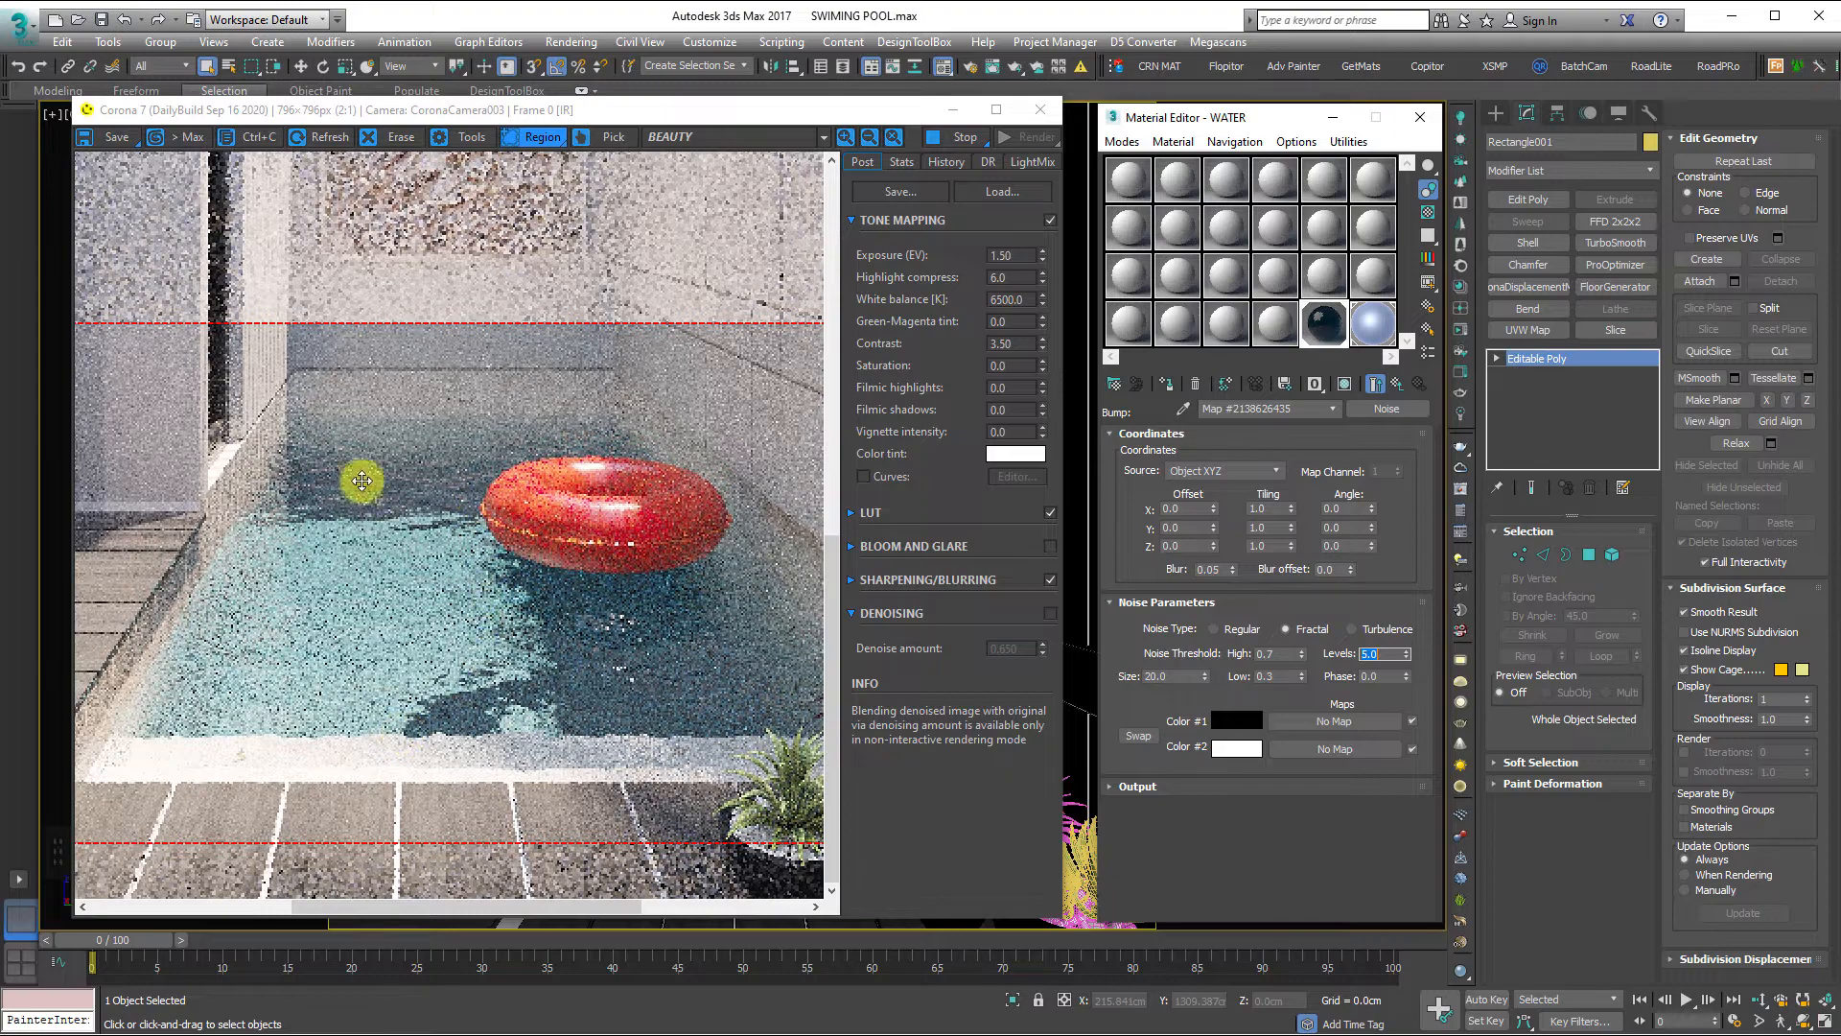
pyautogui.scroll(-3)
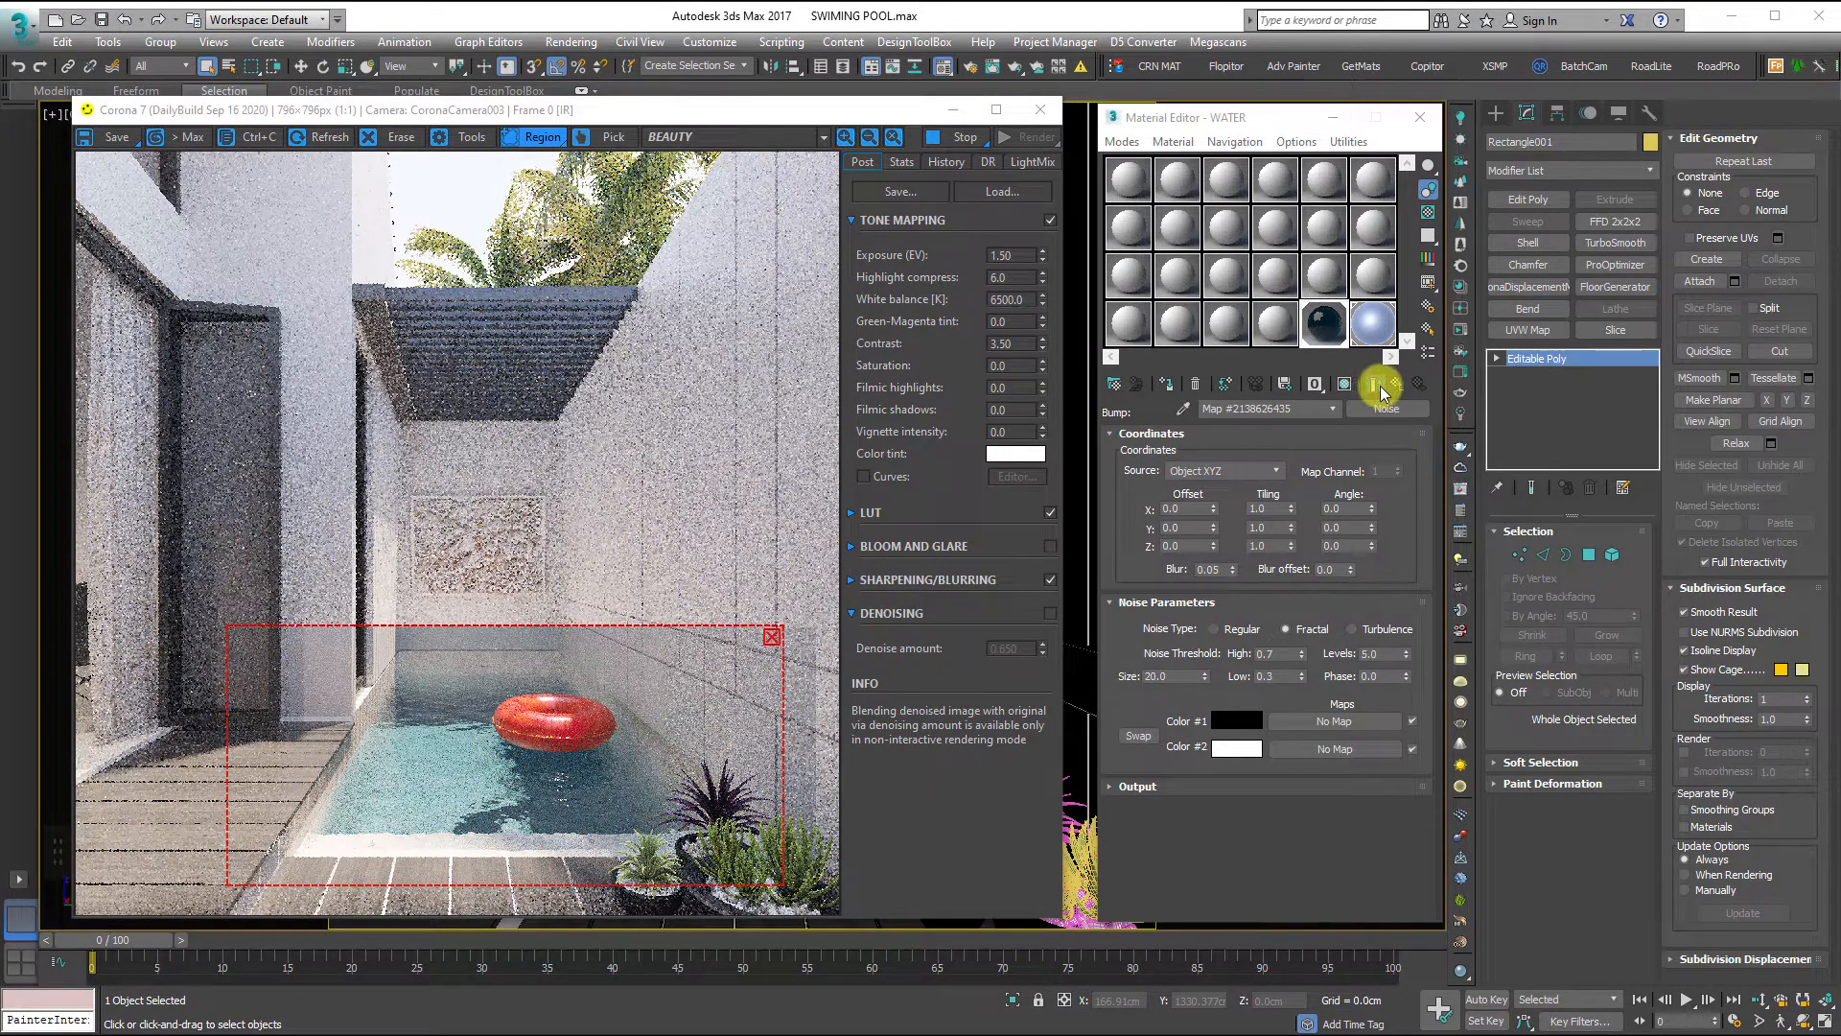
pyautogui.click(1382, 384)
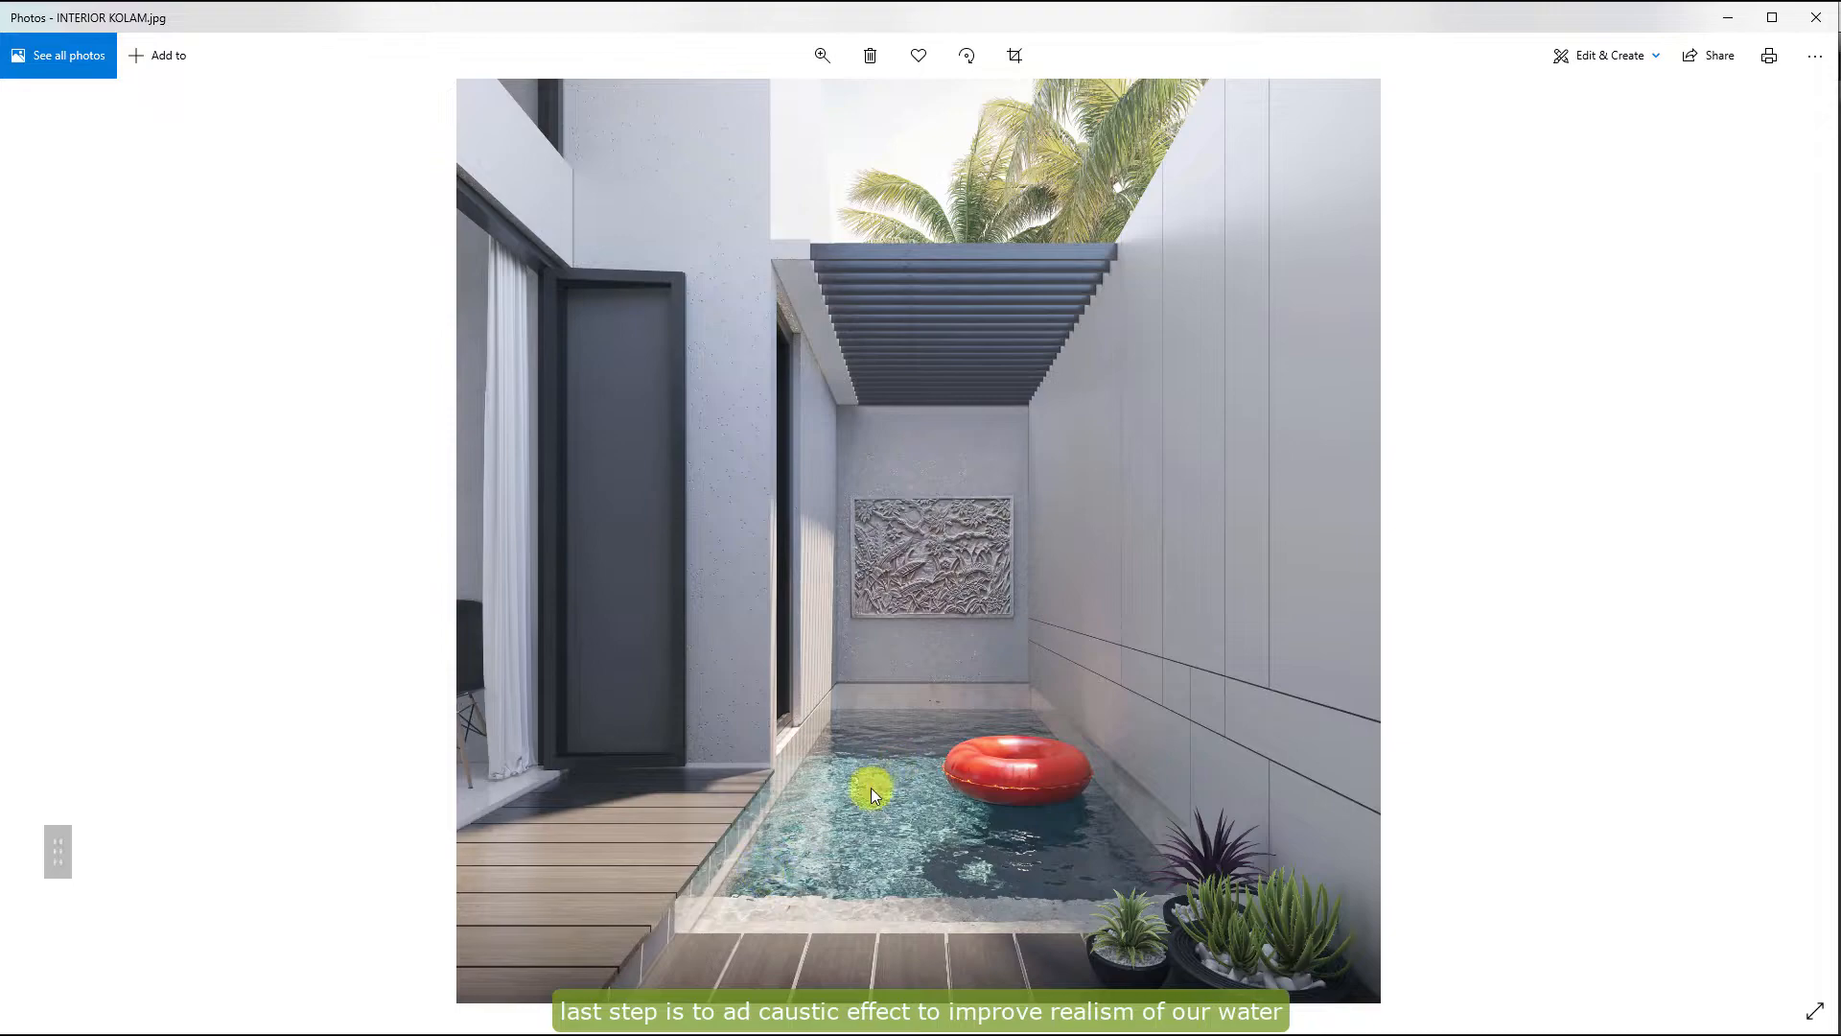
pyautogui.moveTo(1718, 56)
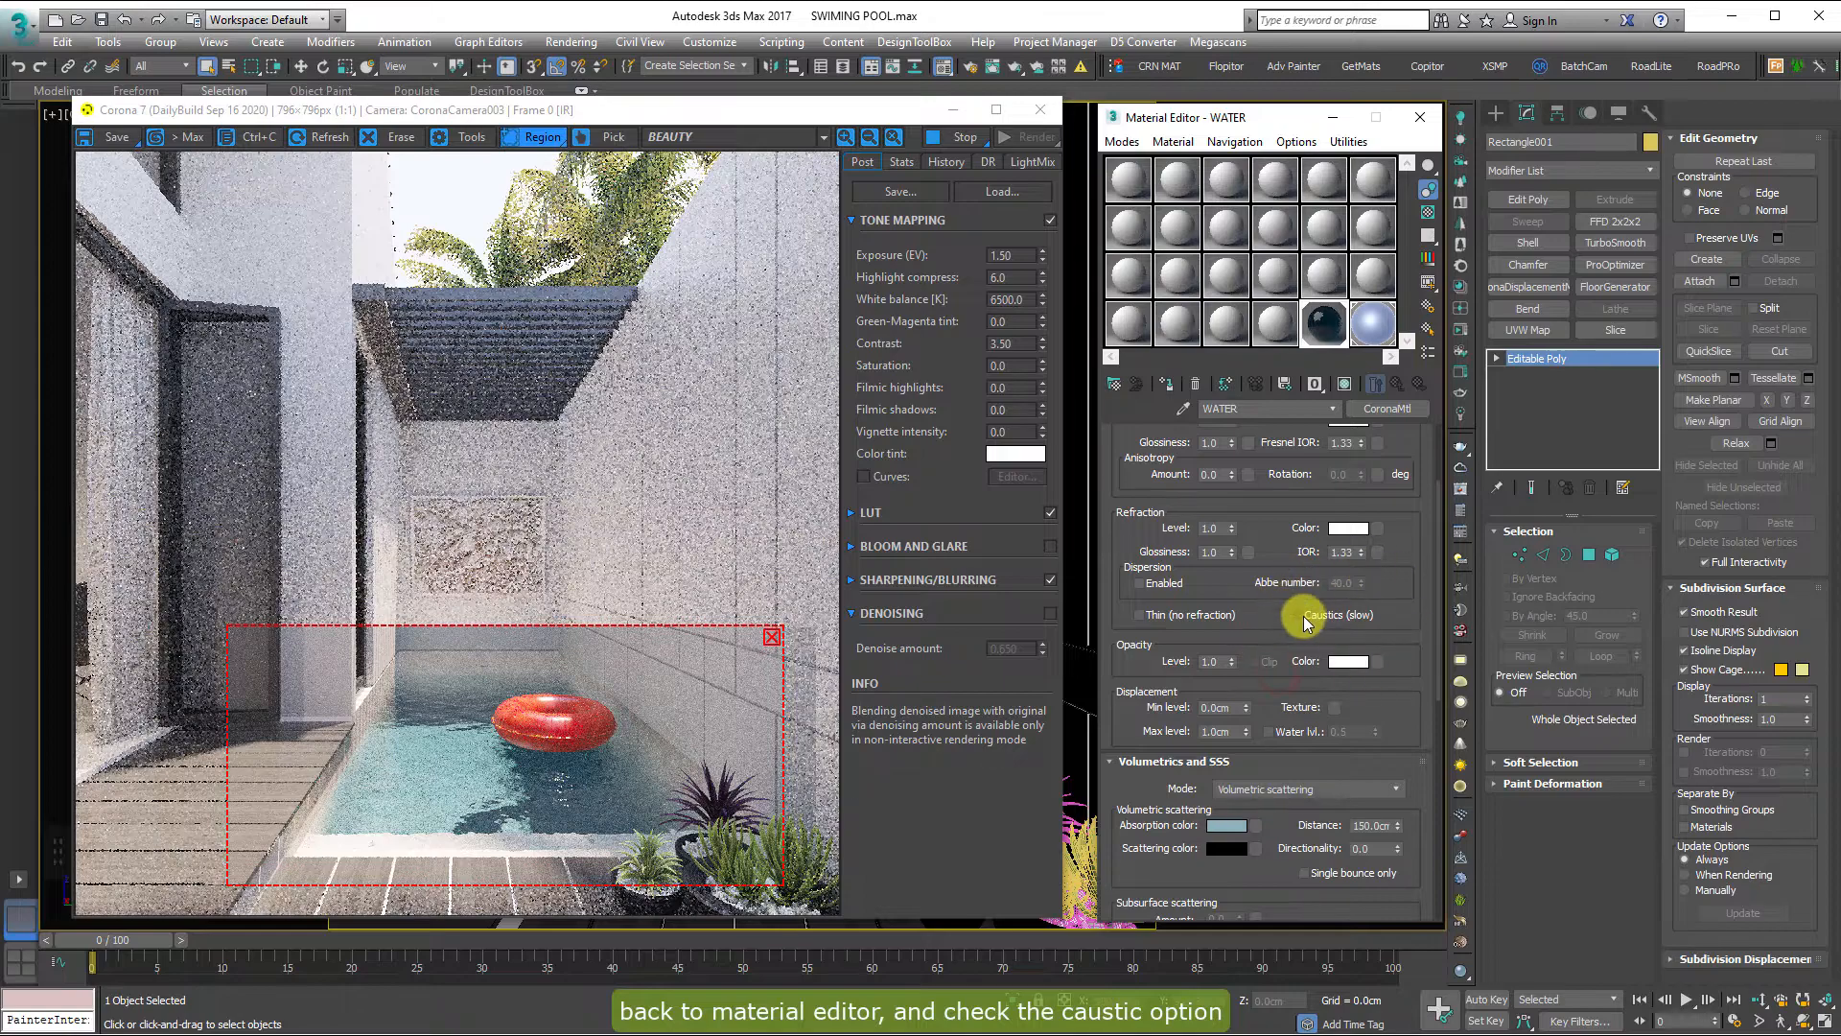
# Step: Enable Caustics (slow) in WATER's refraction and zoom the VFB to inspect
pyautogui.click(1292, 619)
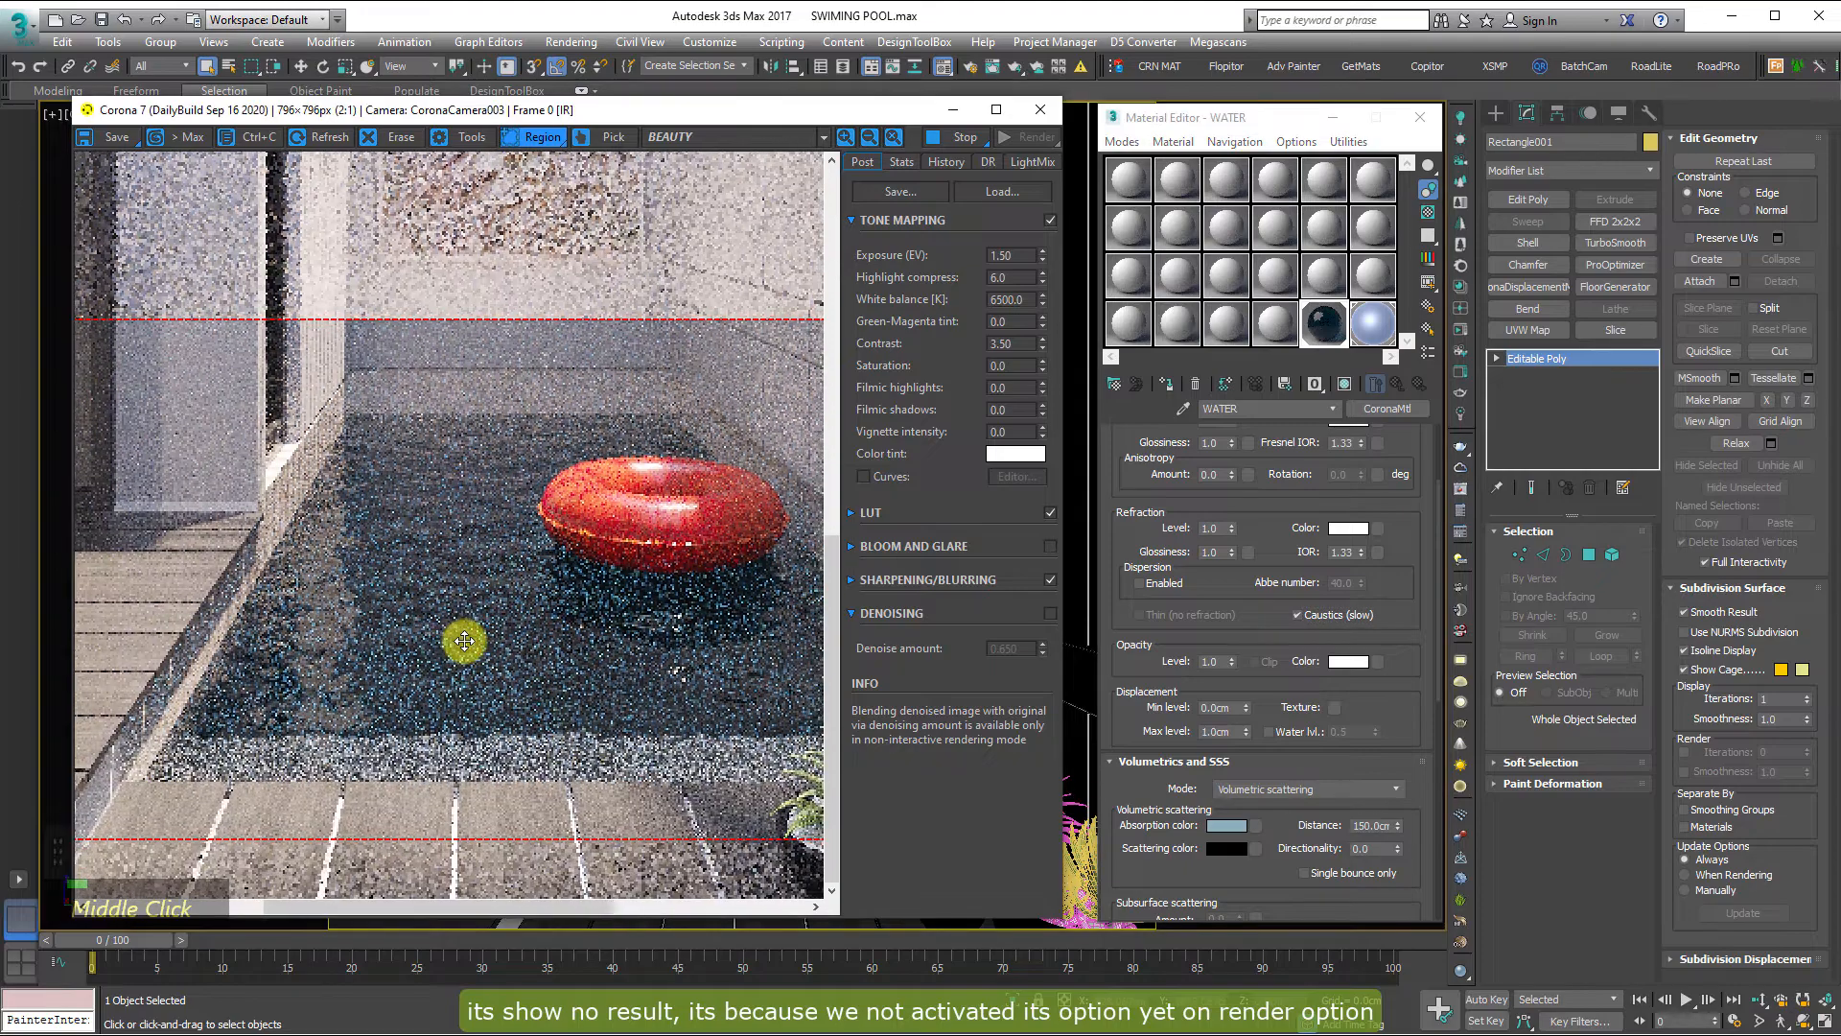
pyautogui.scroll(3)
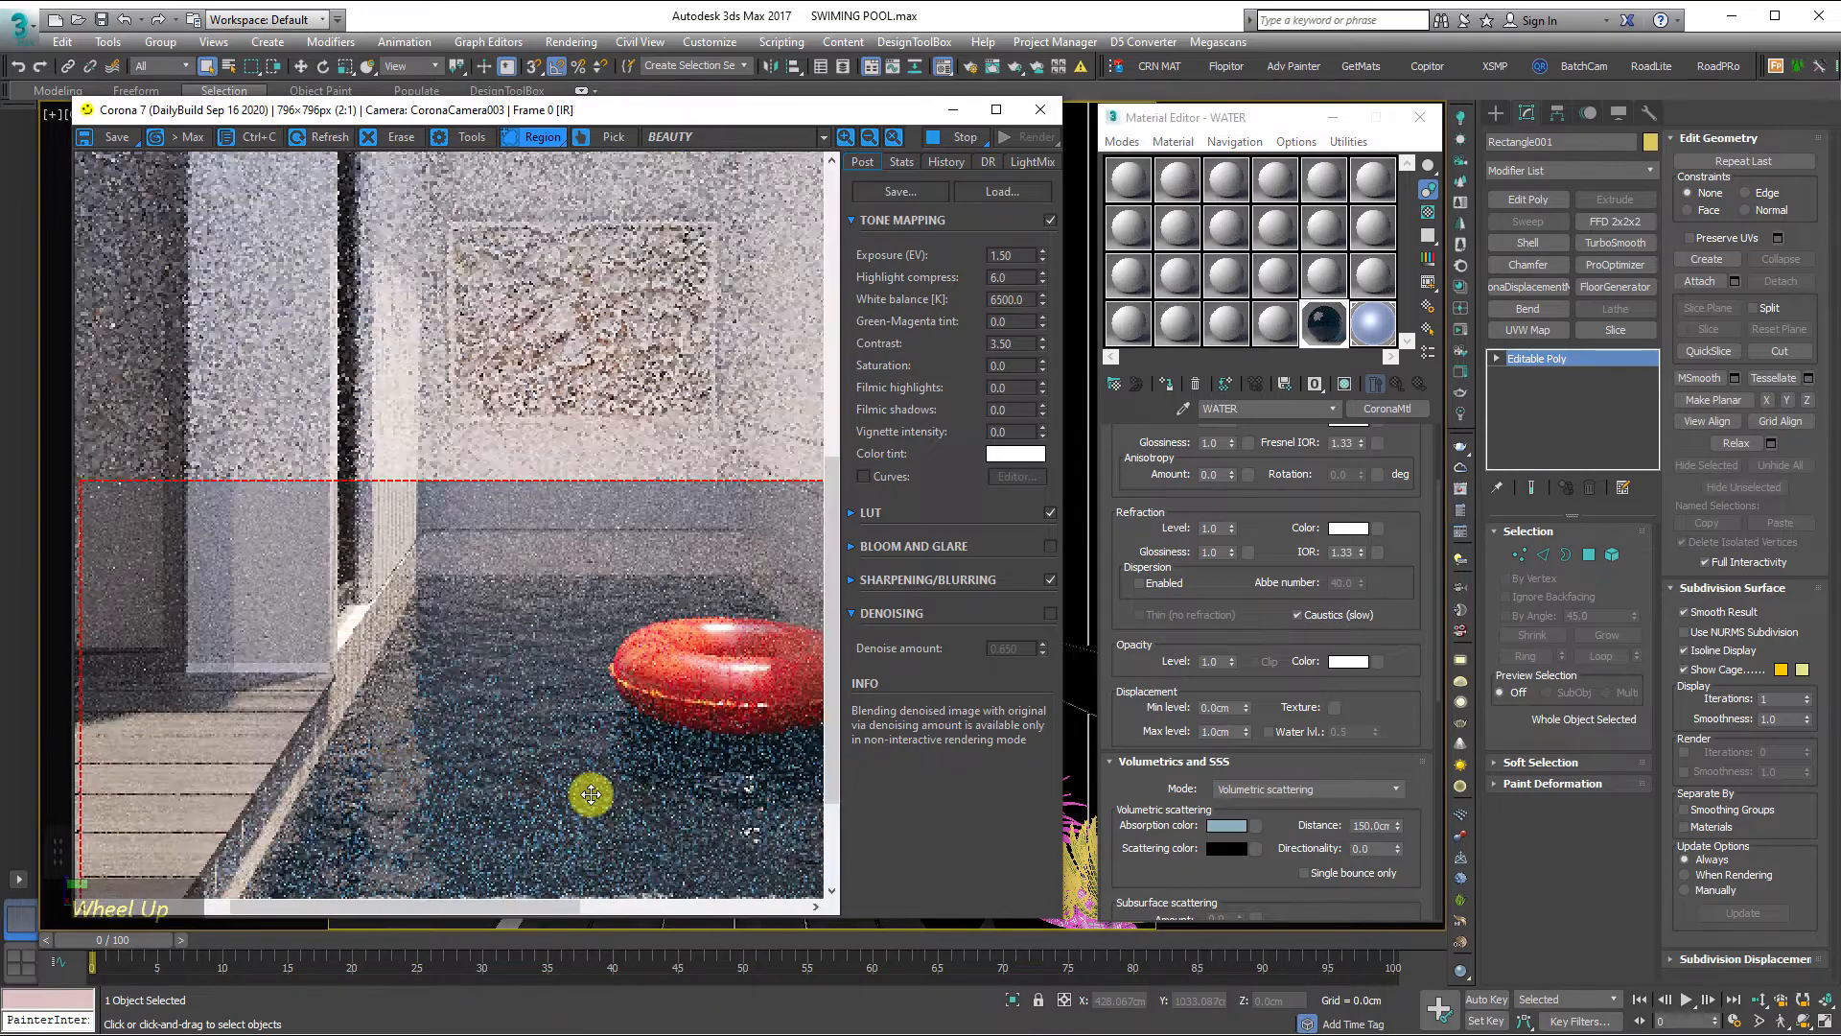
pyautogui.scroll(3)
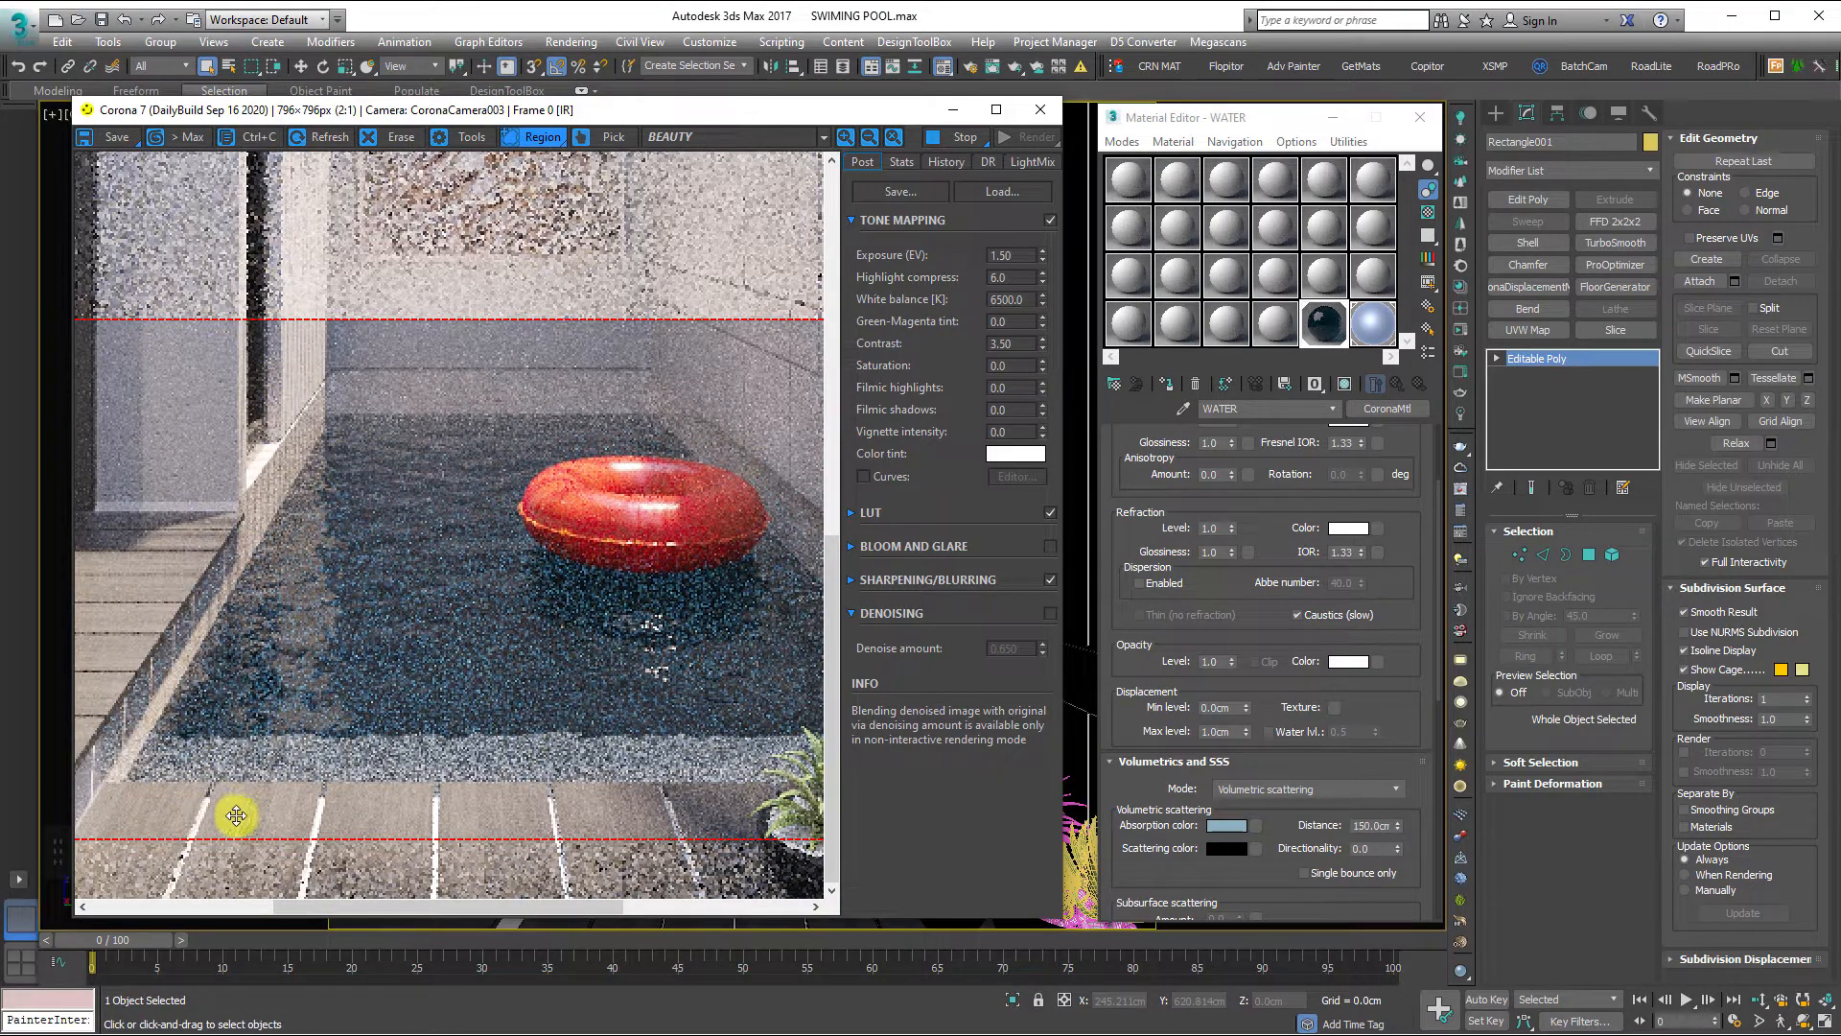
# Step: Enable the Caustics solver on Render Setup's Performance tab
pyautogui.click(572, 41)
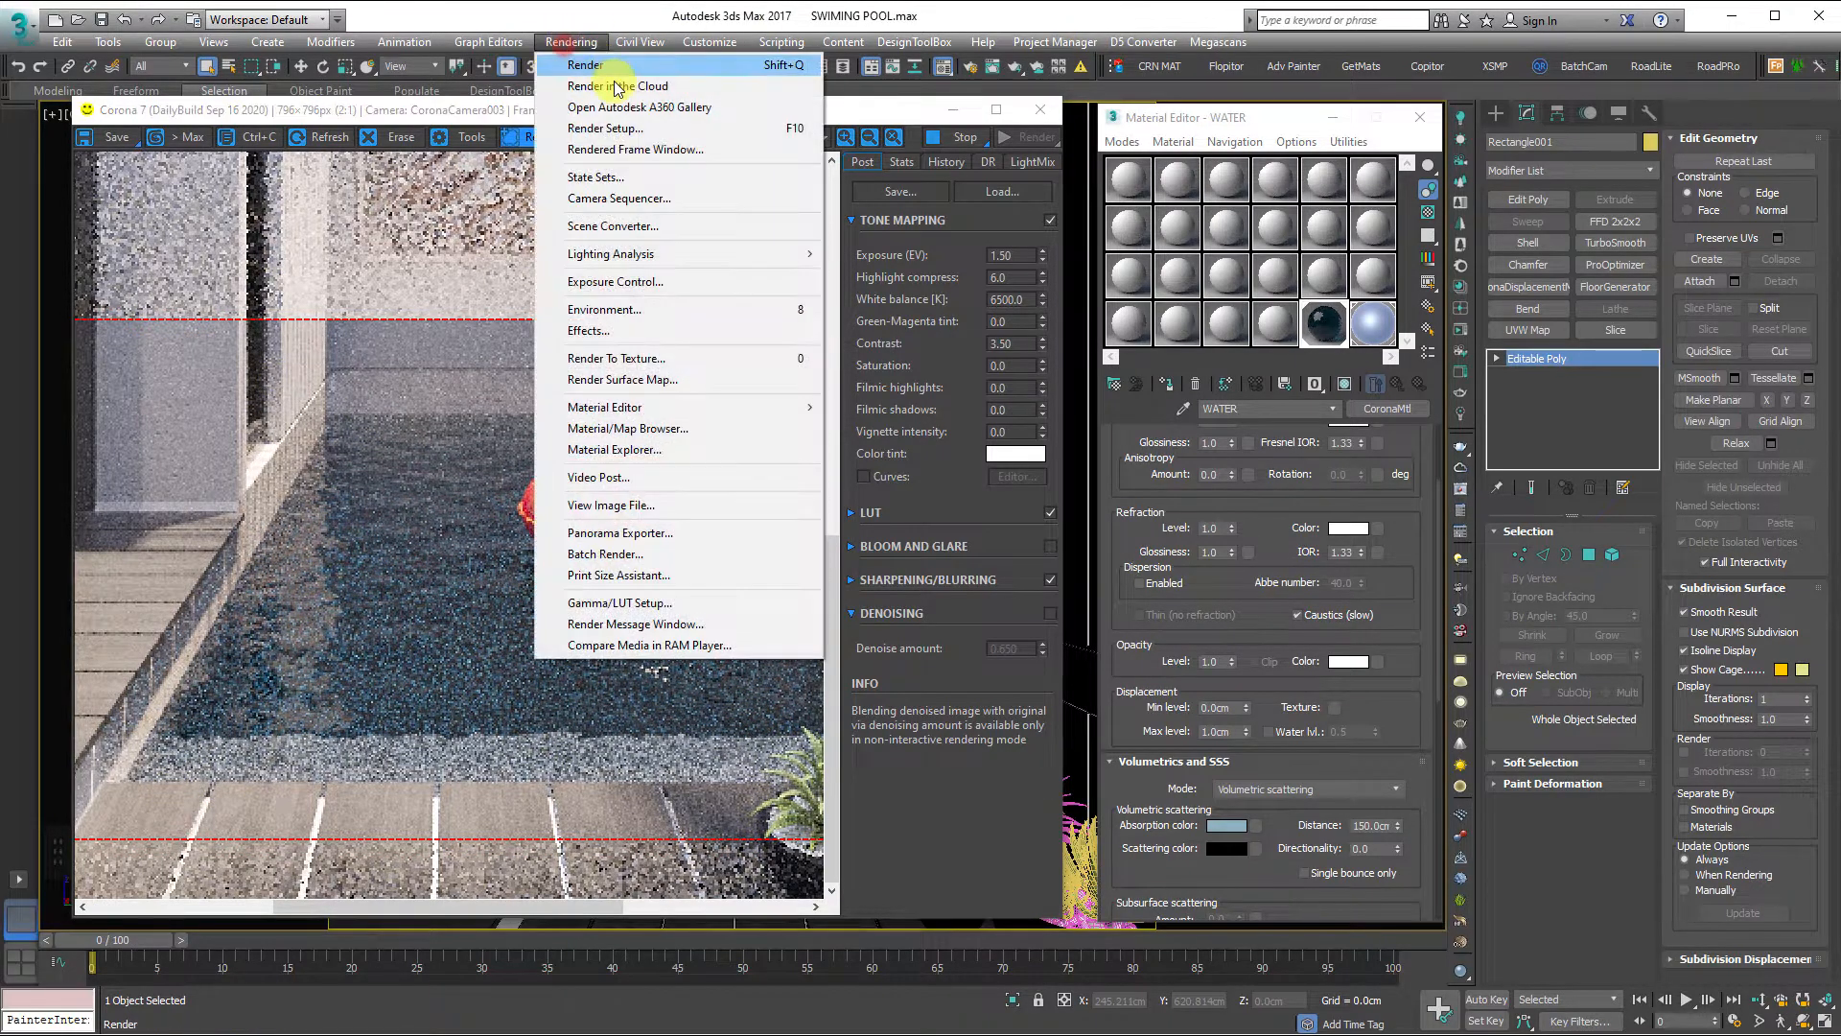
pyautogui.click(584, 65)
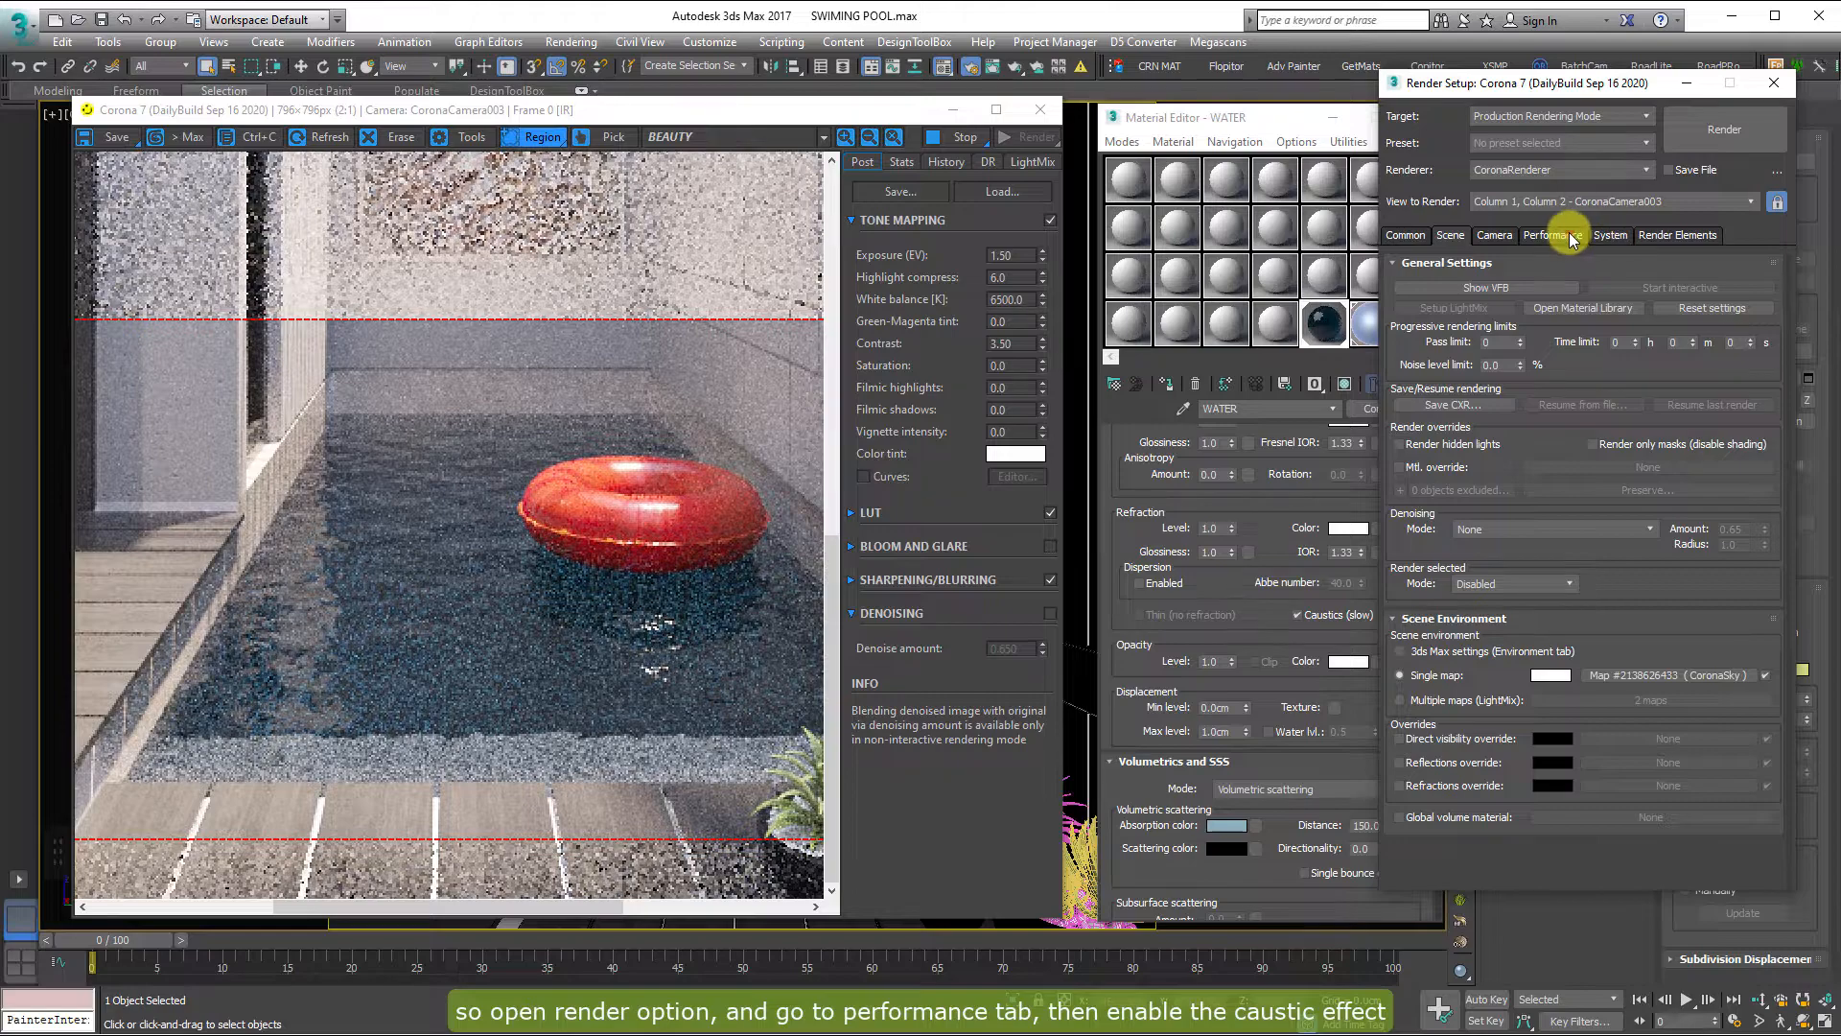
pyautogui.click(1552, 235)
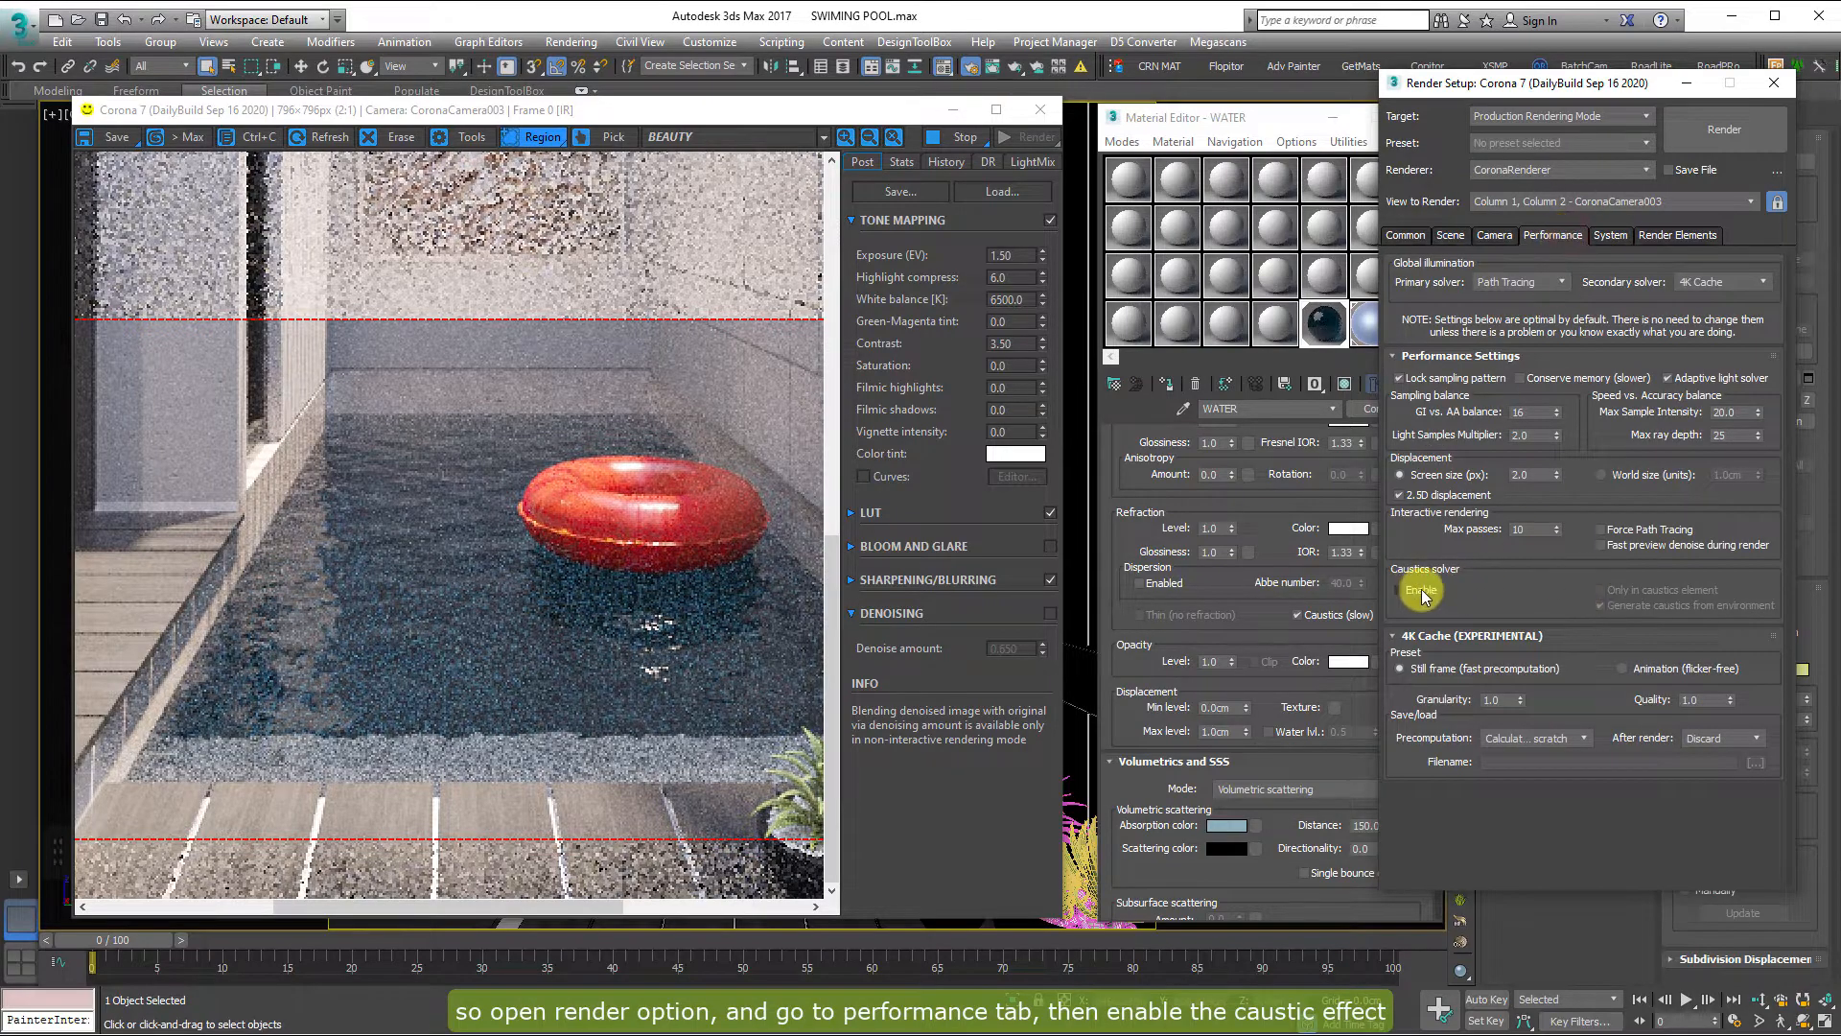
pyautogui.click(1400, 589)
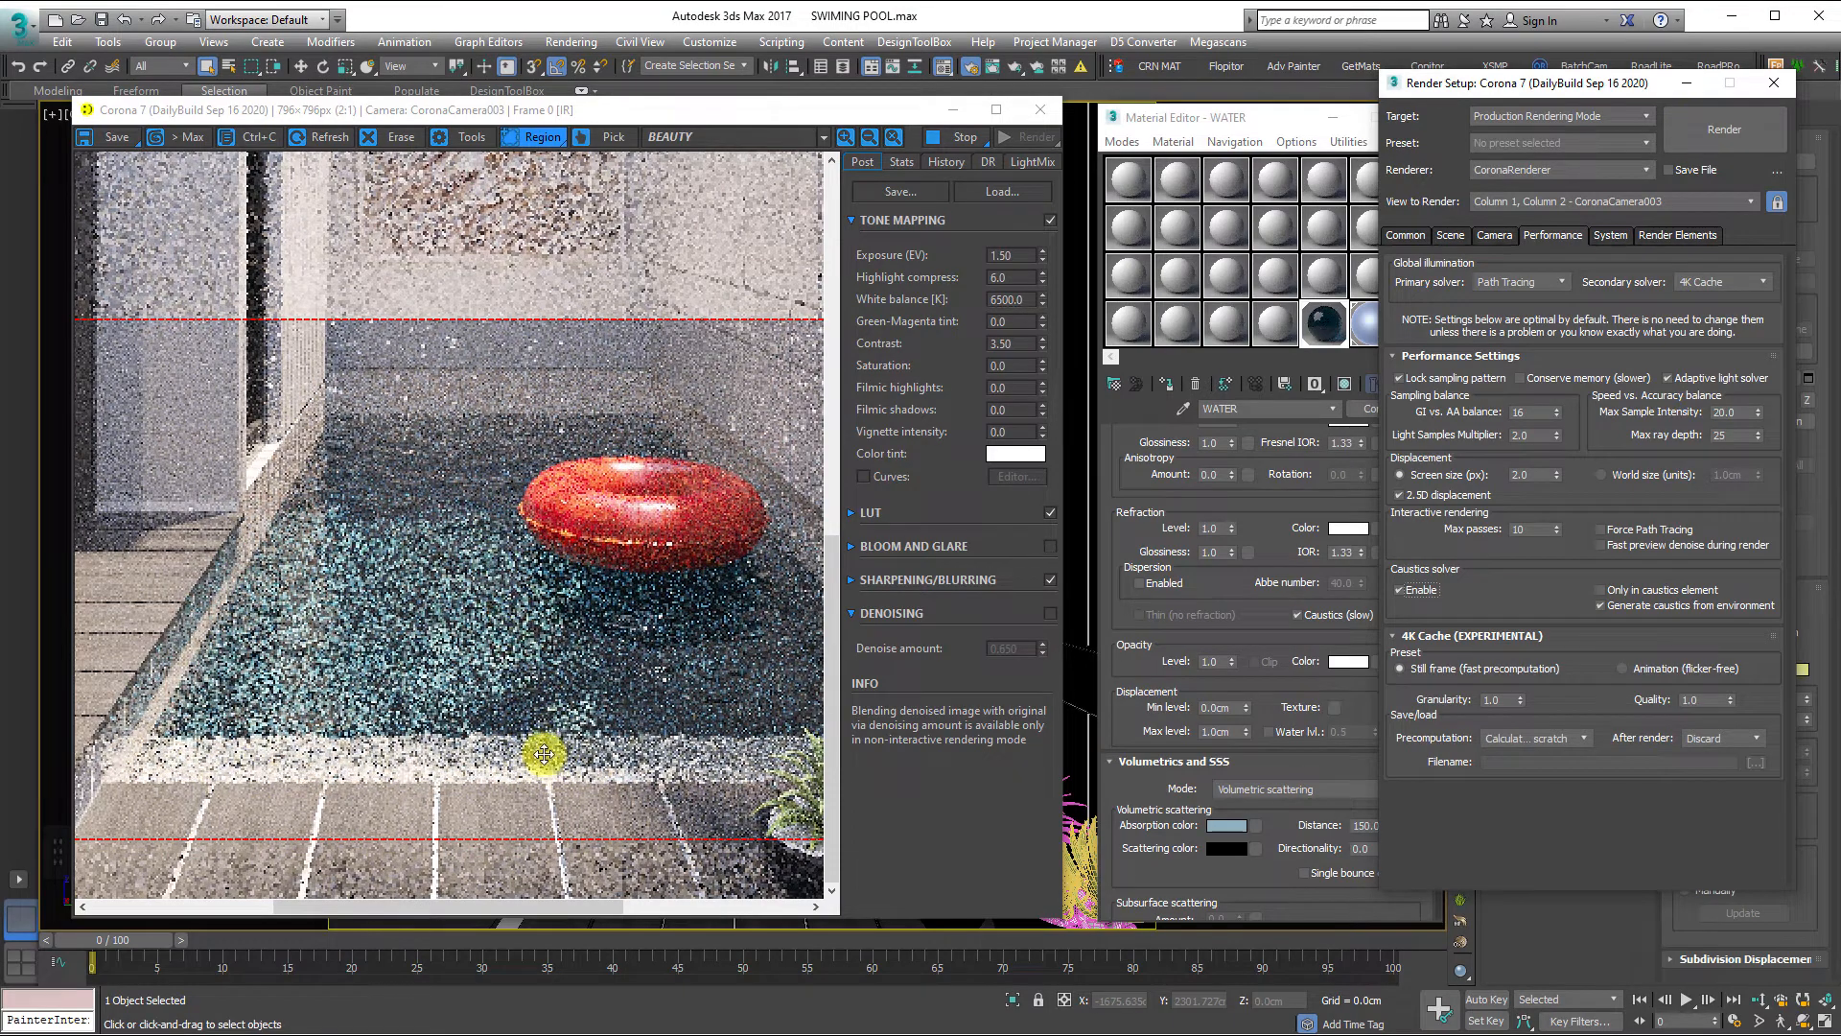
pyautogui.scroll(-3)
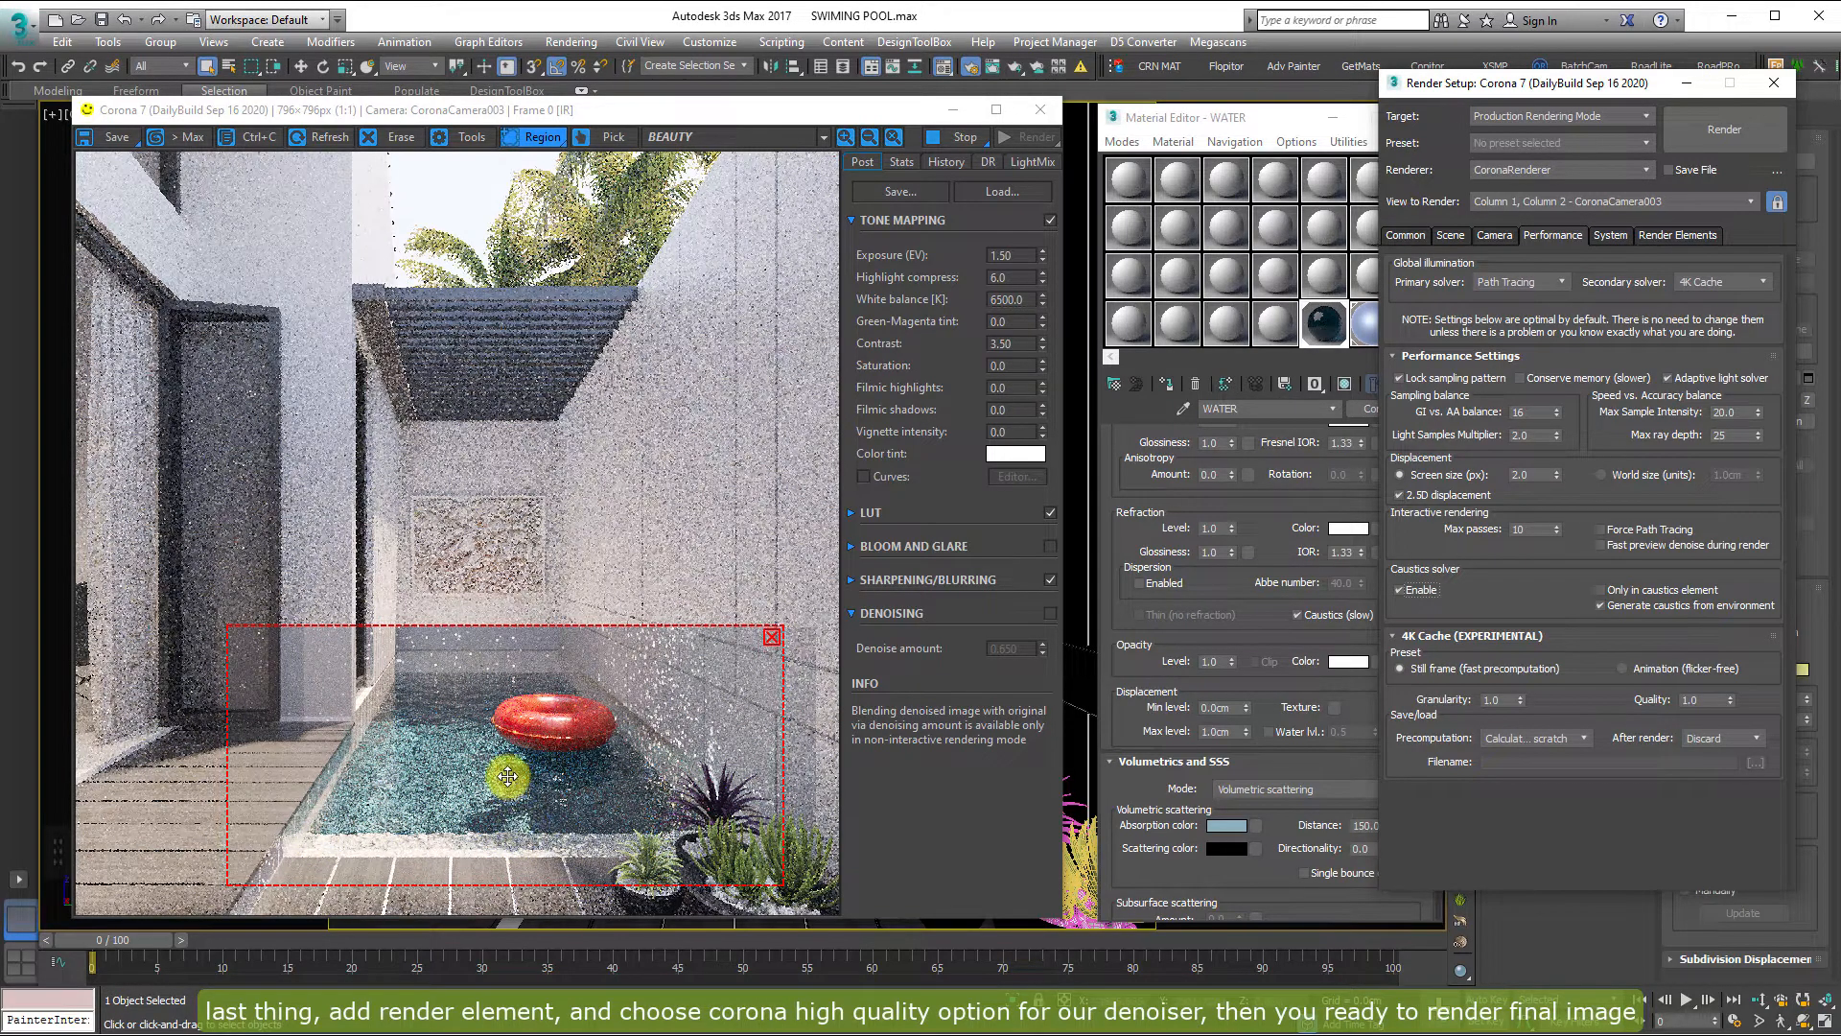
pyautogui.moveTo(717, 701)
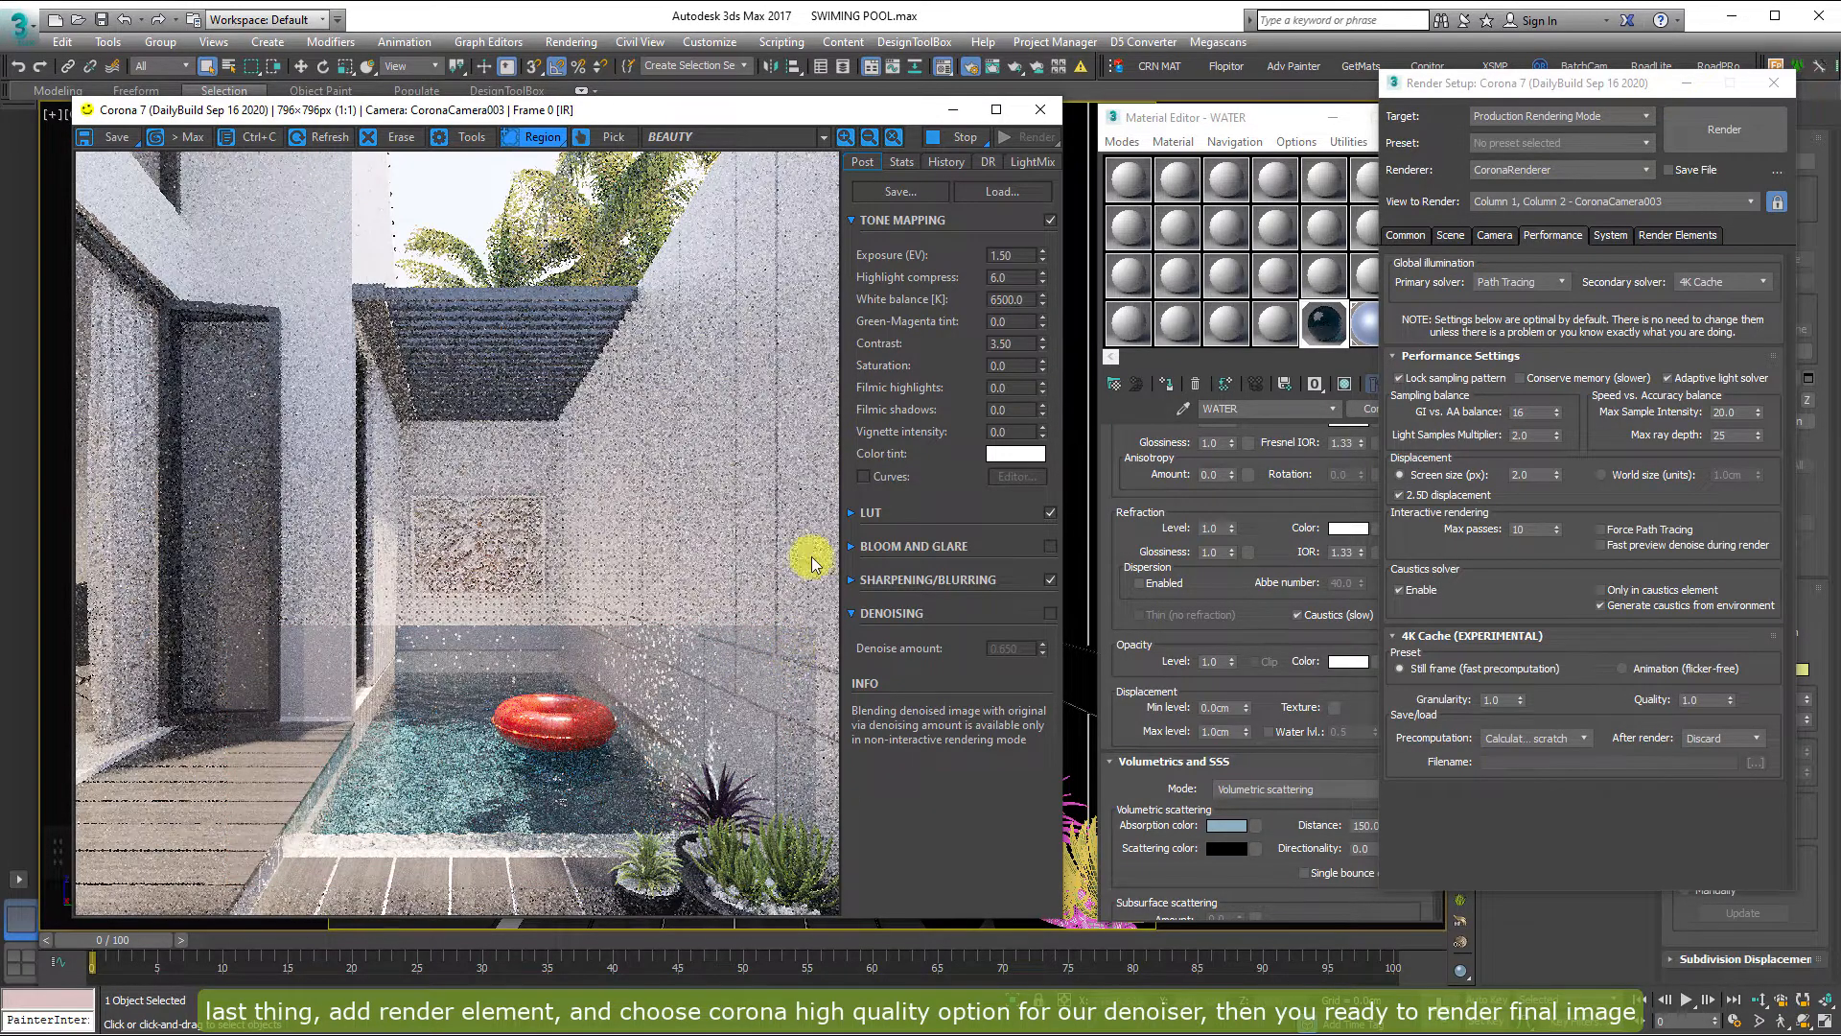
pyautogui.moveTo(339, 308)
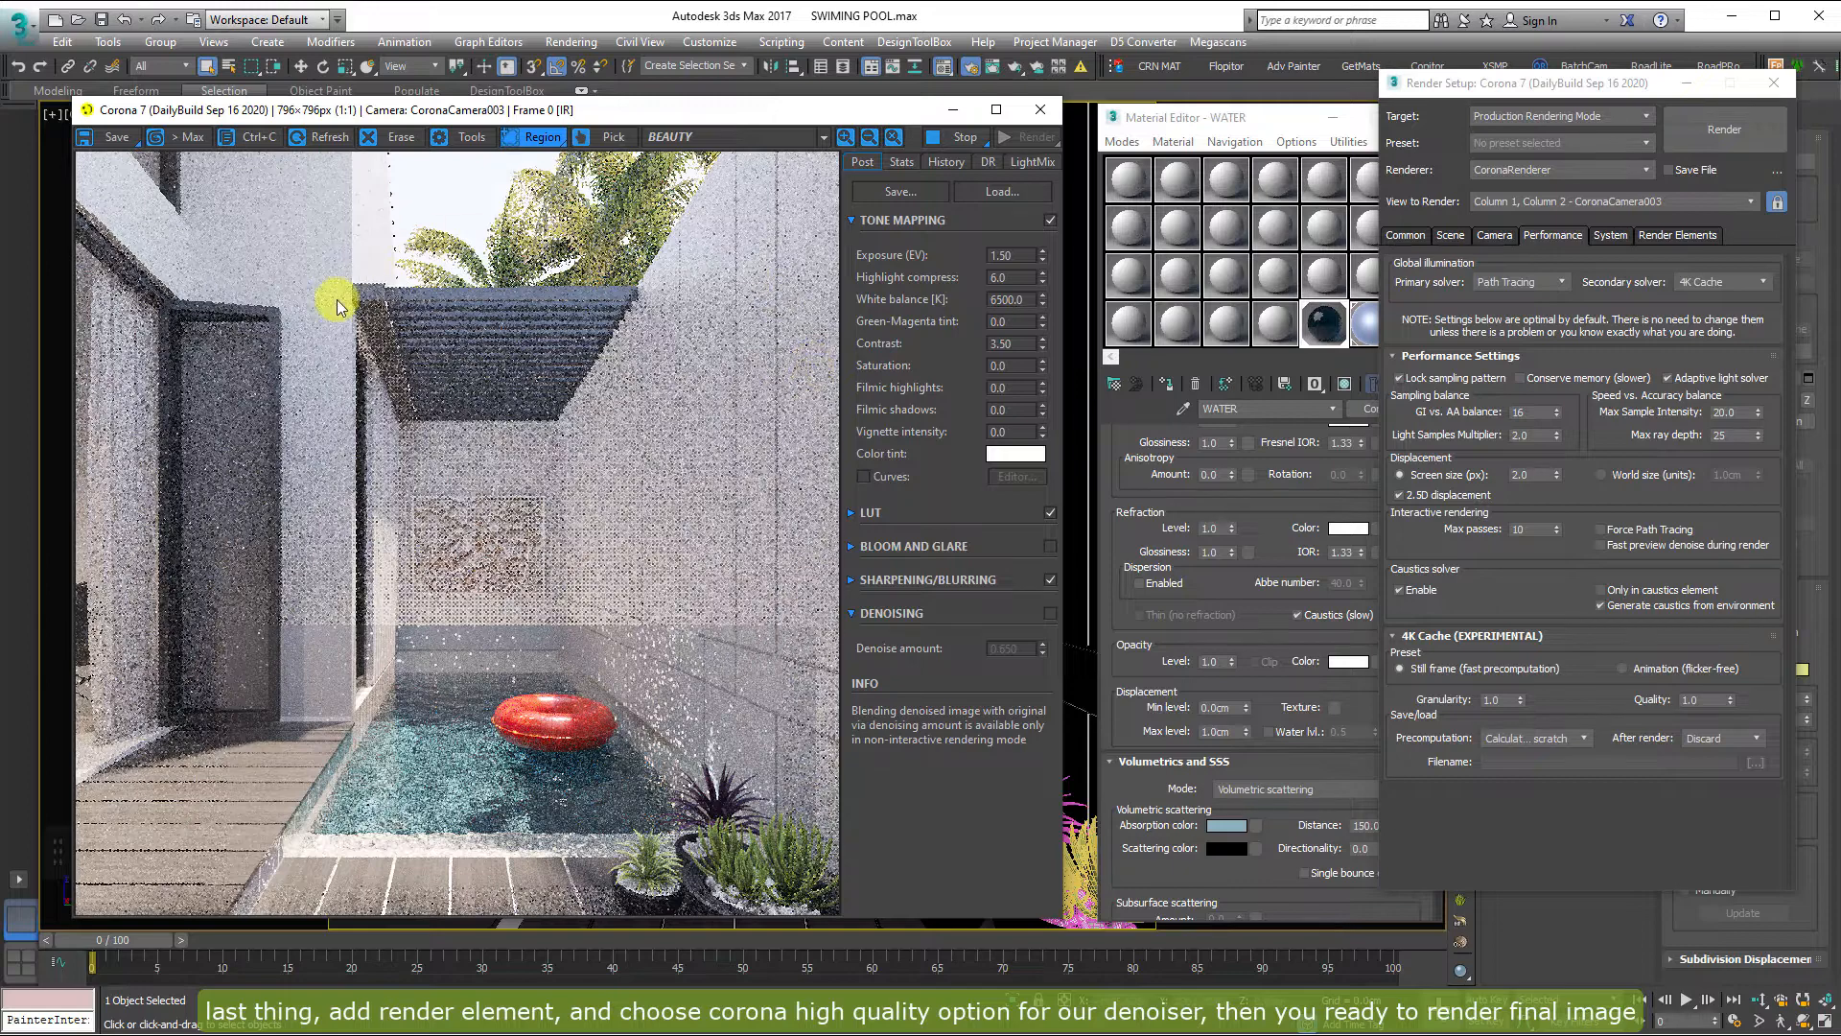
pyautogui.moveTo(758, 346)
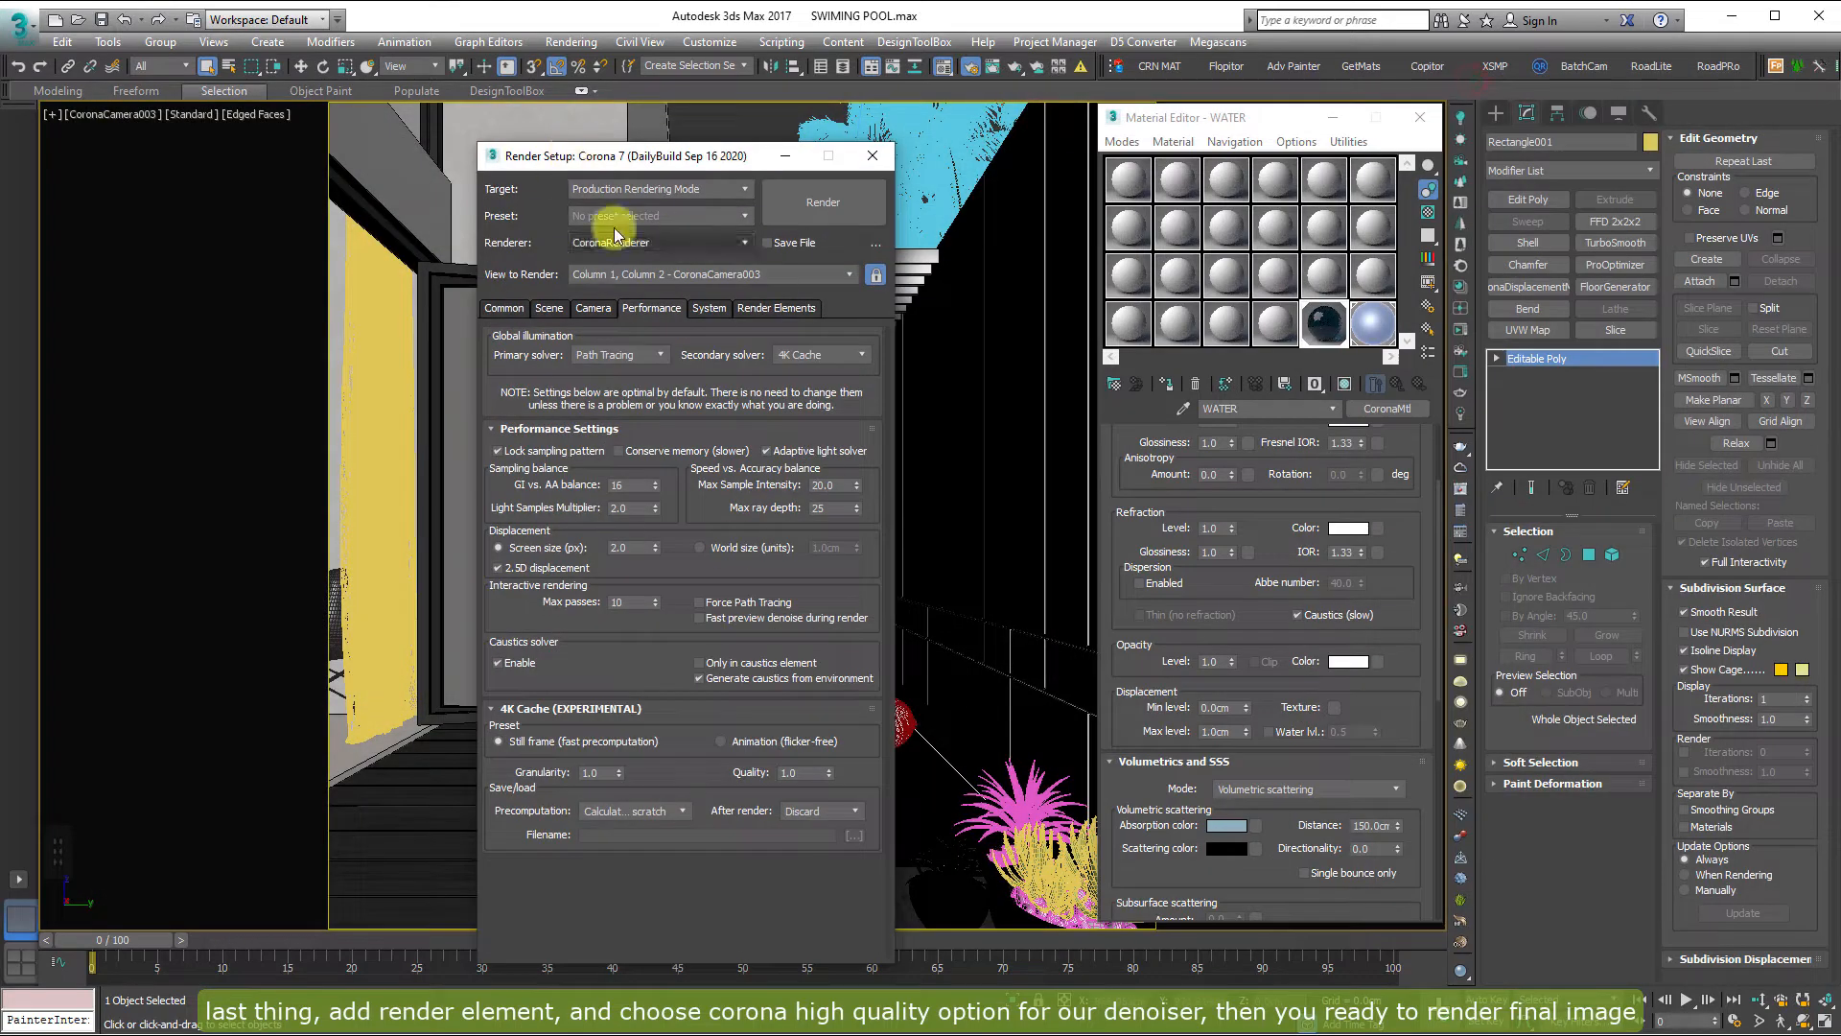
# Step: On the Scene tab choose Corona High Quality denoising at amount 0.7 with direct visibility override
pyautogui.click(549, 308)
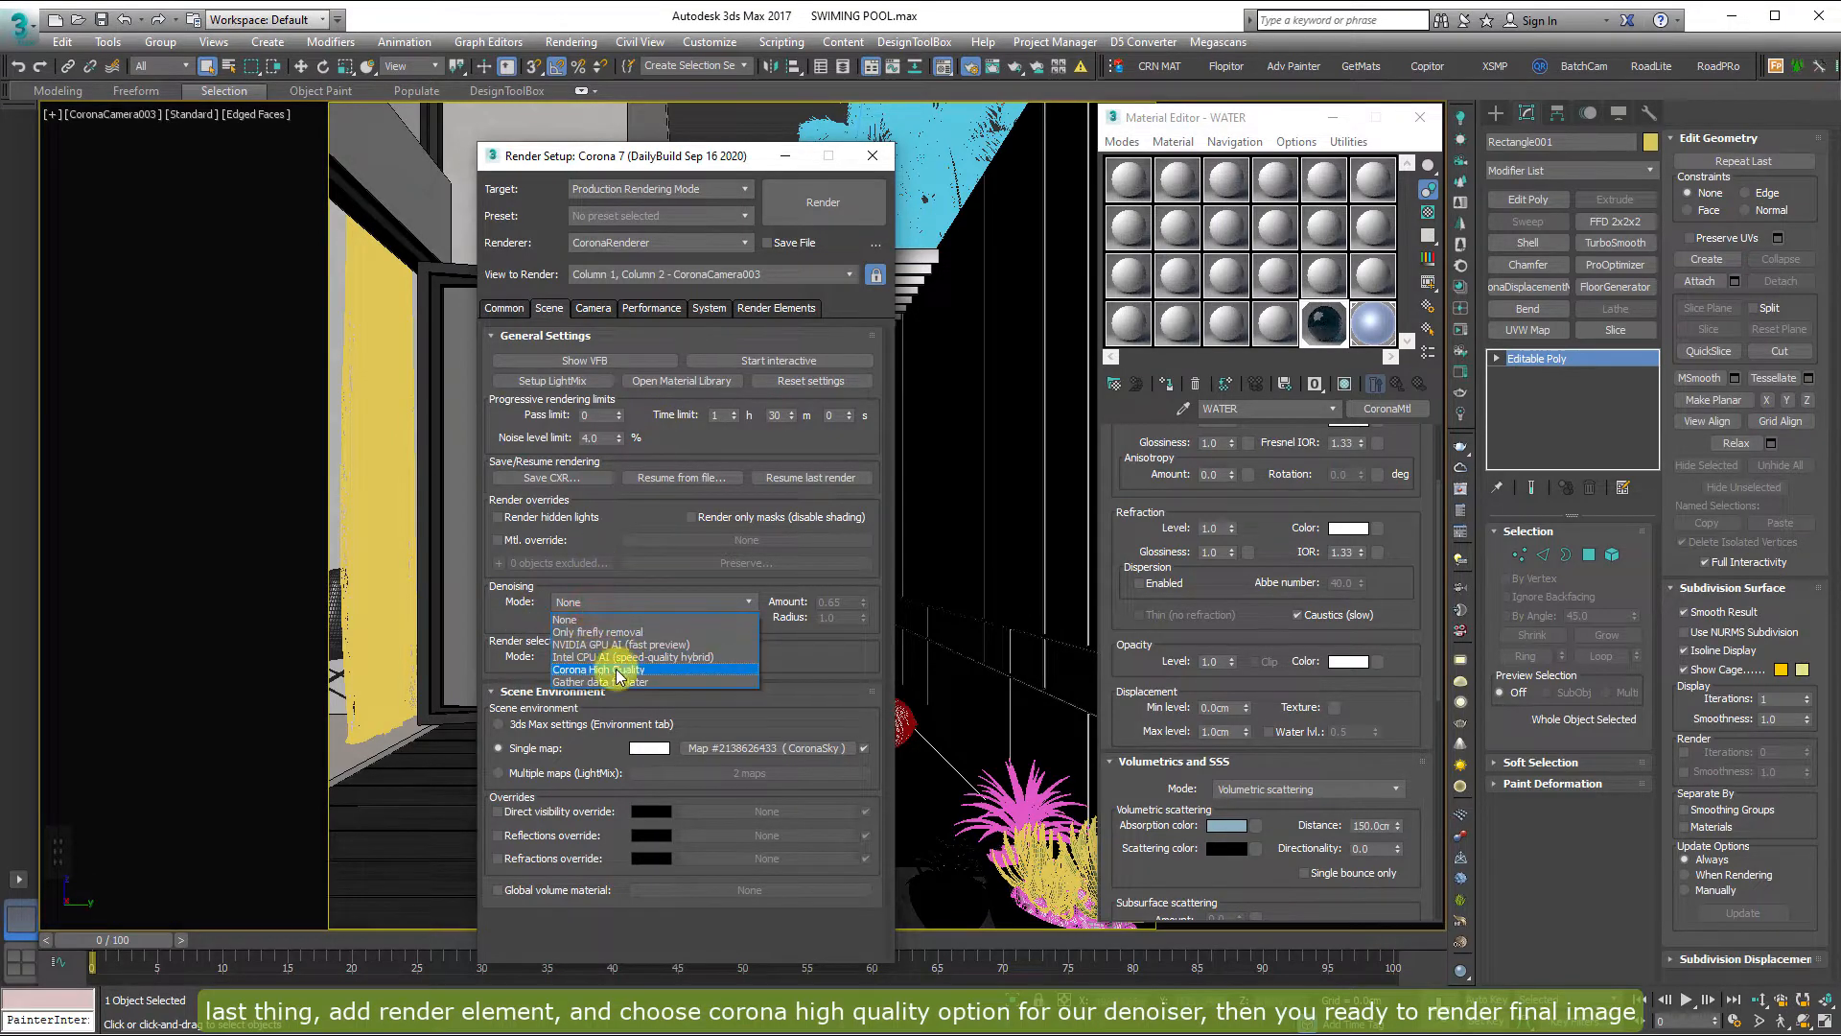
pyautogui.click(612, 669)
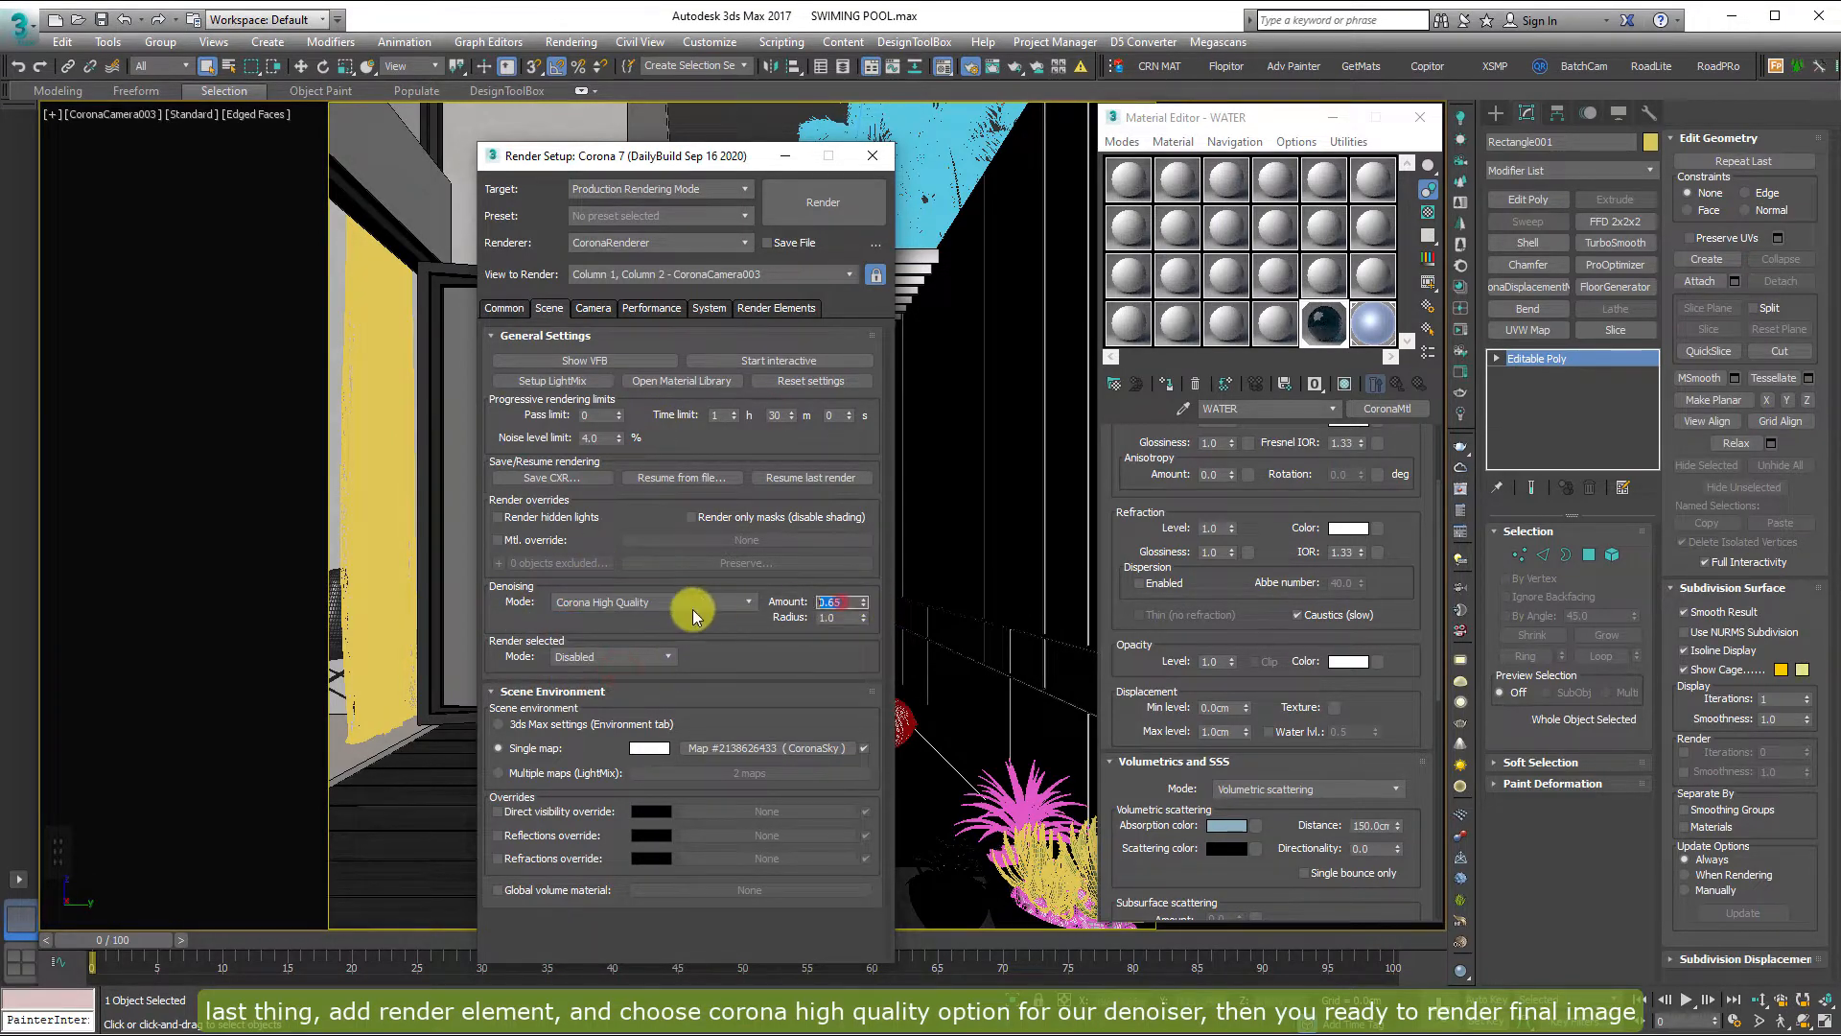
pyautogui.moveTo(692, 607)
pyautogui.write('0.7')
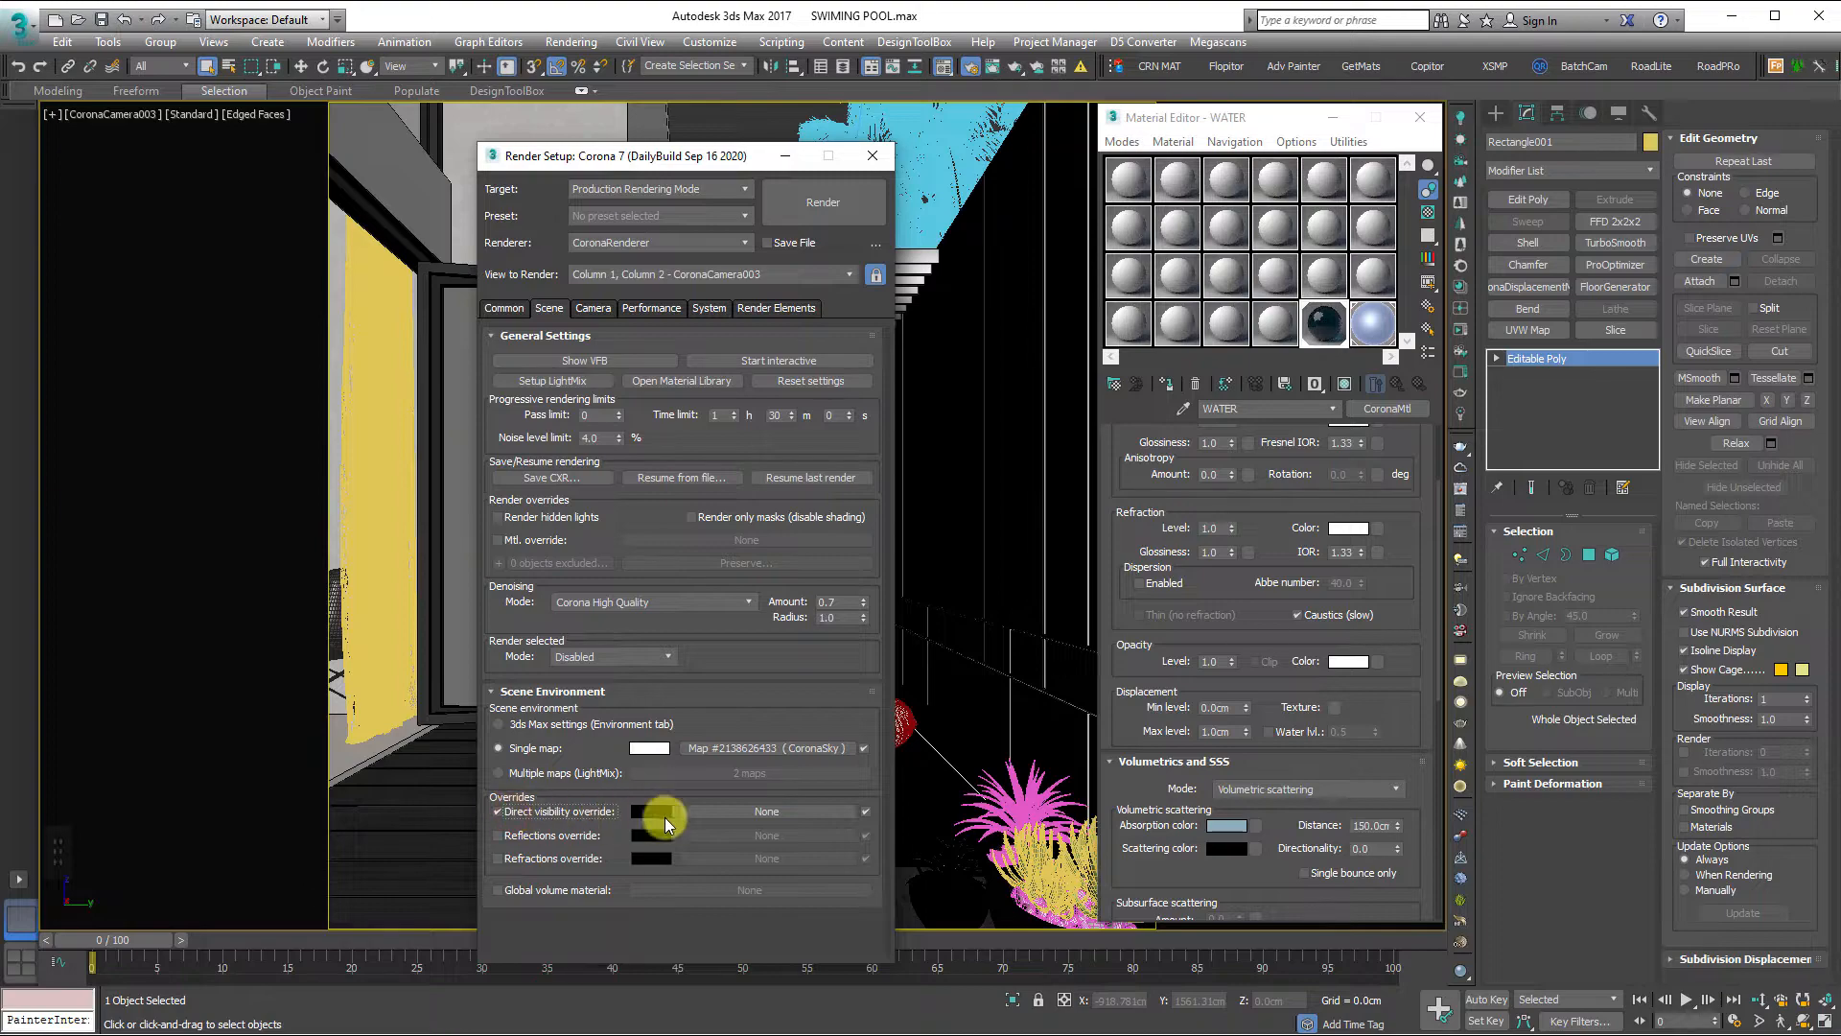
pyautogui.moveTo(602, 811)
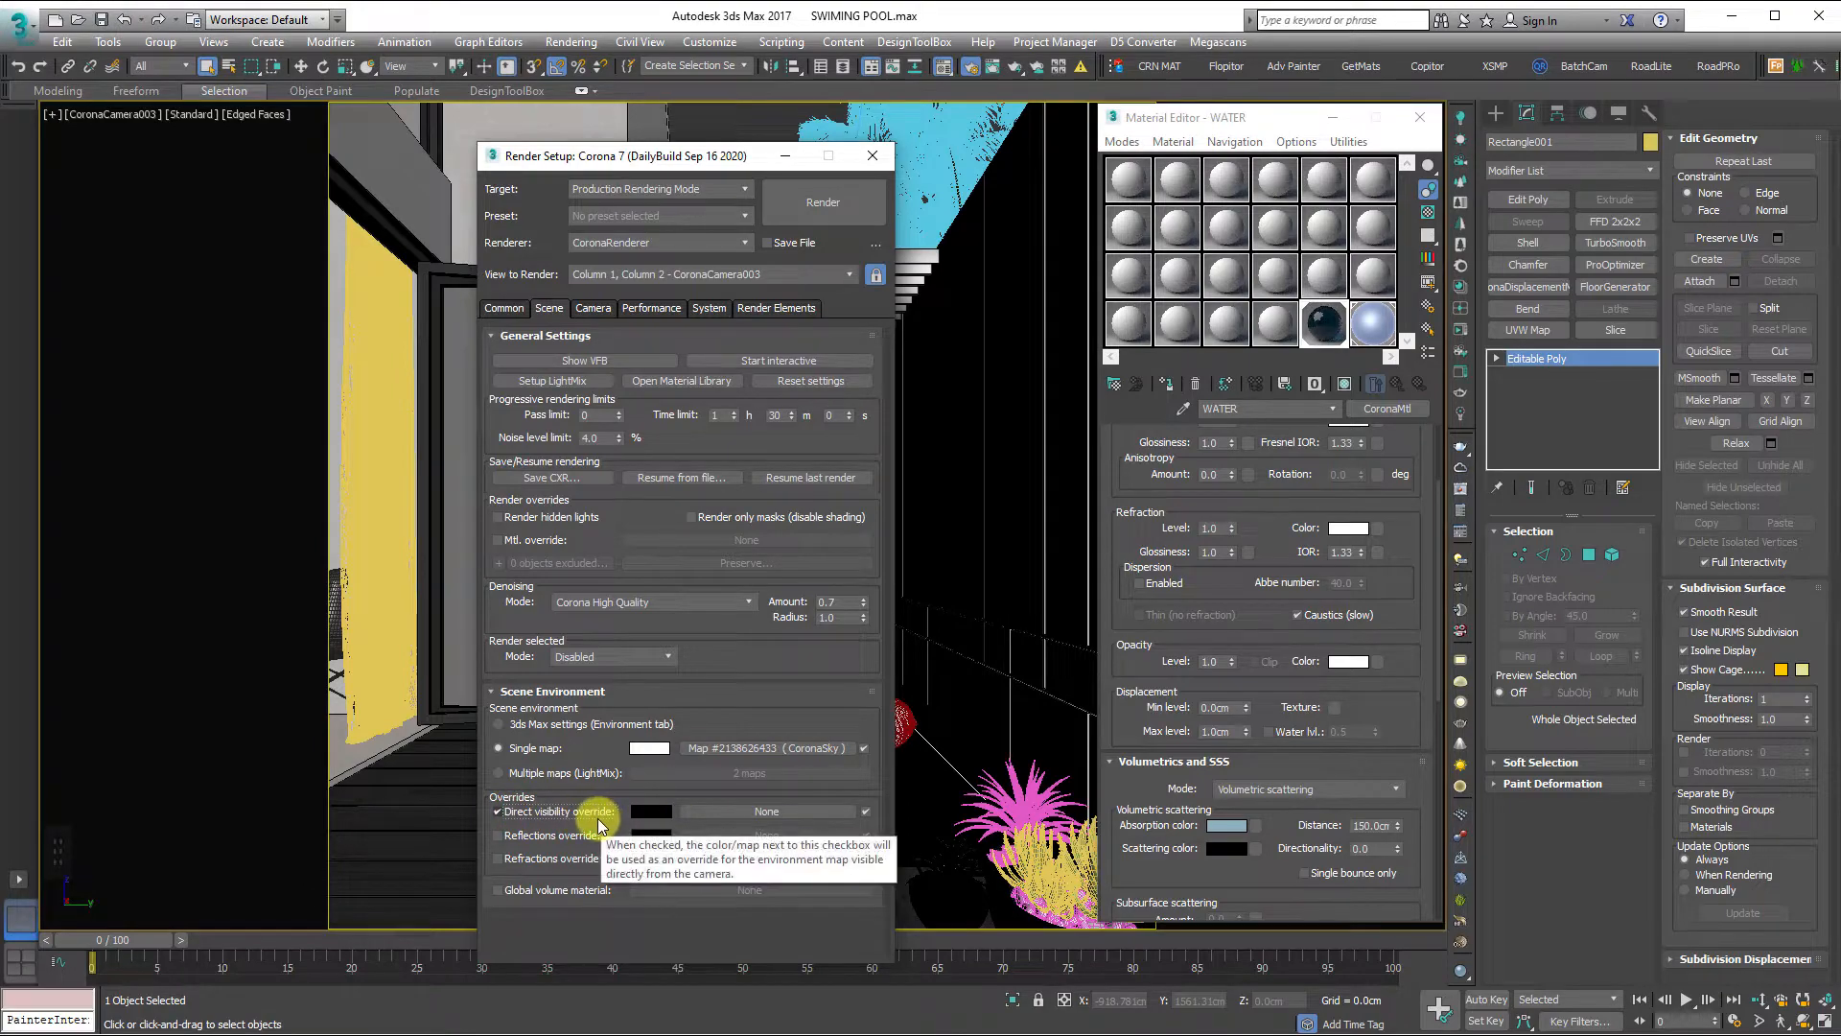
pyautogui.moveTo(785, 188)
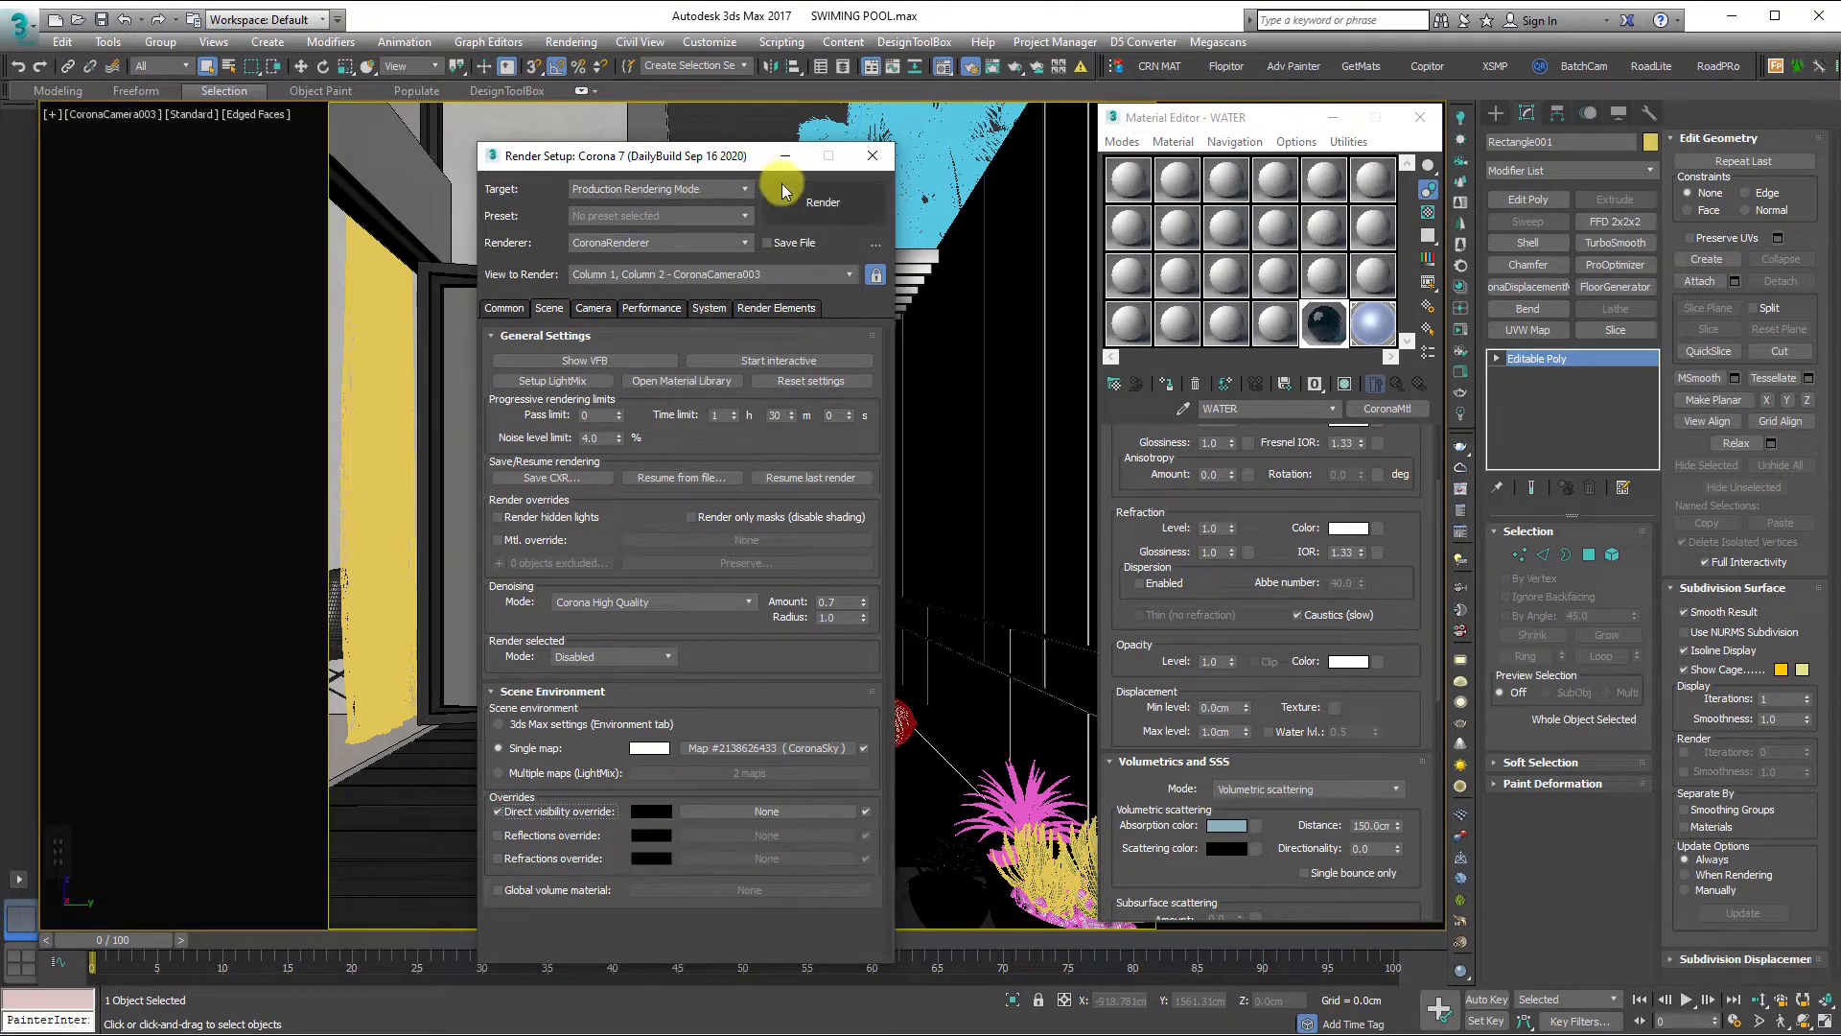
# Step: Select and delete every existing render element in the Render Elements tab
pyautogui.click(502, 307)
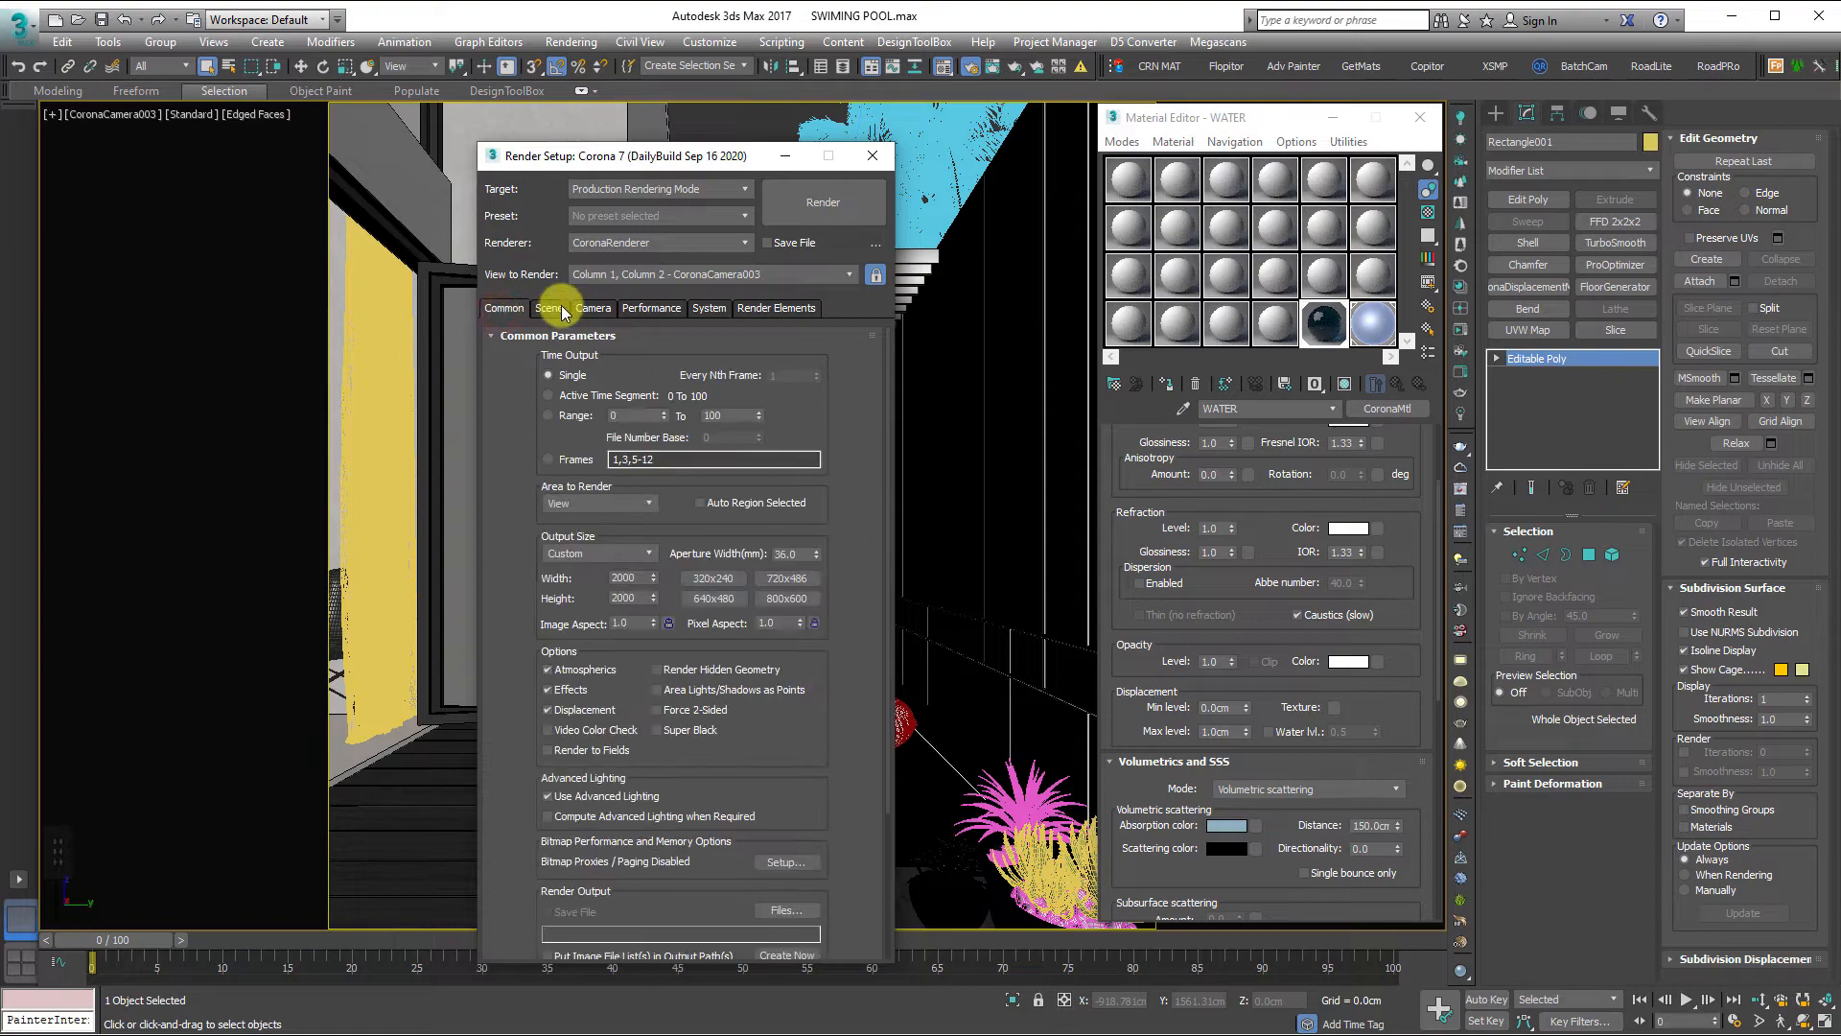
pyautogui.click(776, 308)
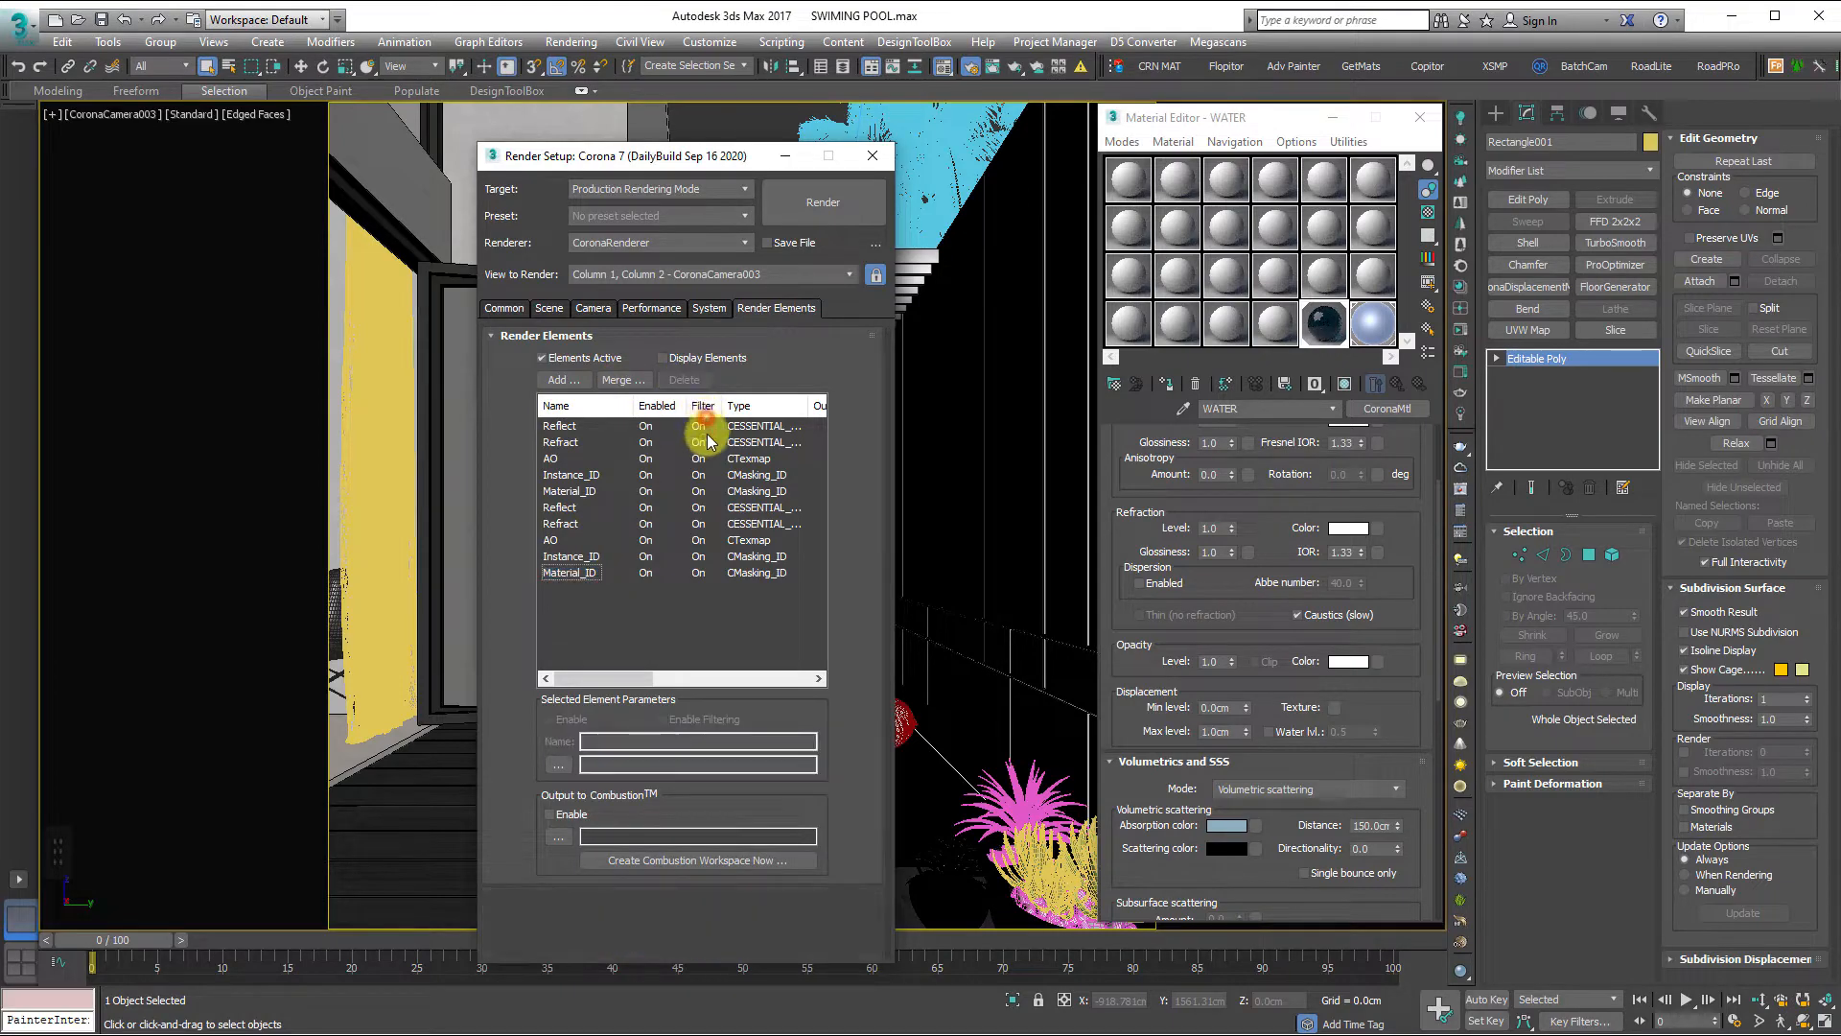
pyautogui.click(560, 425)
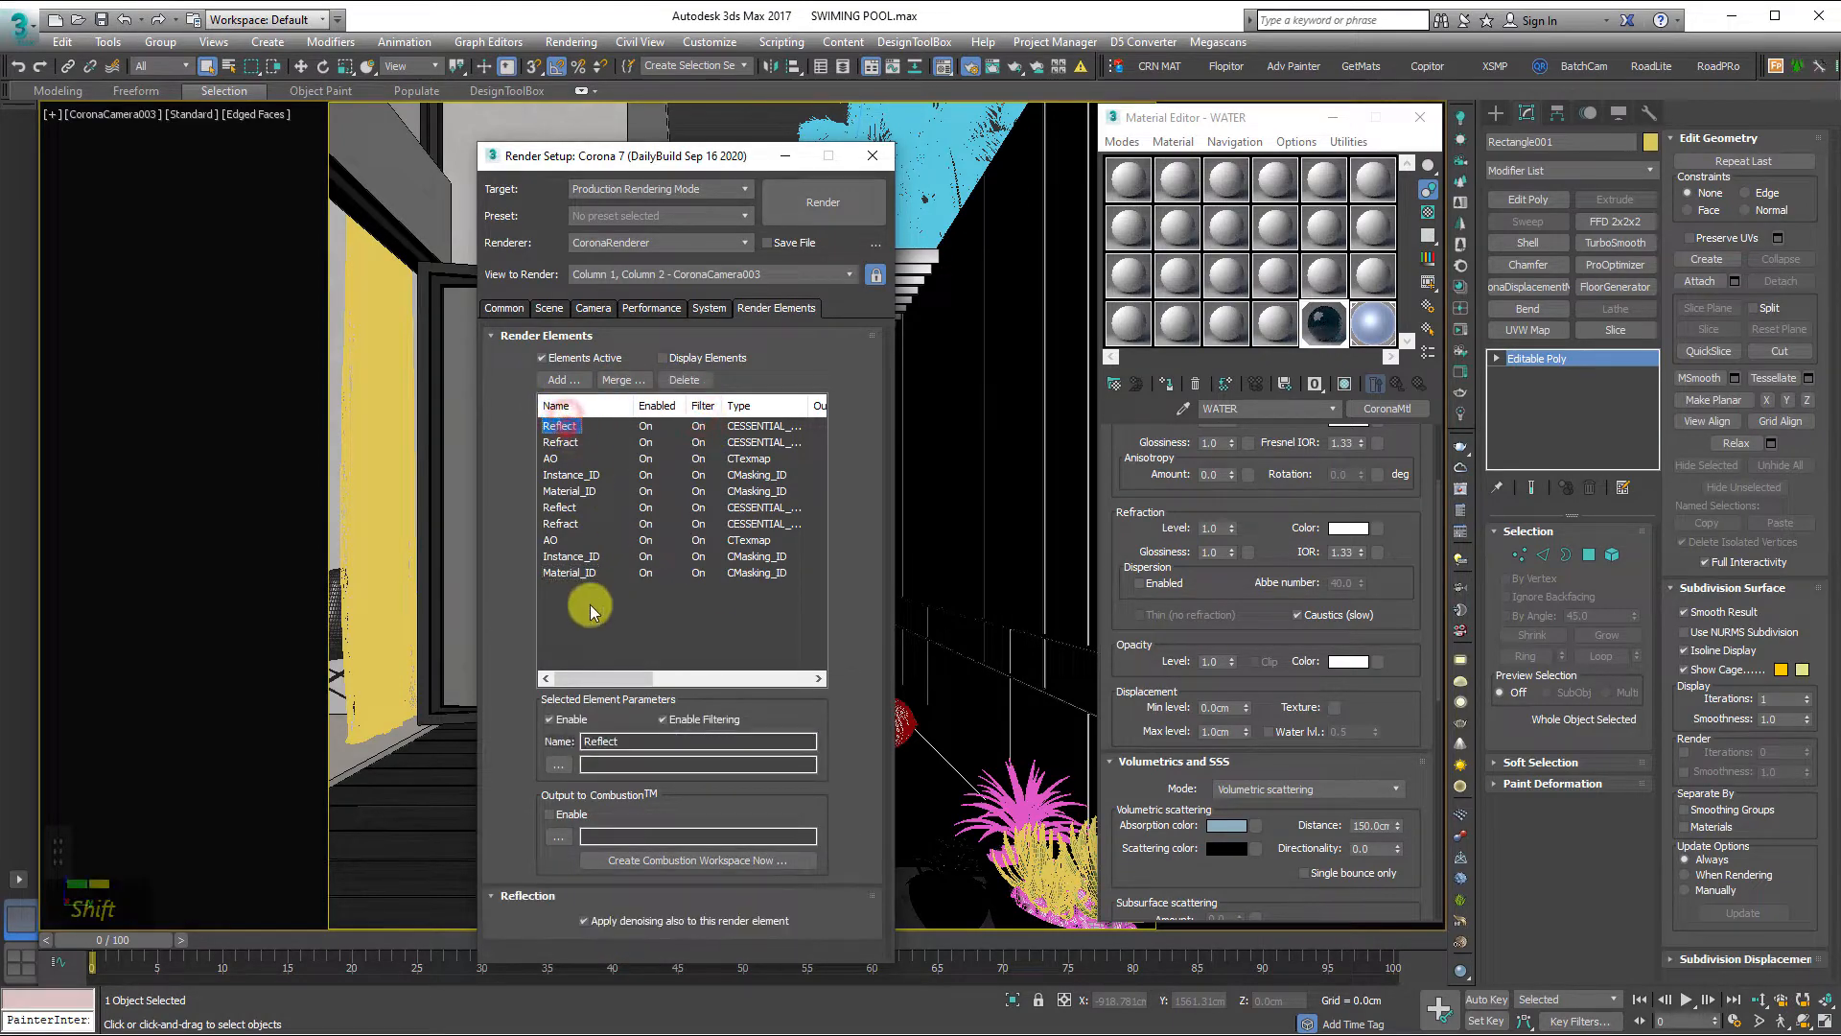
pyautogui.click(684, 380)
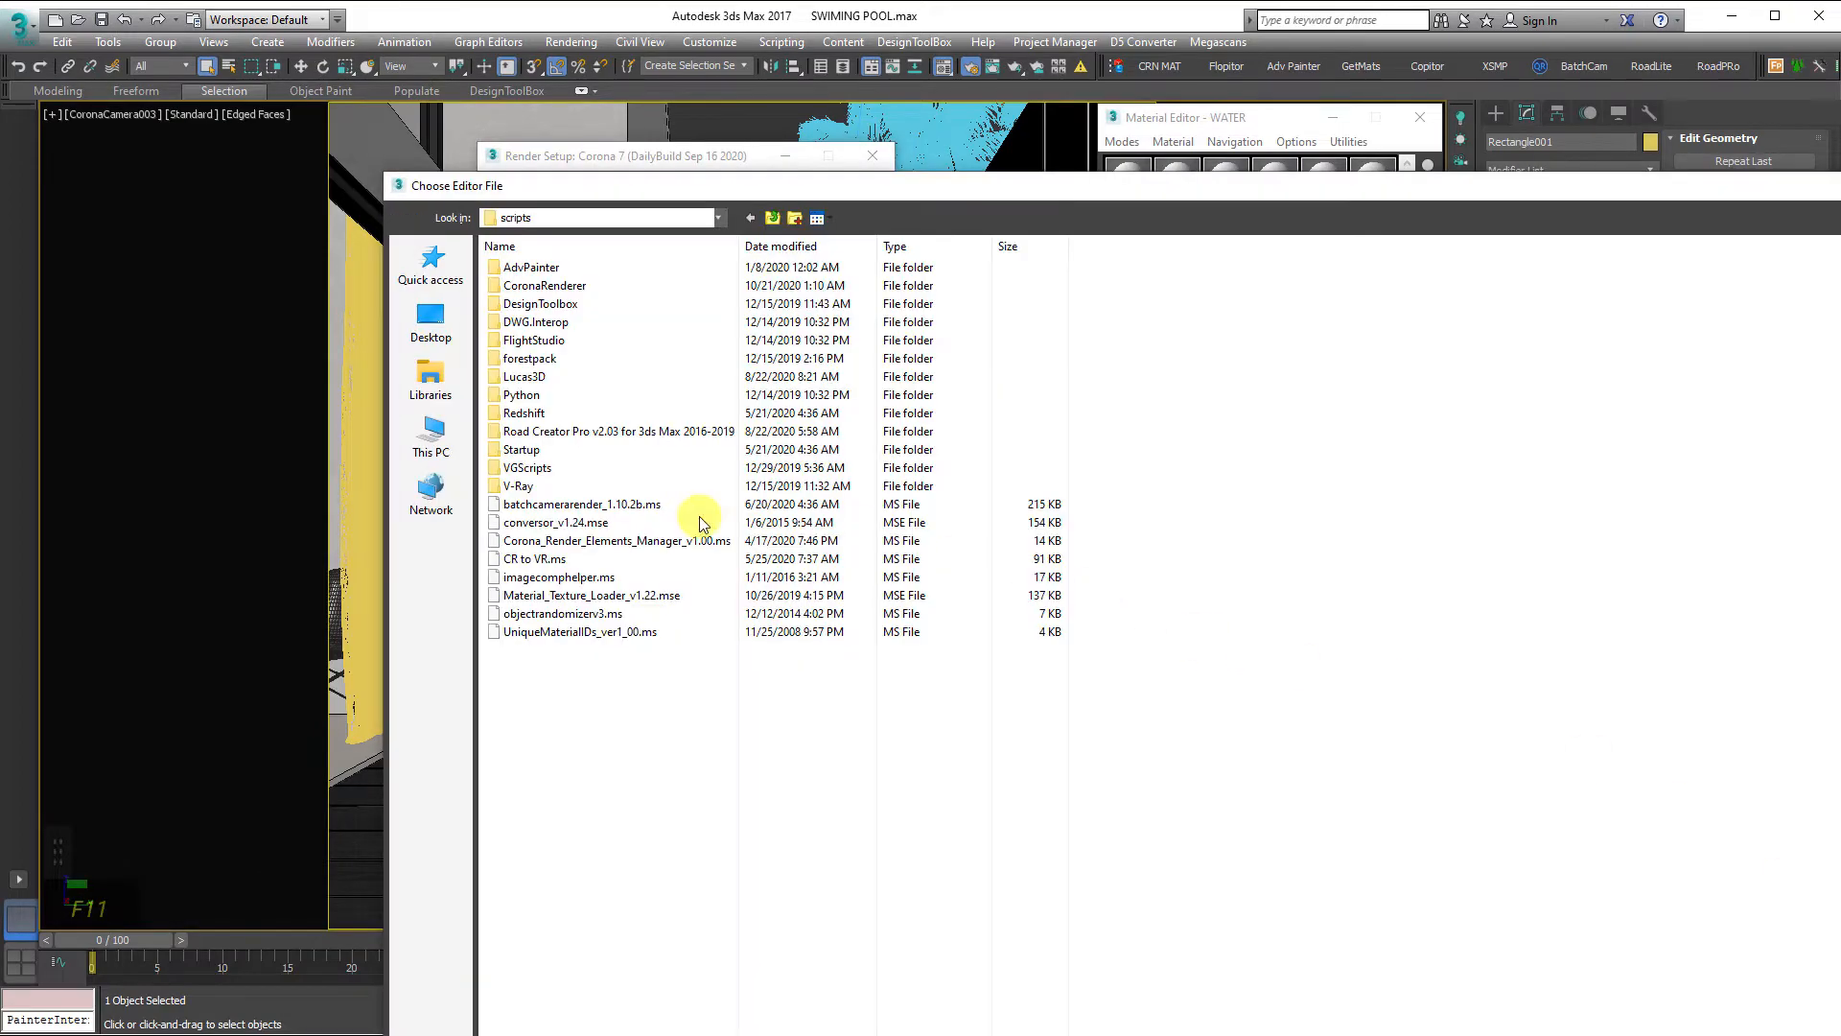
# Step: Launch the Corona Render Elements Manager script and switch all element options off
pyautogui.doubleClick(611, 540)
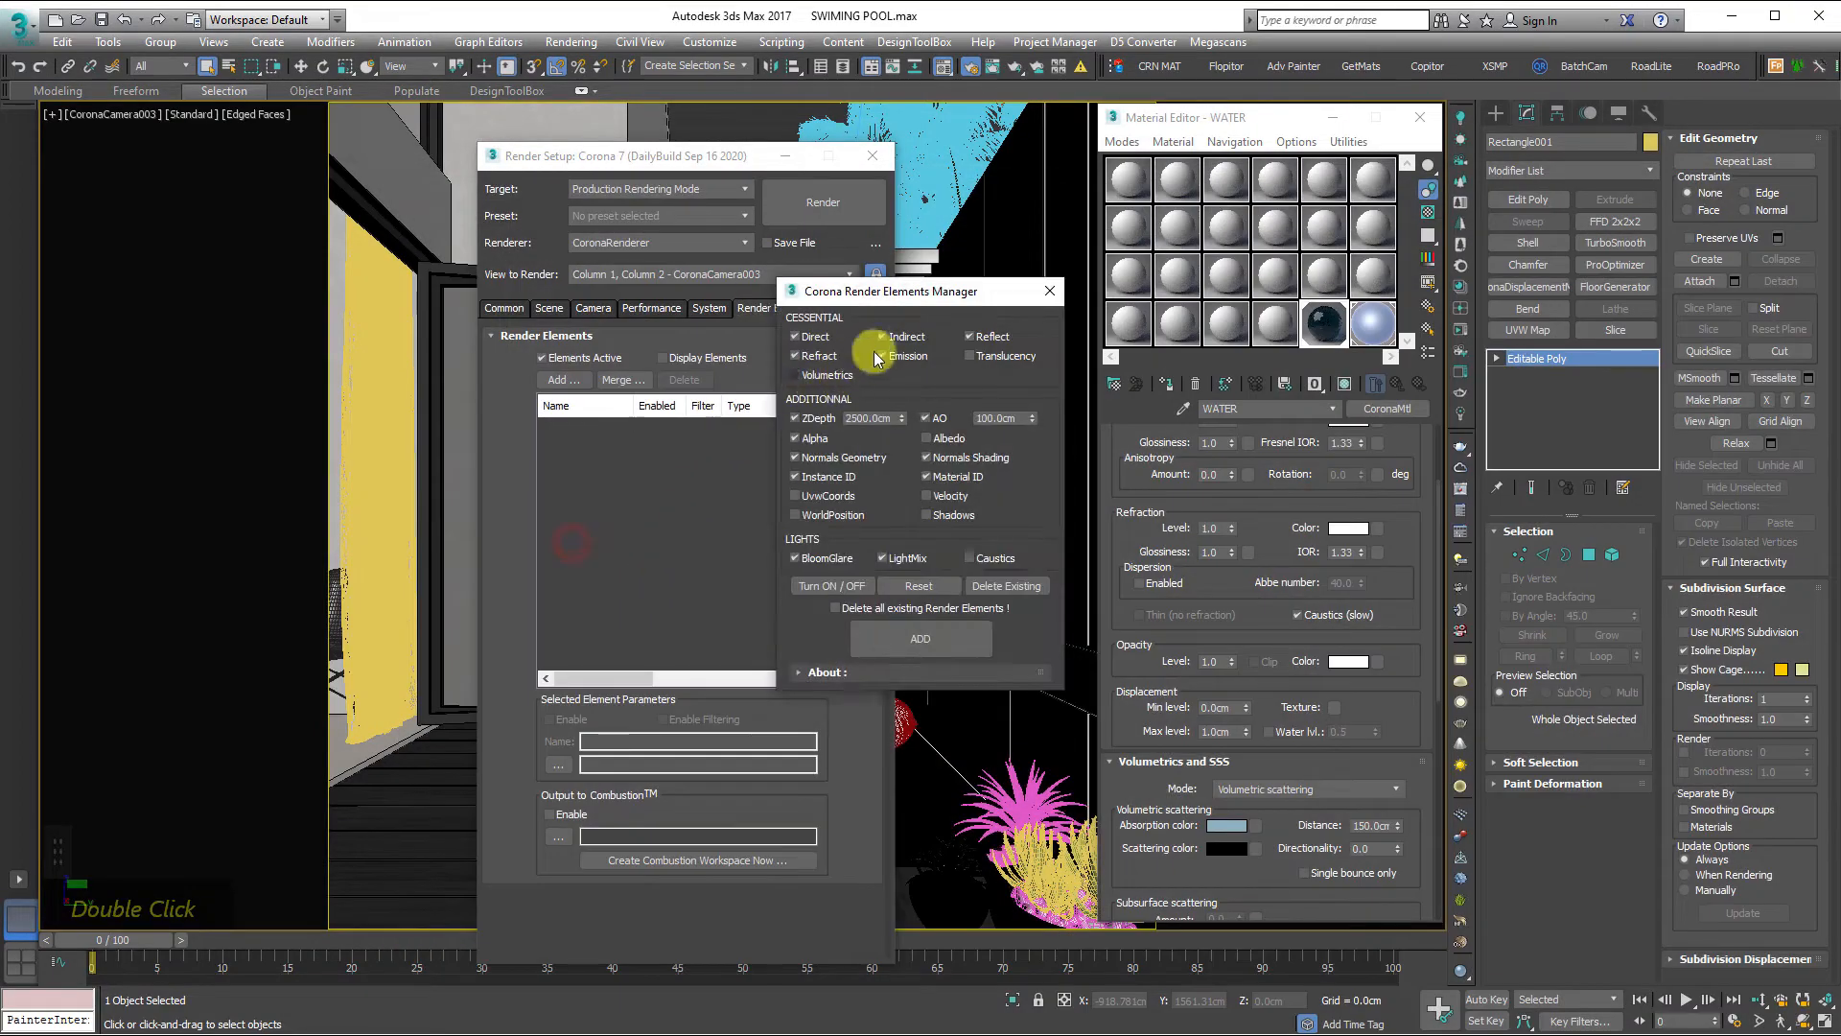
pyautogui.click(854, 585)
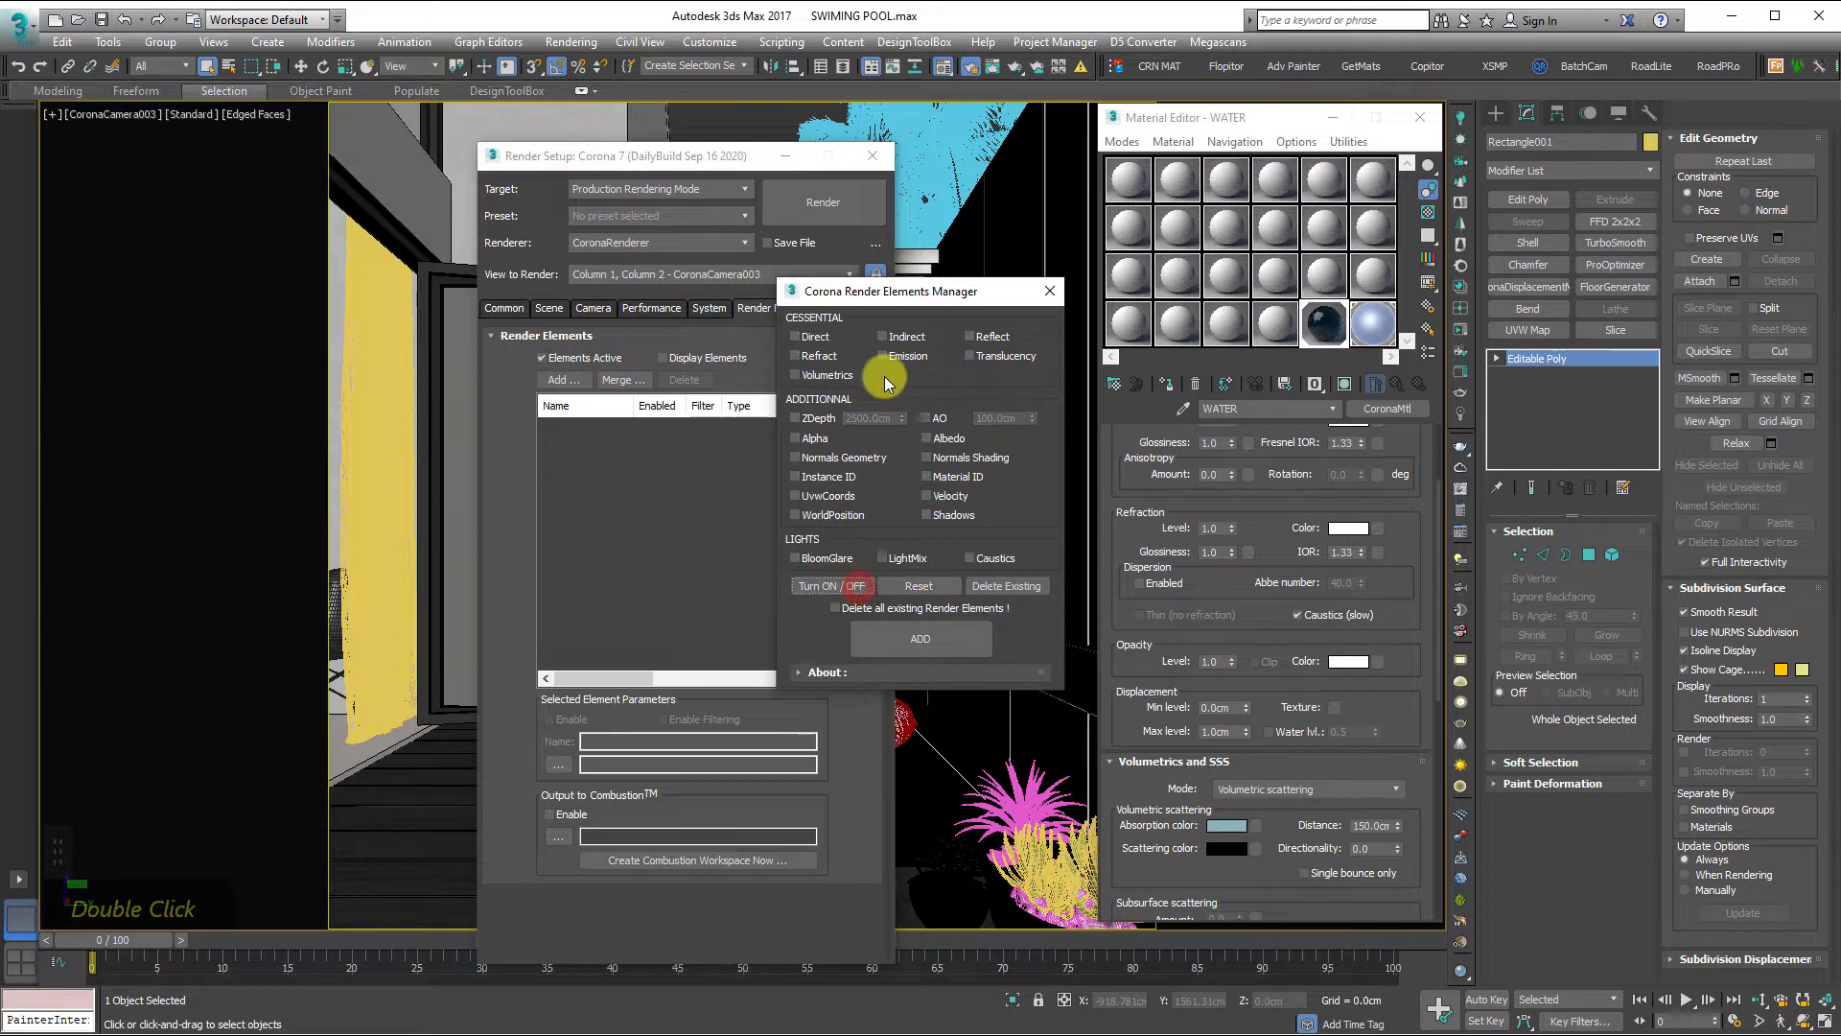